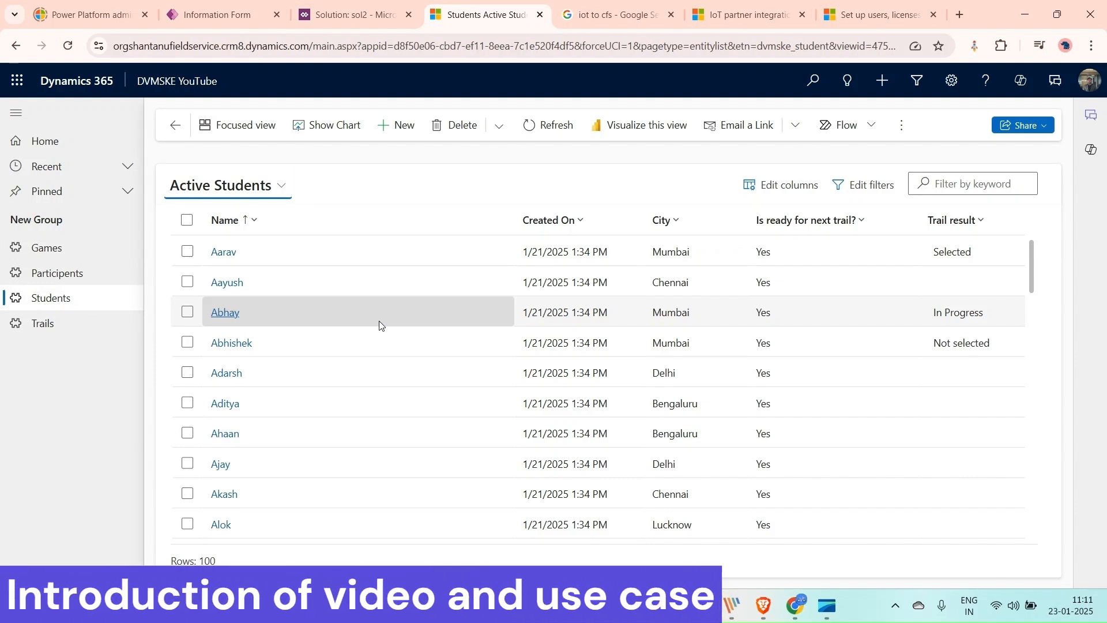
# Go to the Games list and preview Badminton's nested student grid via its chevron.
pyautogui.click(46, 246)
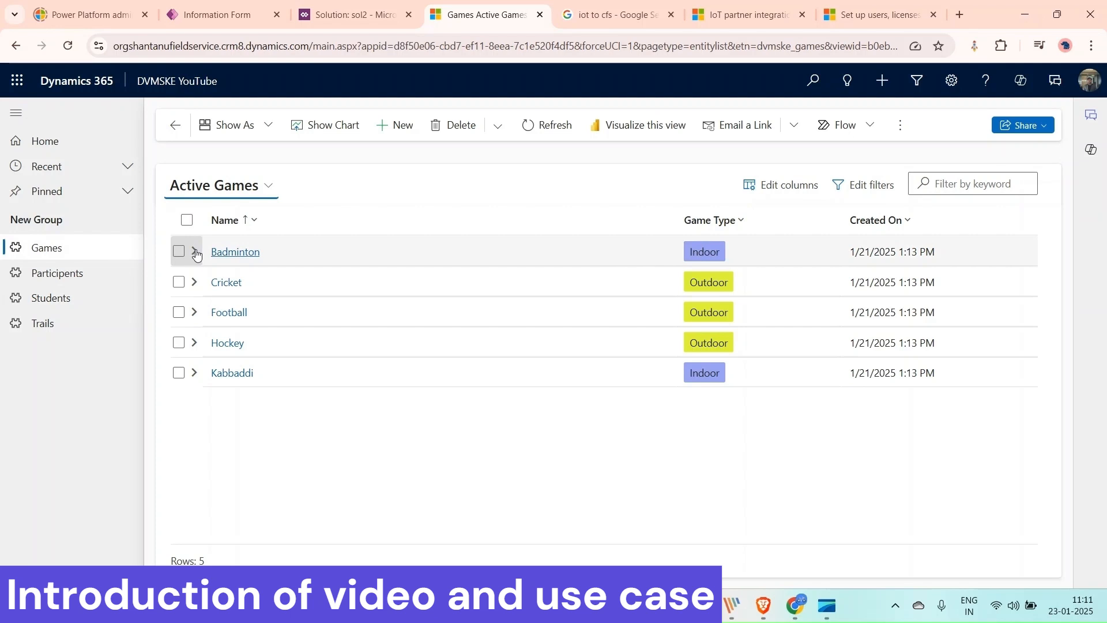
pyautogui.click(234, 252)
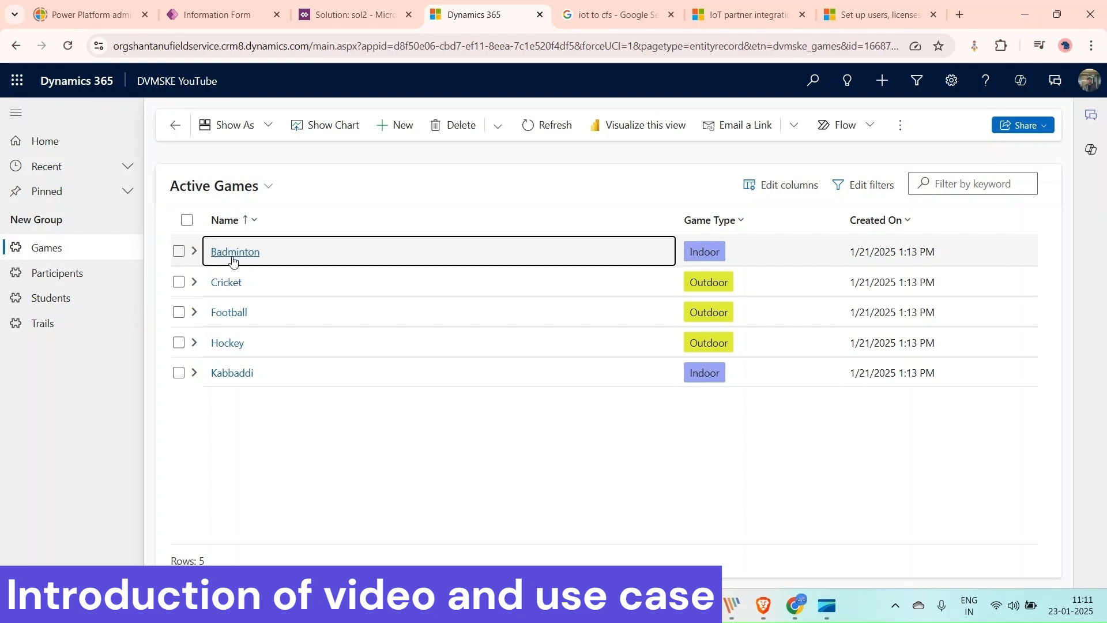
pyautogui.click(234, 251)
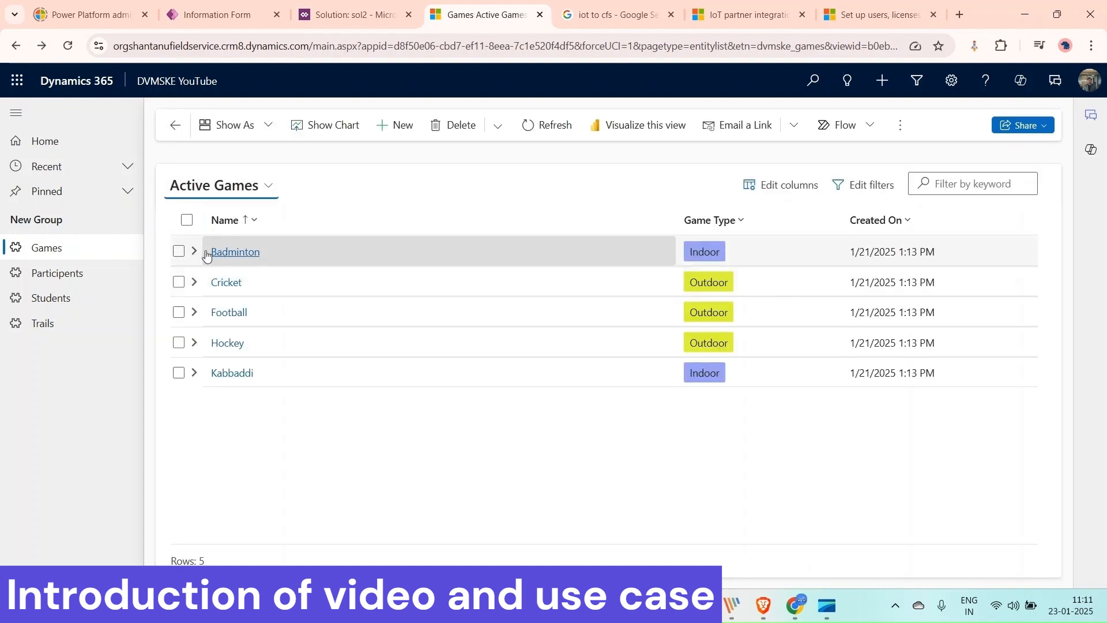
pyautogui.click(194, 251)
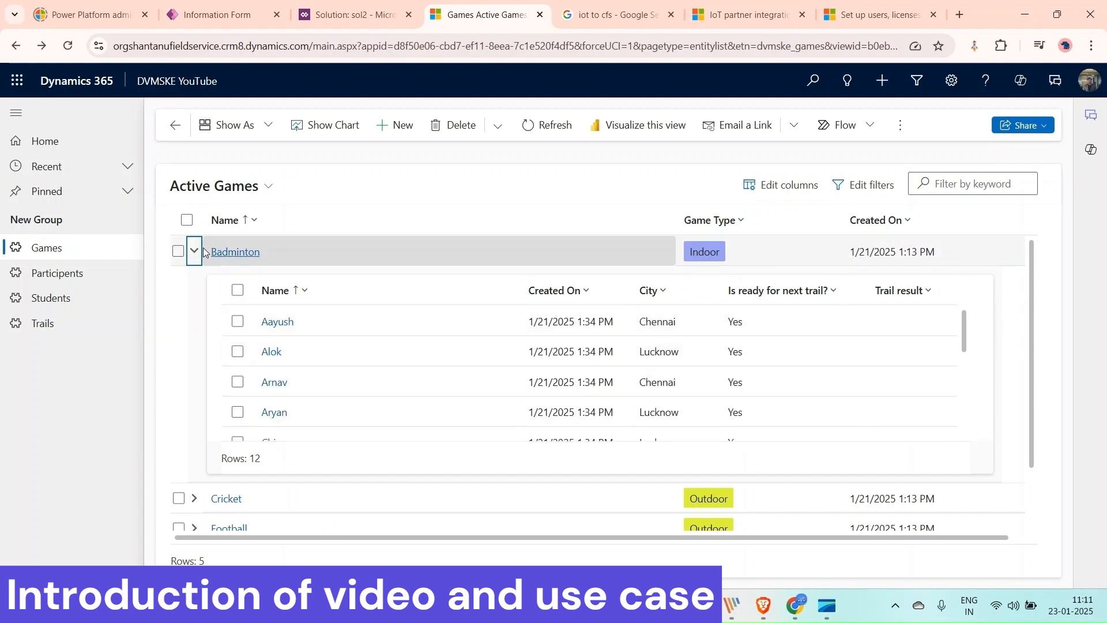
pyautogui.click(194, 252)
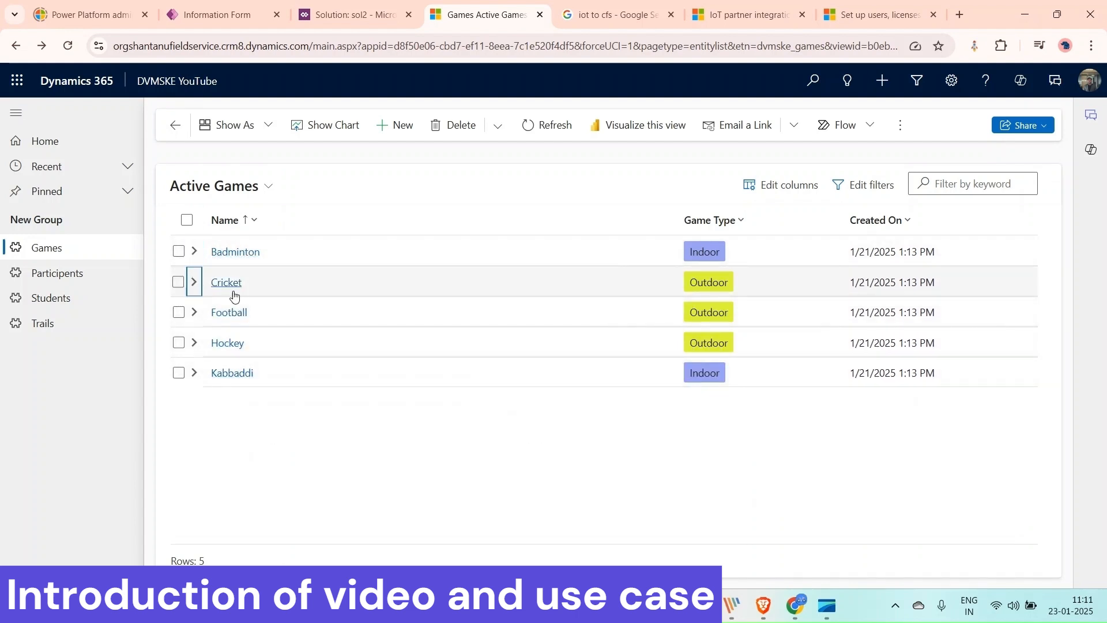
# Expand Cricket to show its participant students and trail results, then collapse it.
pyautogui.click(194, 281)
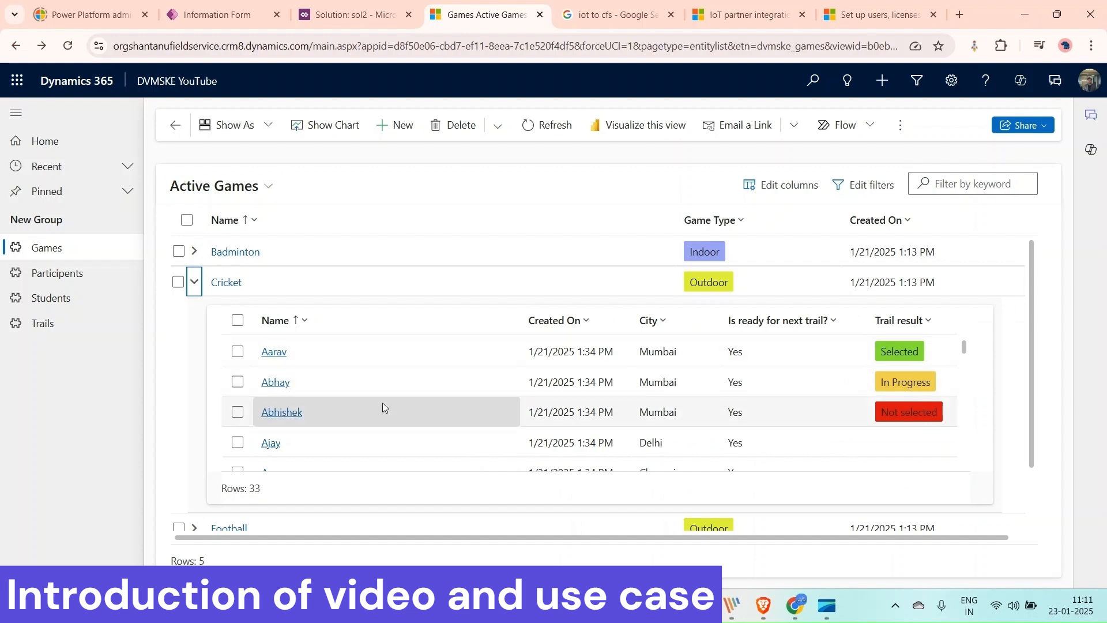
pyautogui.moveTo(923, 373)
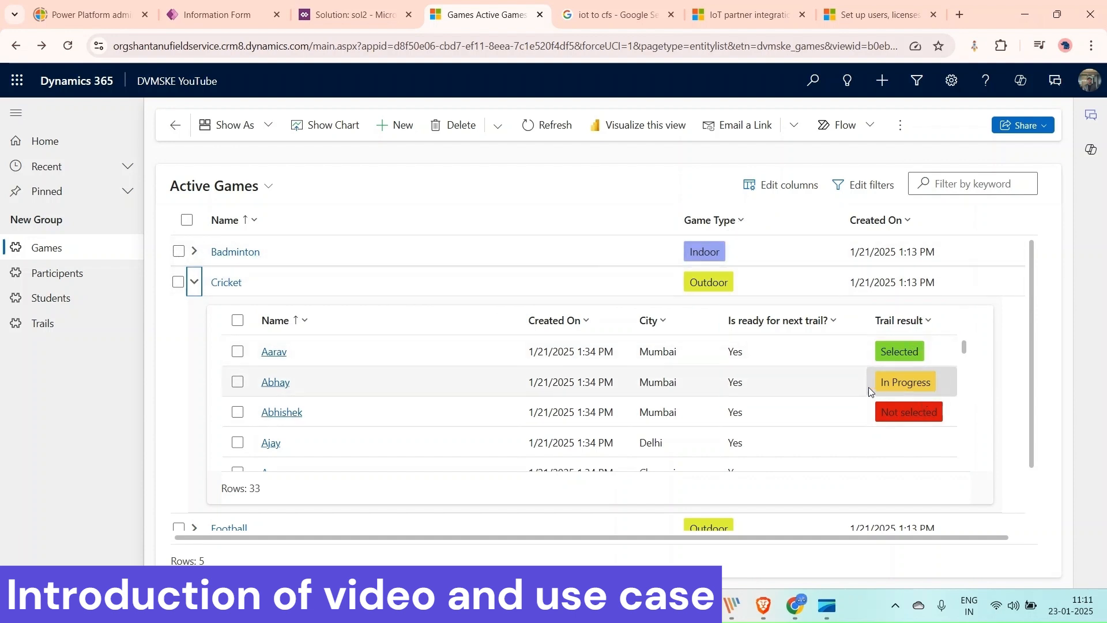
pyautogui.moveTo(325, 310)
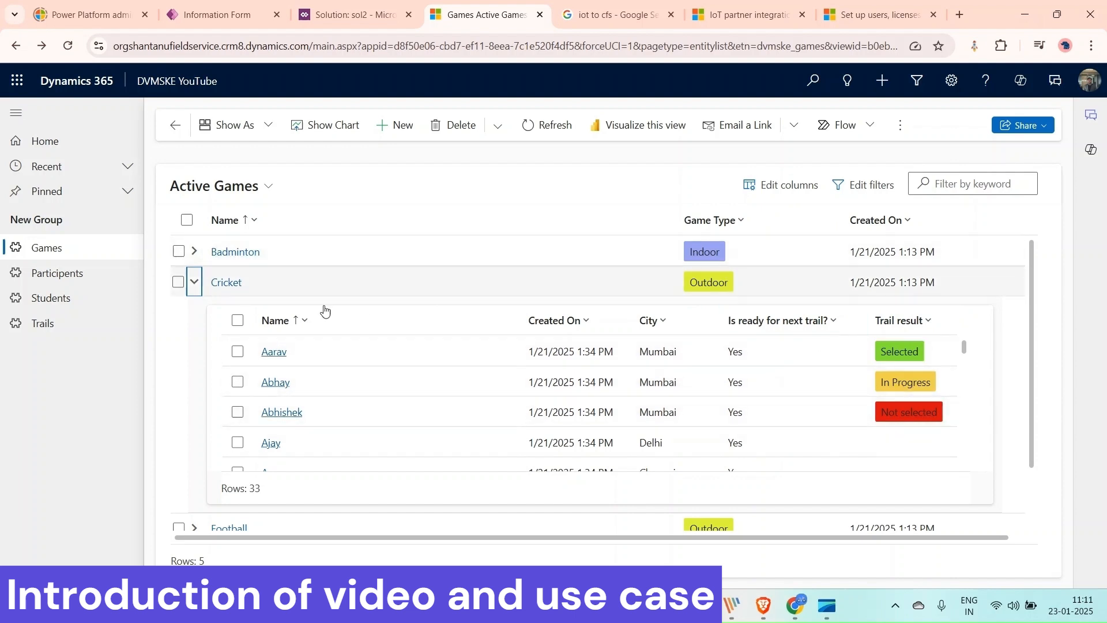
pyautogui.click(194, 282)
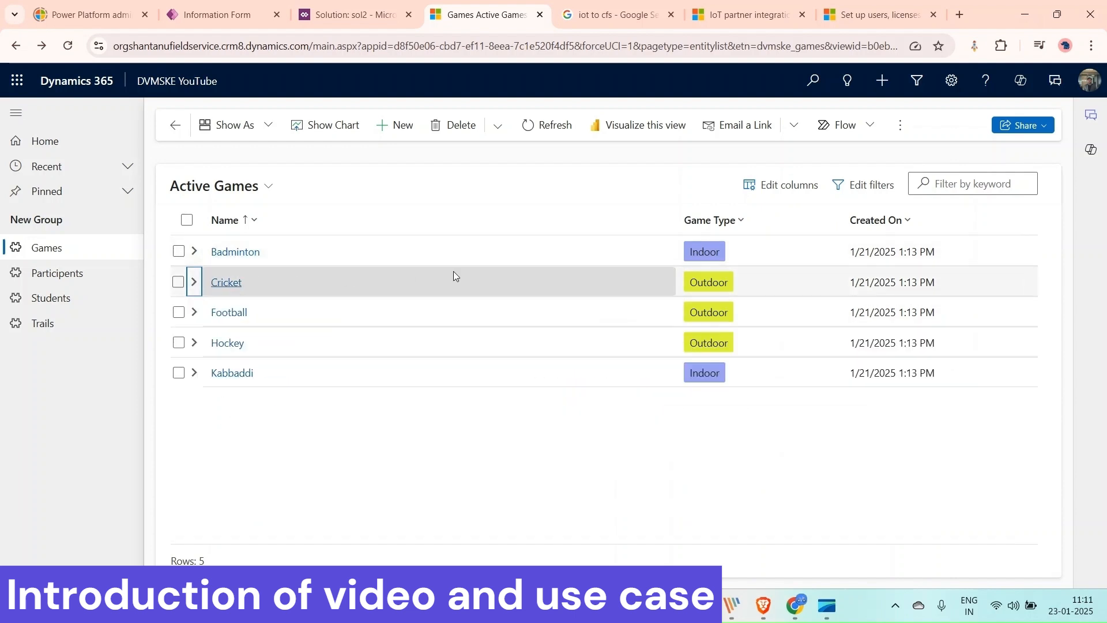
pyautogui.moveTo(452, 333)
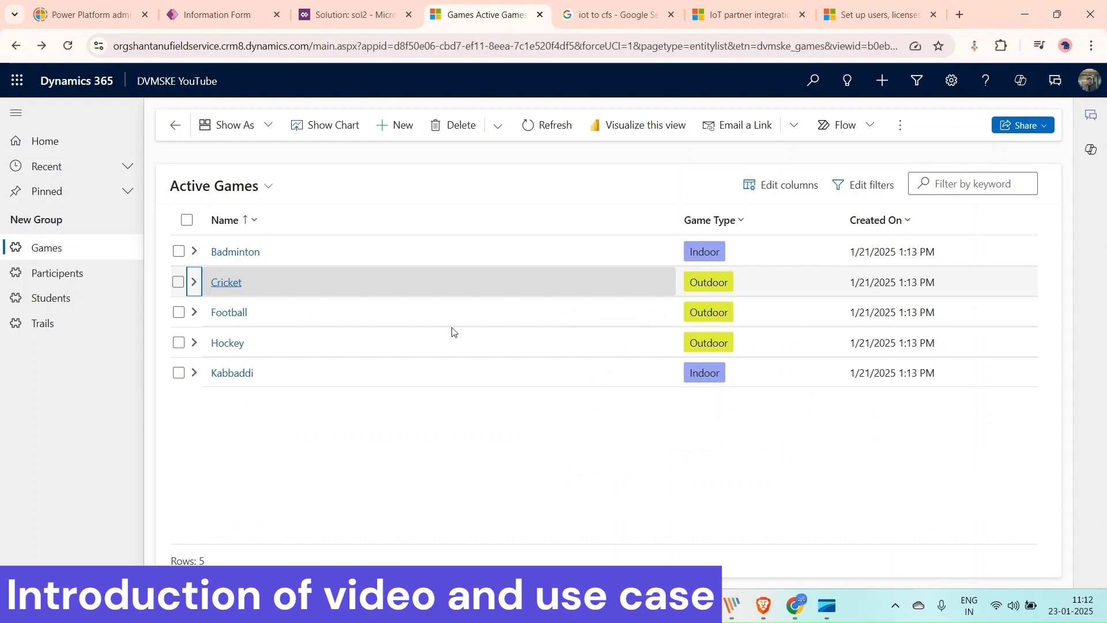
pyautogui.click(225, 281)
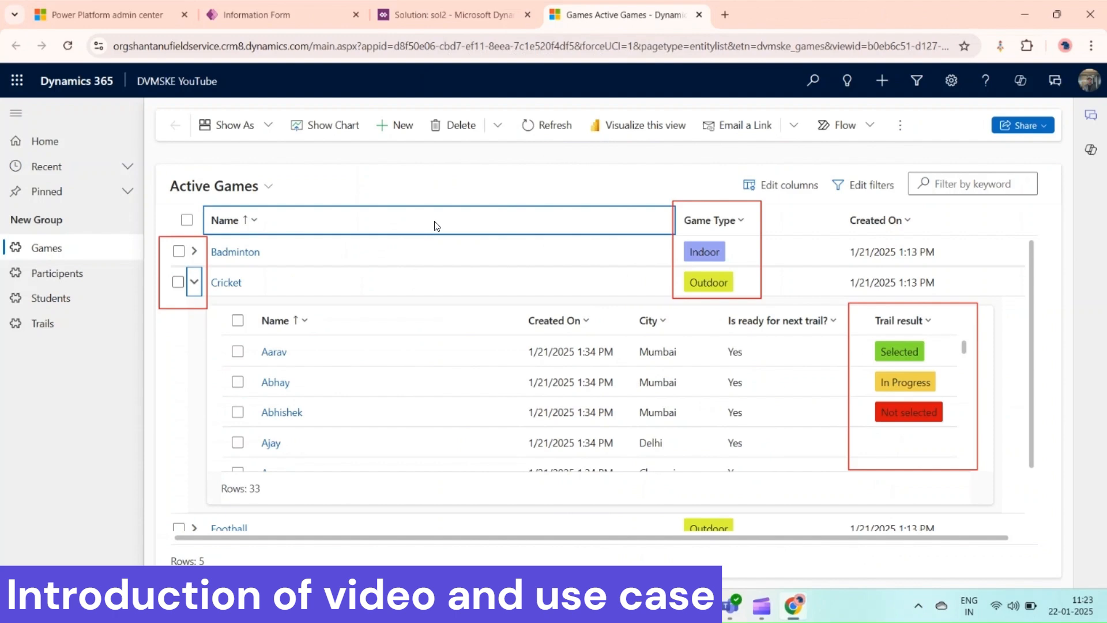
pyautogui.moveTo(598, 281)
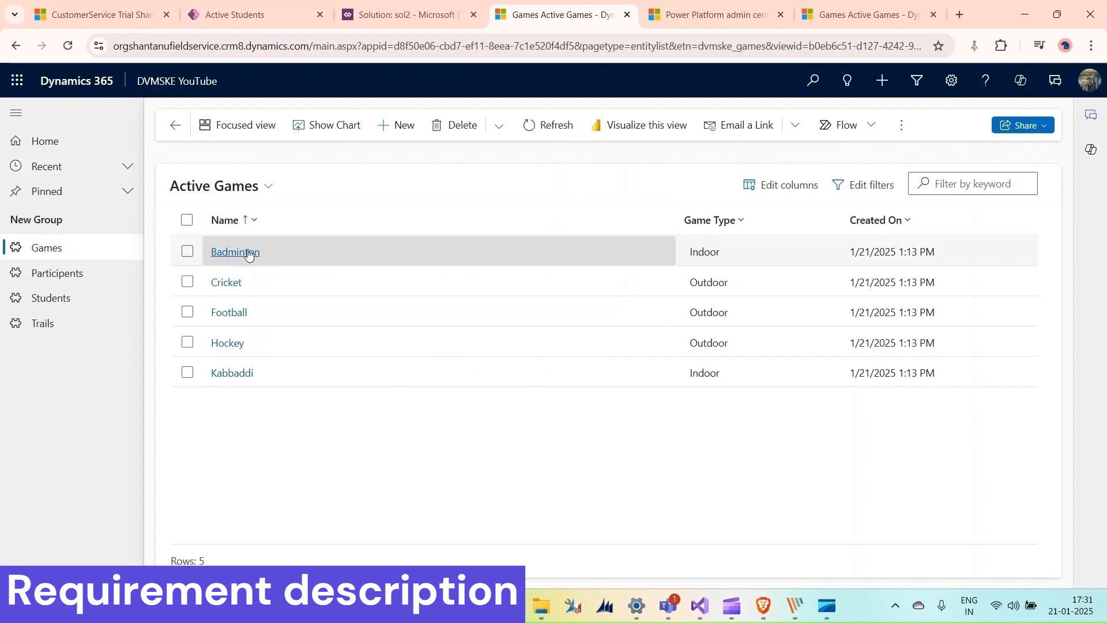
pyautogui.click(235, 252)
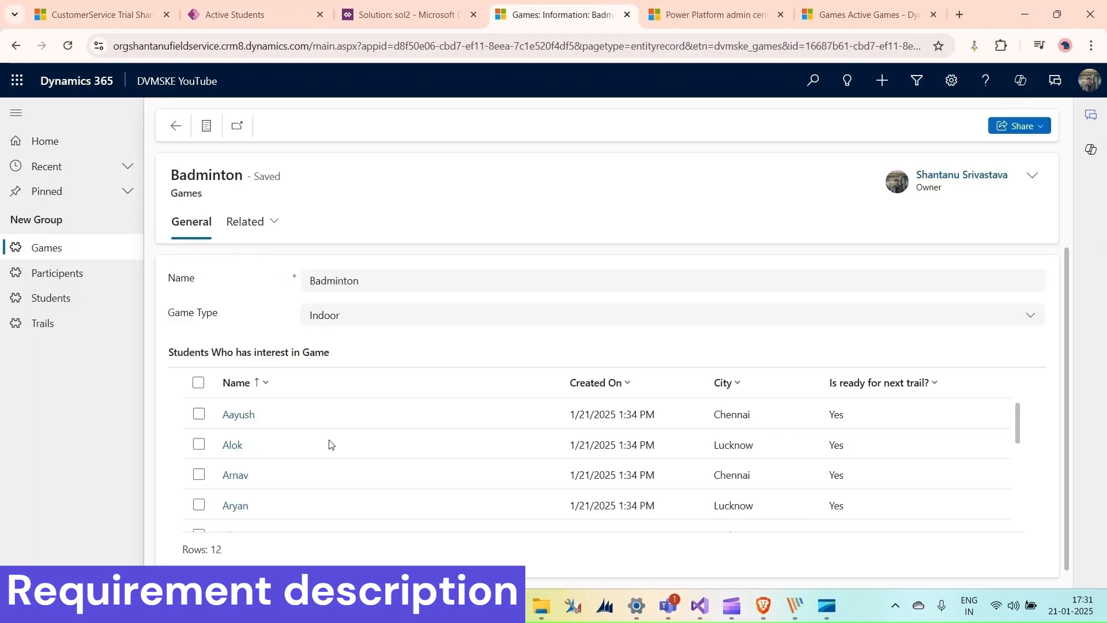
pyautogui.scroll(-3)
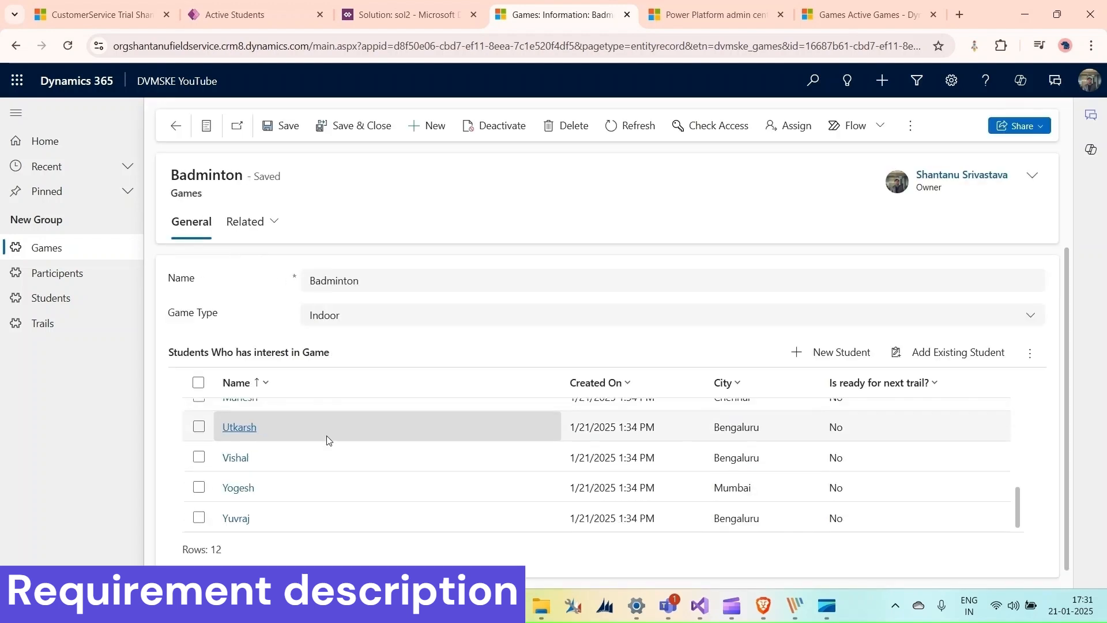
pyautogui.click(238, 382)
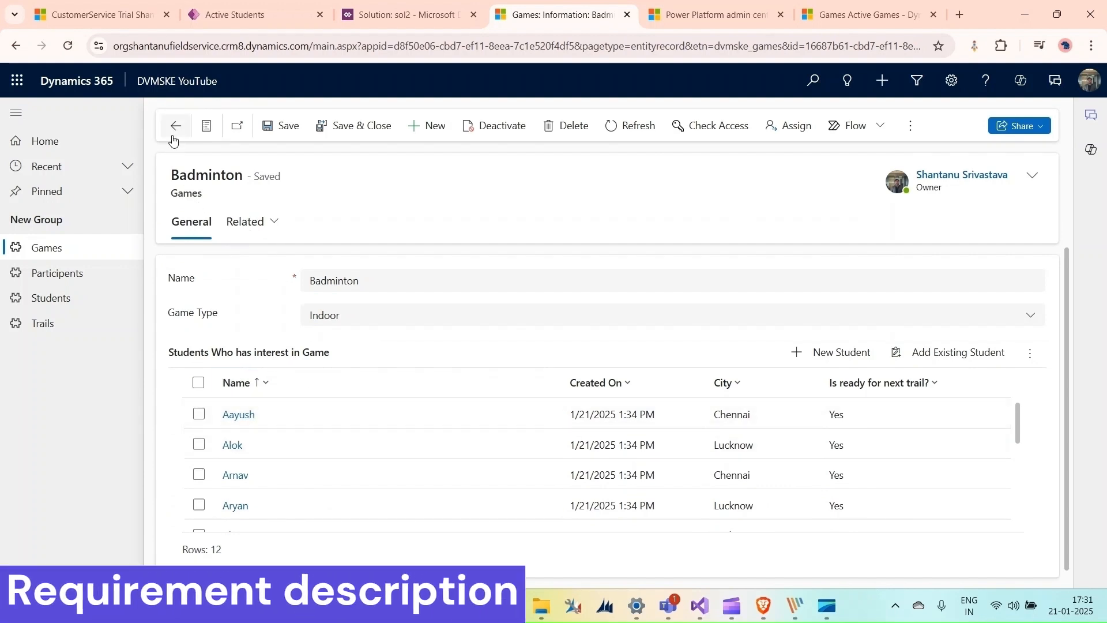
pyautogui.click(175, 124)
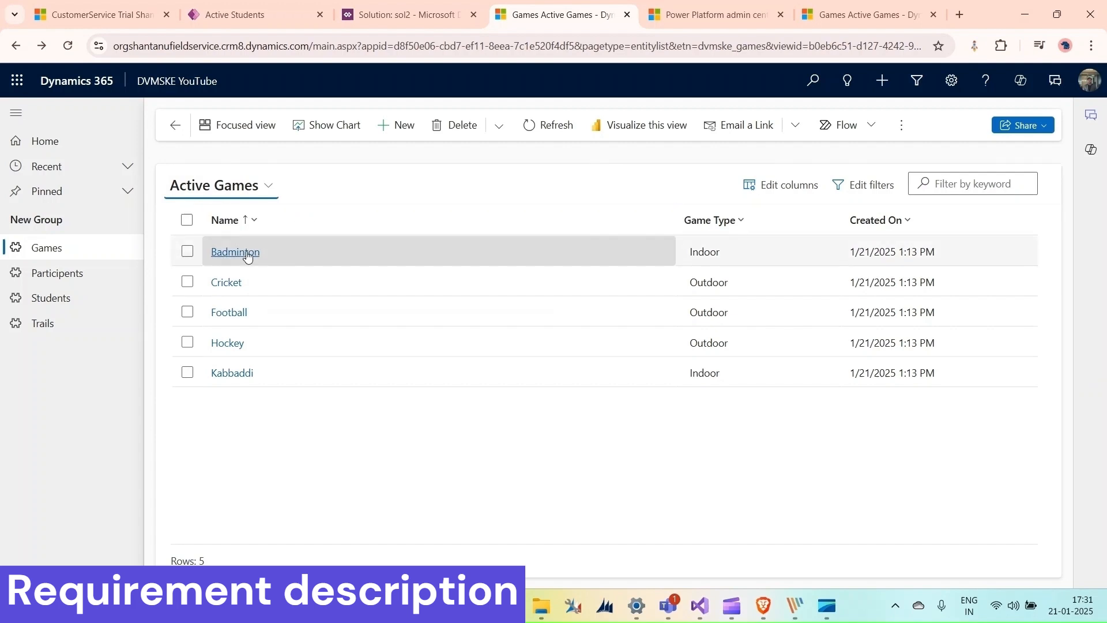
pyautogui.moveTo(226, 281)
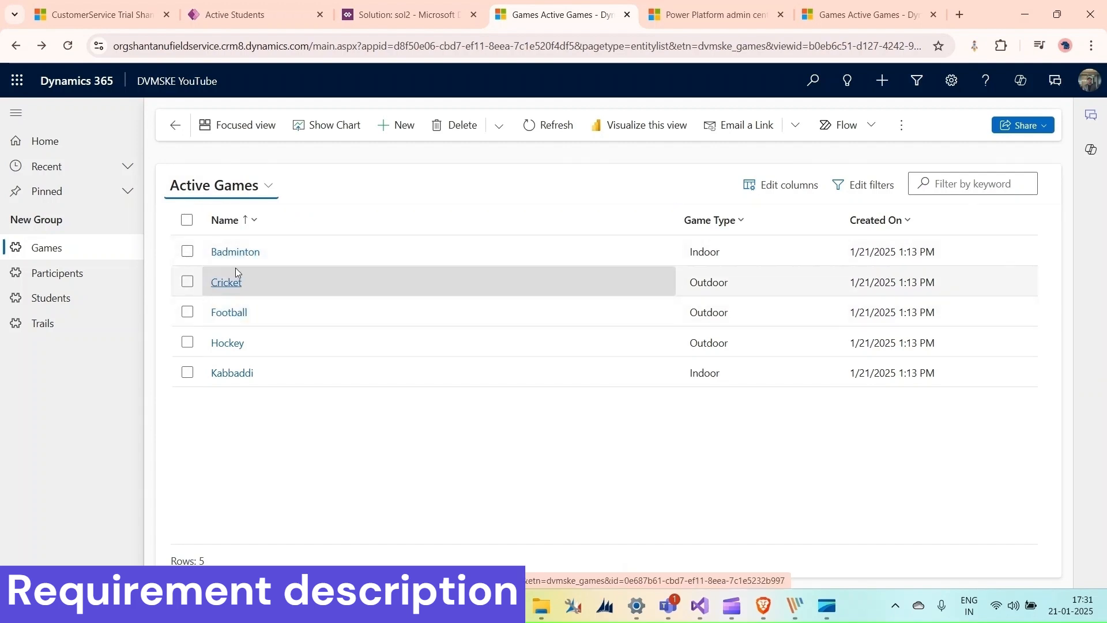
pyautogui.moveTo(235, 298)
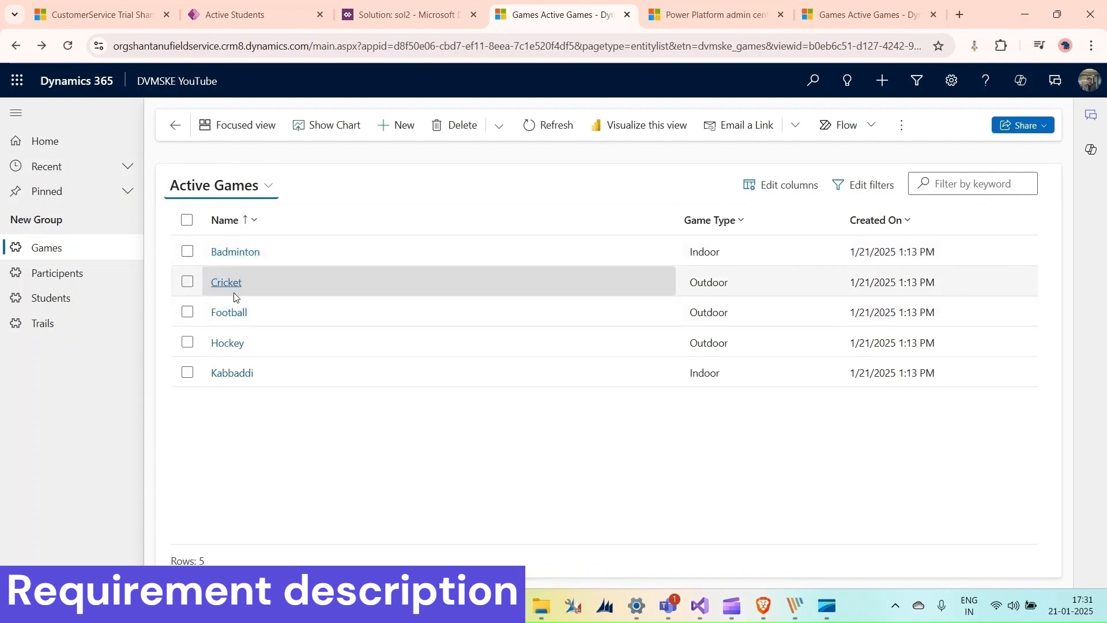
pyautogui.click(229, 312)
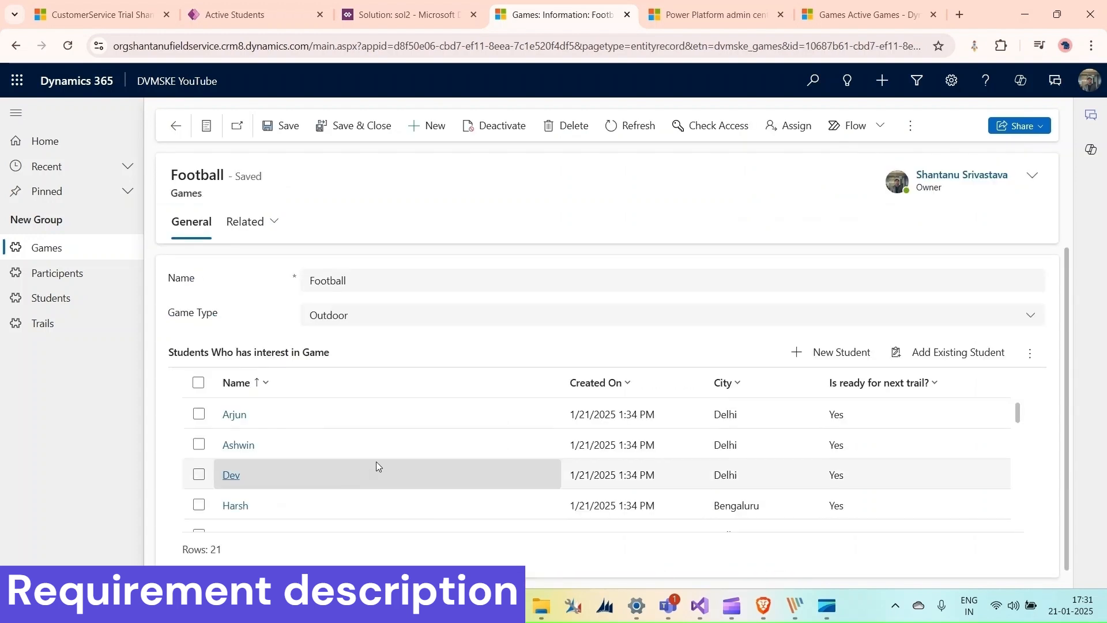
pyautogui.scroll(-3)
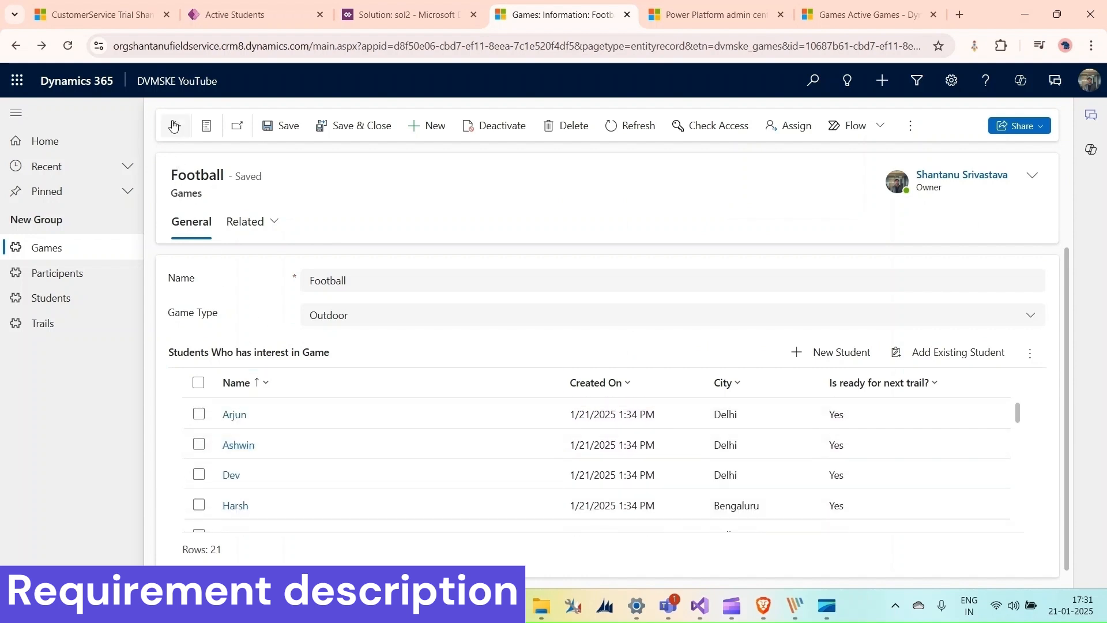
pyautogui.click(174, 124)
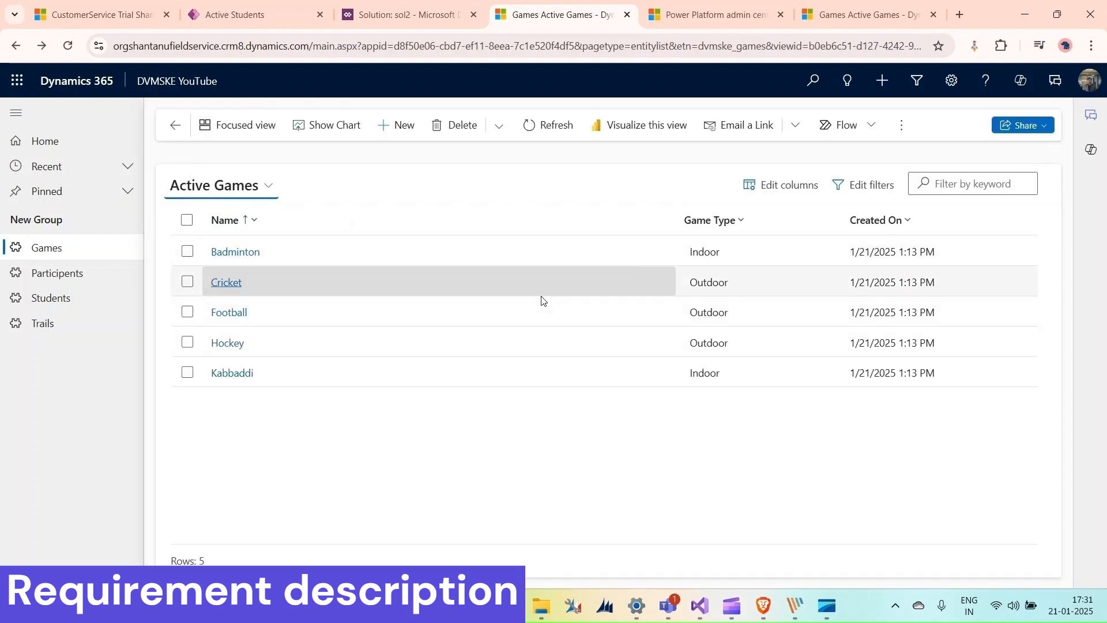
pyautogui.moveTo(367, 168)
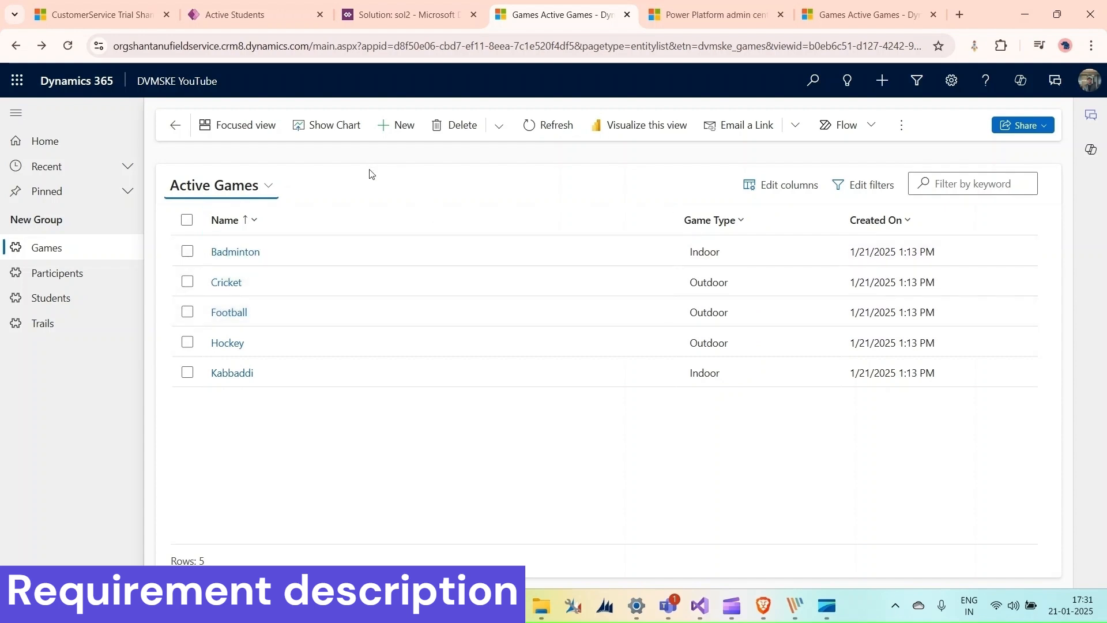
pyautogui.moveTo(374, 178)
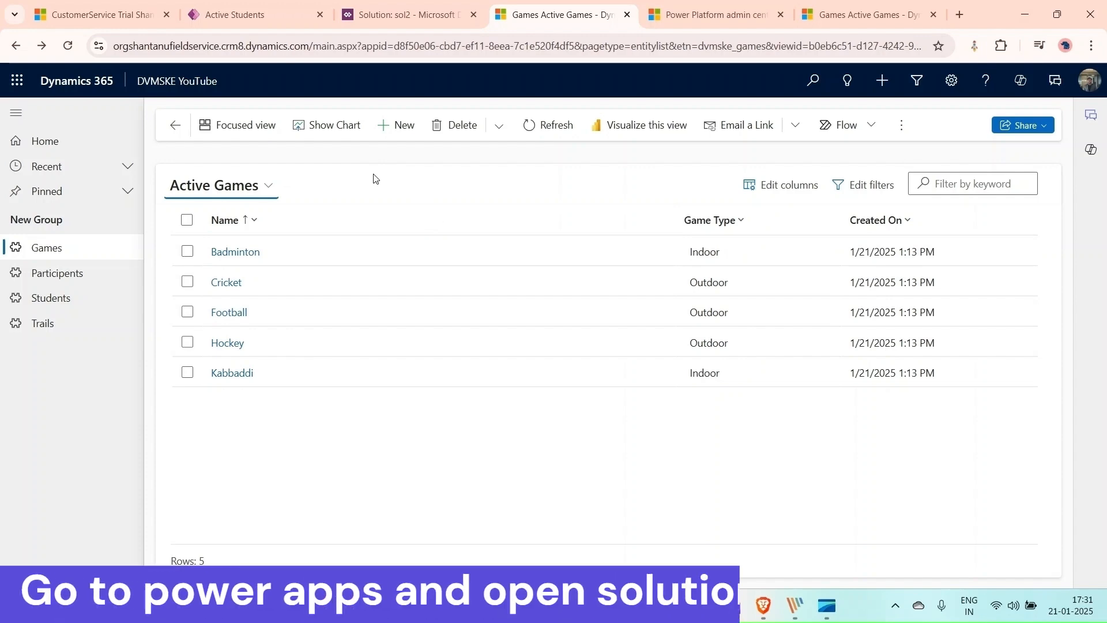
# Open the sol2 solution and switch it to the classic solution explorer.
pyautogui.click(254, 14)
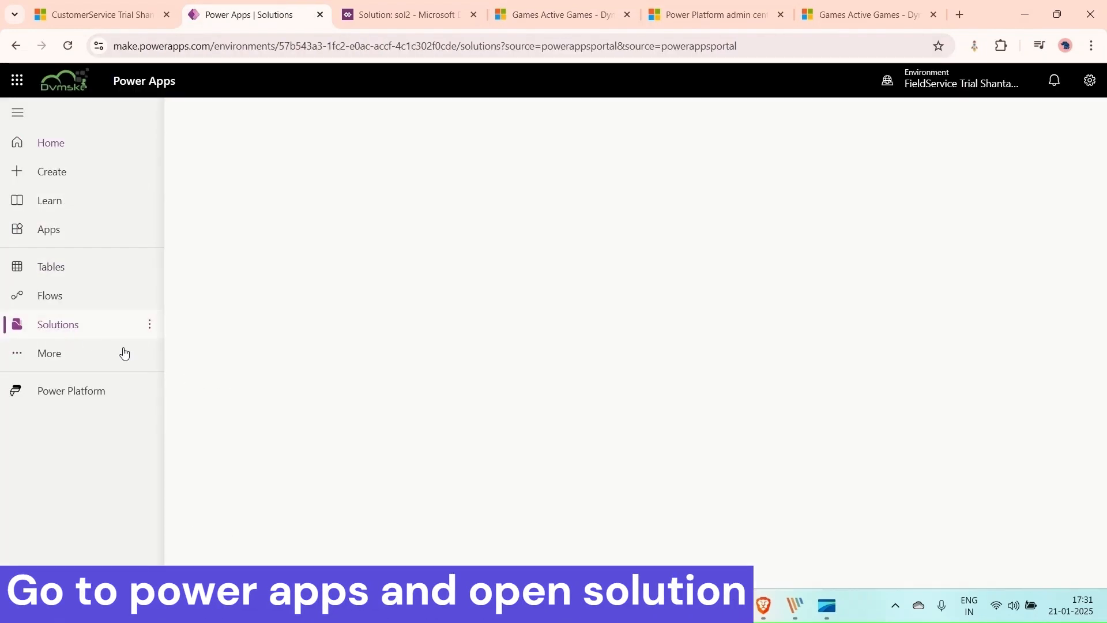
pyautogui.click(58, 324)
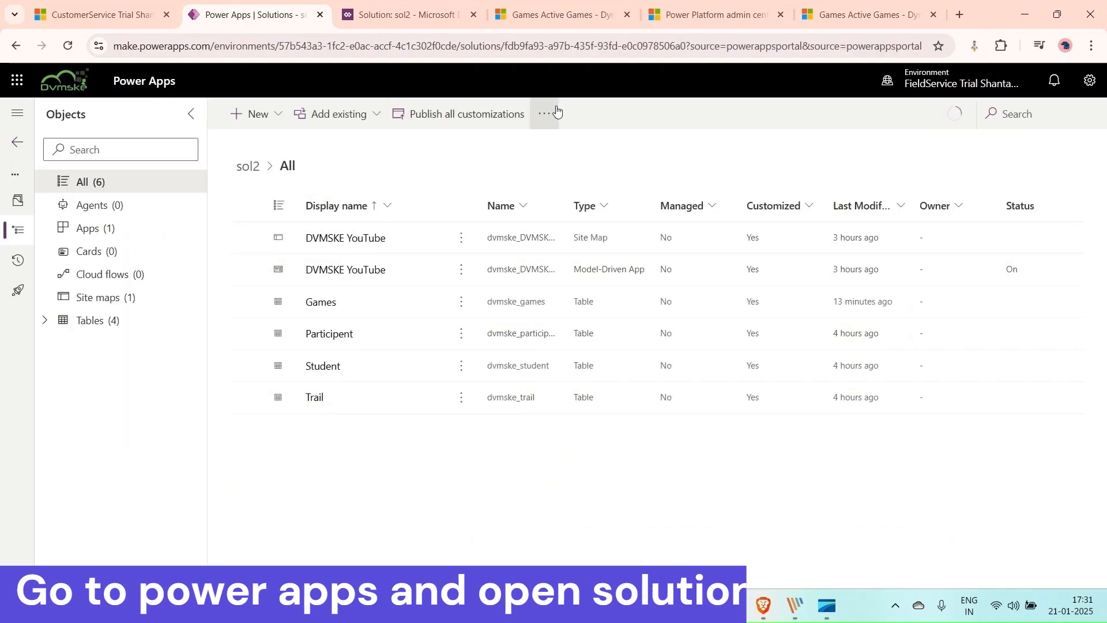
pyautogui.click(544, 114)
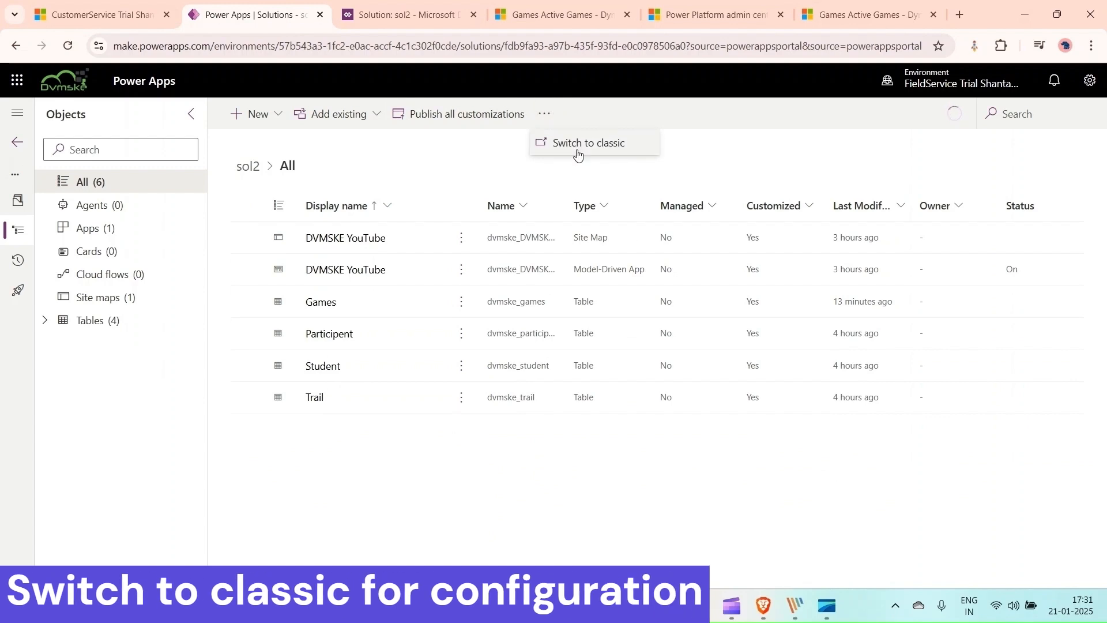
pyautogui.click(590, 143)
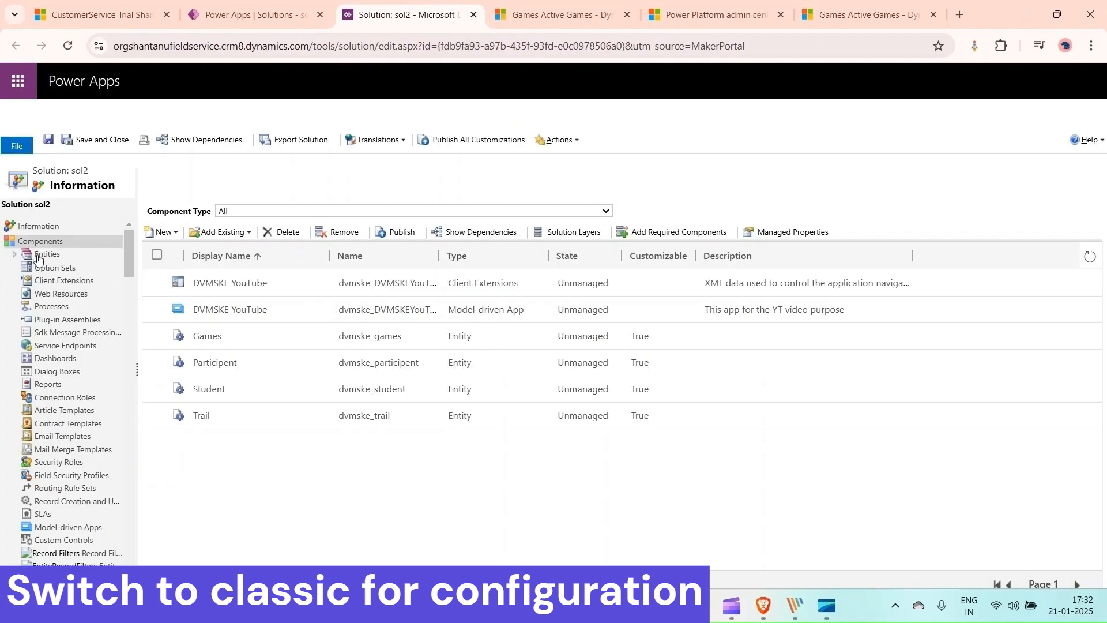
# Under the Games entity's Controls, choose the Power Apps grid control to add.
pyautogui.click(15, 257)
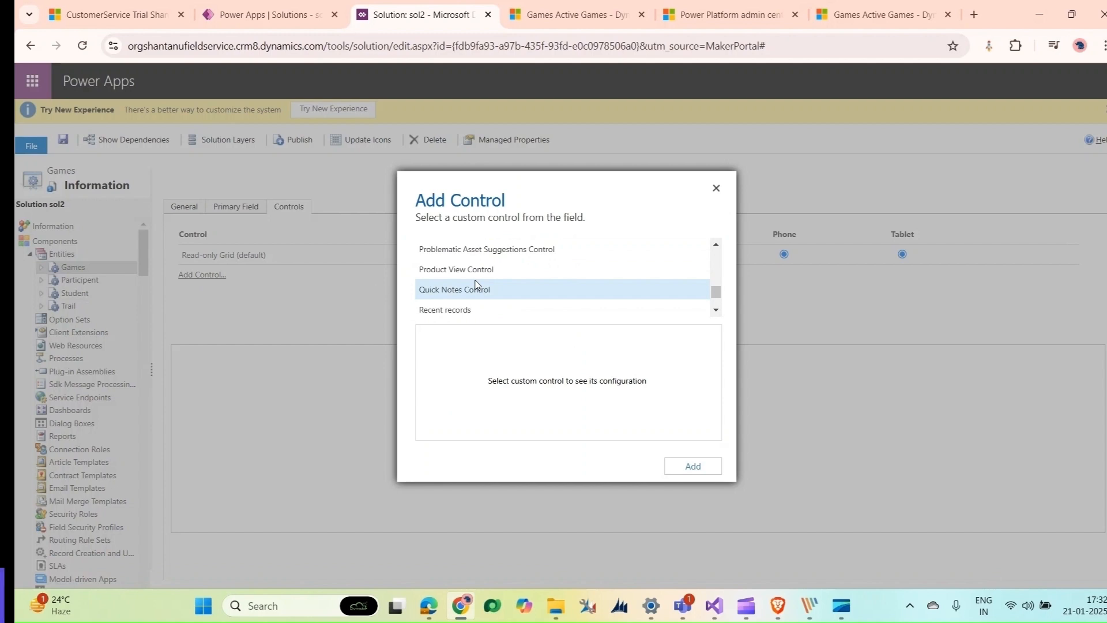
pyautogui.click(460, 261)
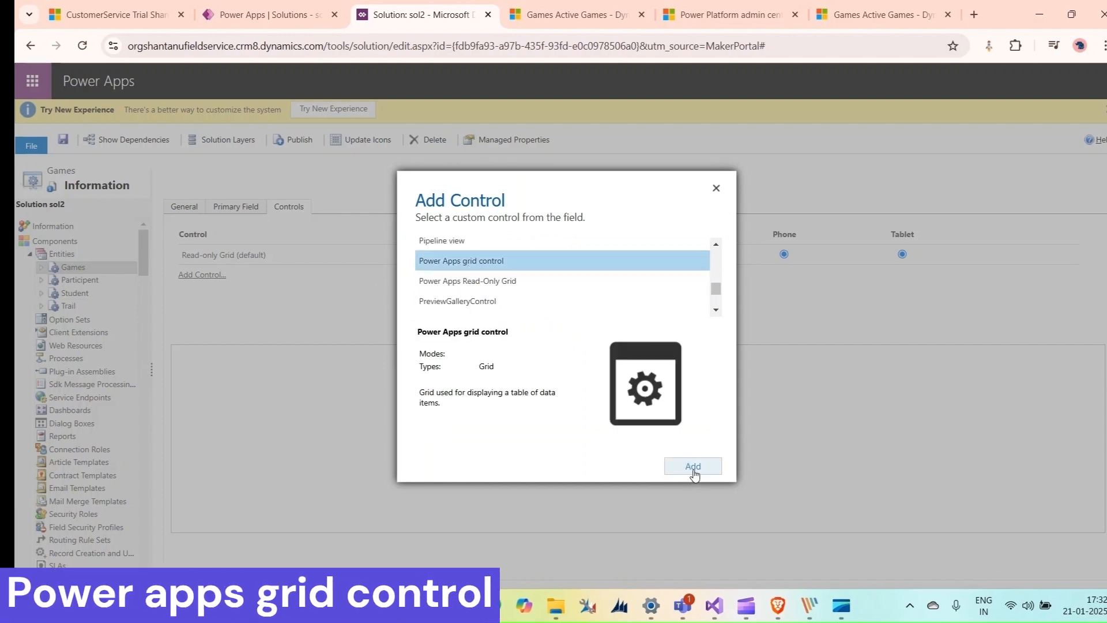
# Add the grid control with Students / Active Students as its child items.
pyautogui.click(692, 466)
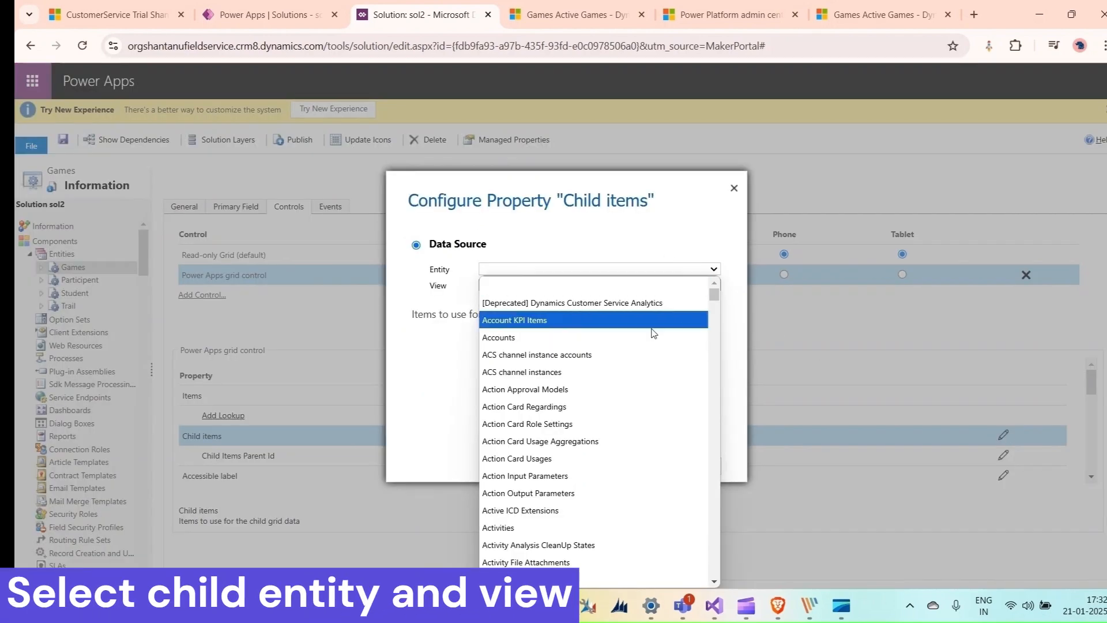
pyautogui.scroll(-3)
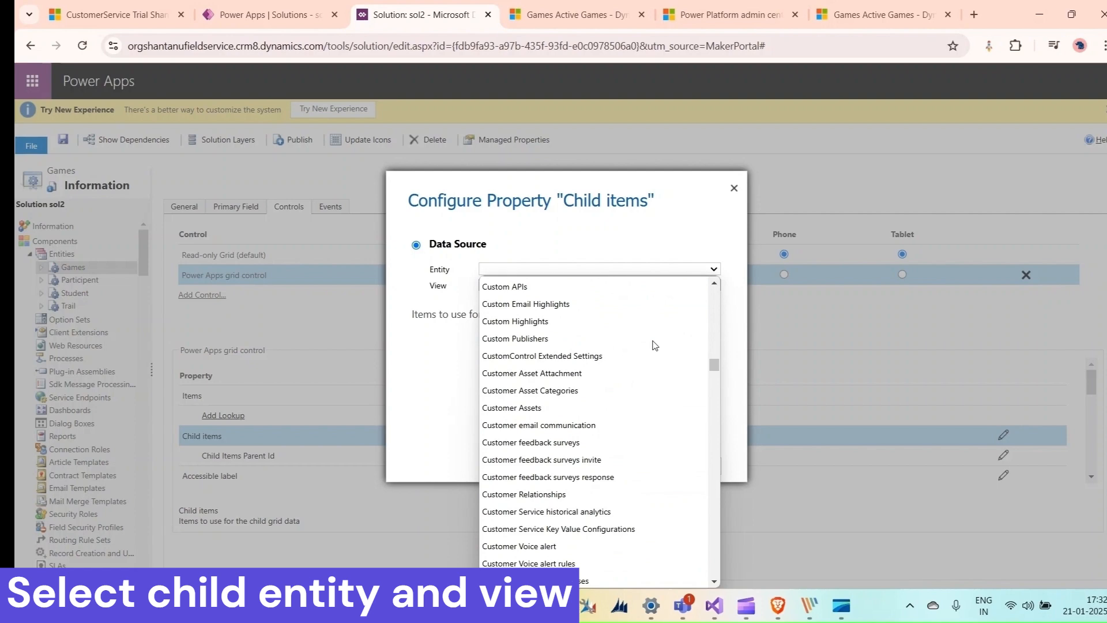
pyautogui.scroll(-3)
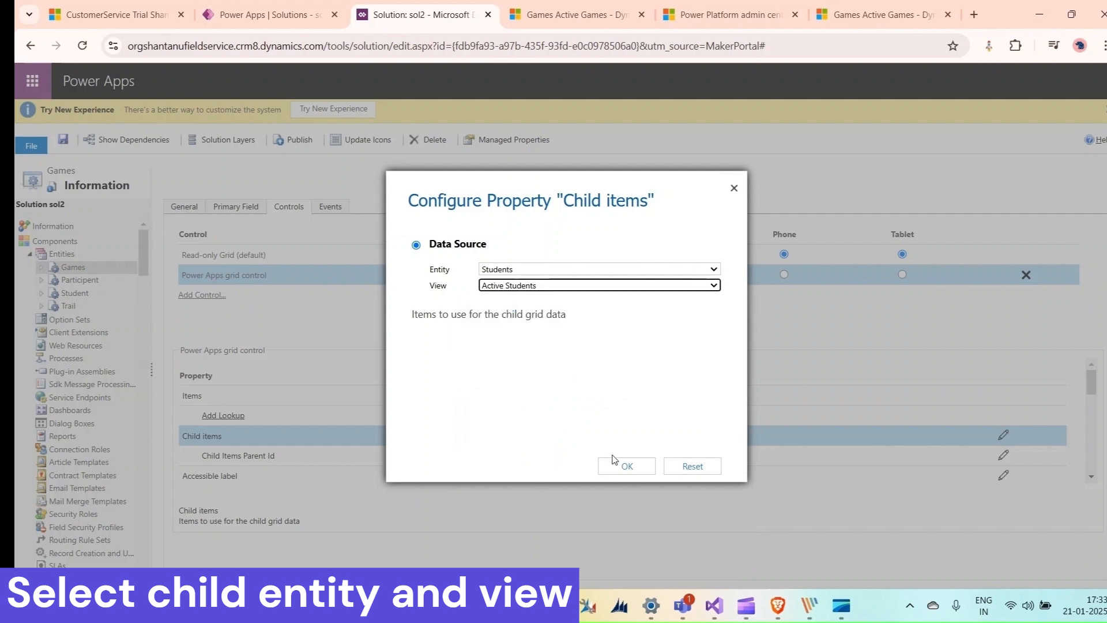
pyautogui.click(626, 465)
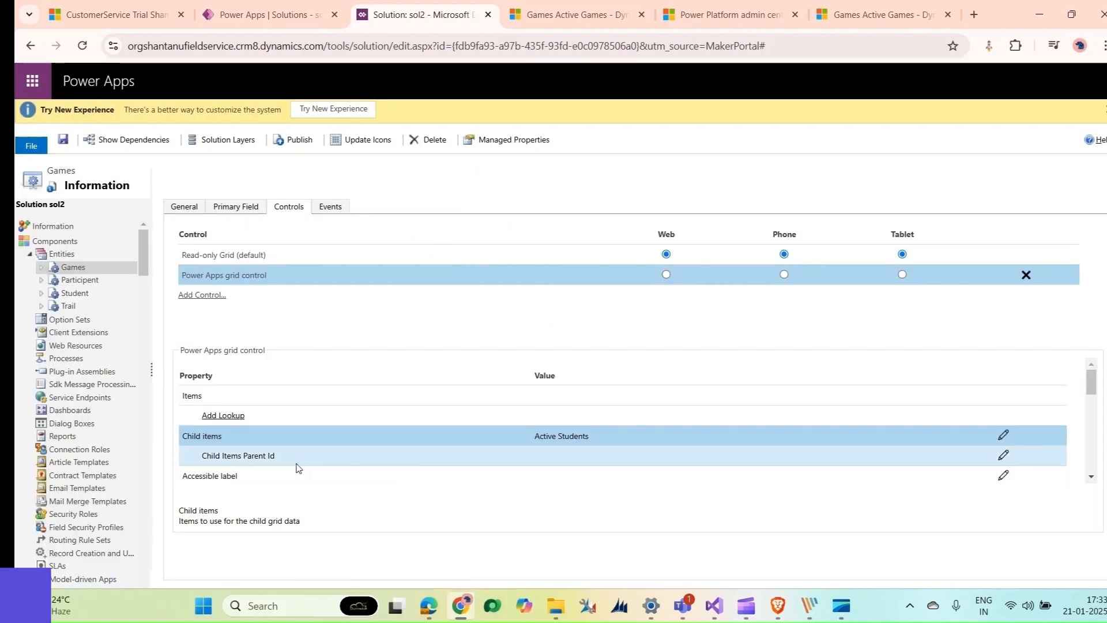
# Bind the Child Items Parent Id to the dvmske_gaminginterest lookup field.
pyautogui.click(1002, 456)
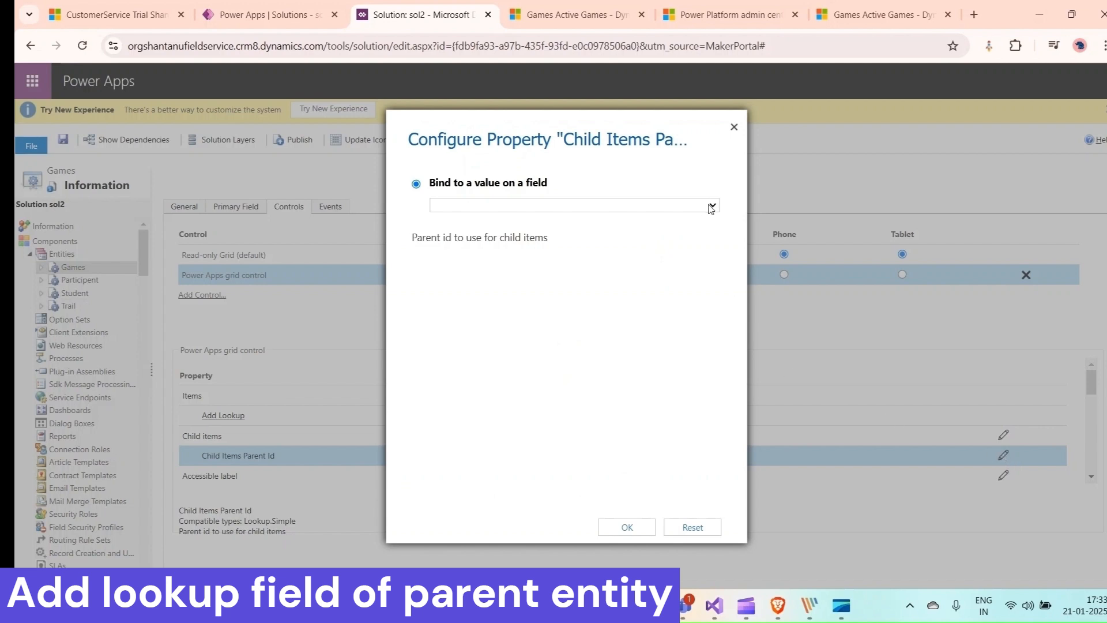
pyautogui.click(712, 205)
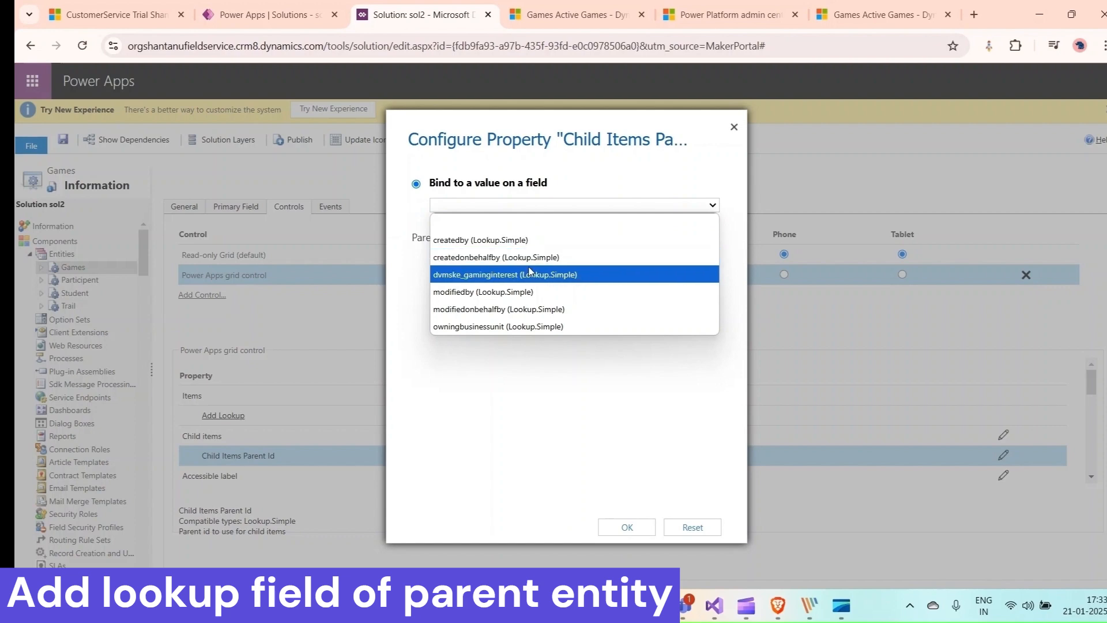
pyautogui.click(504, 274)
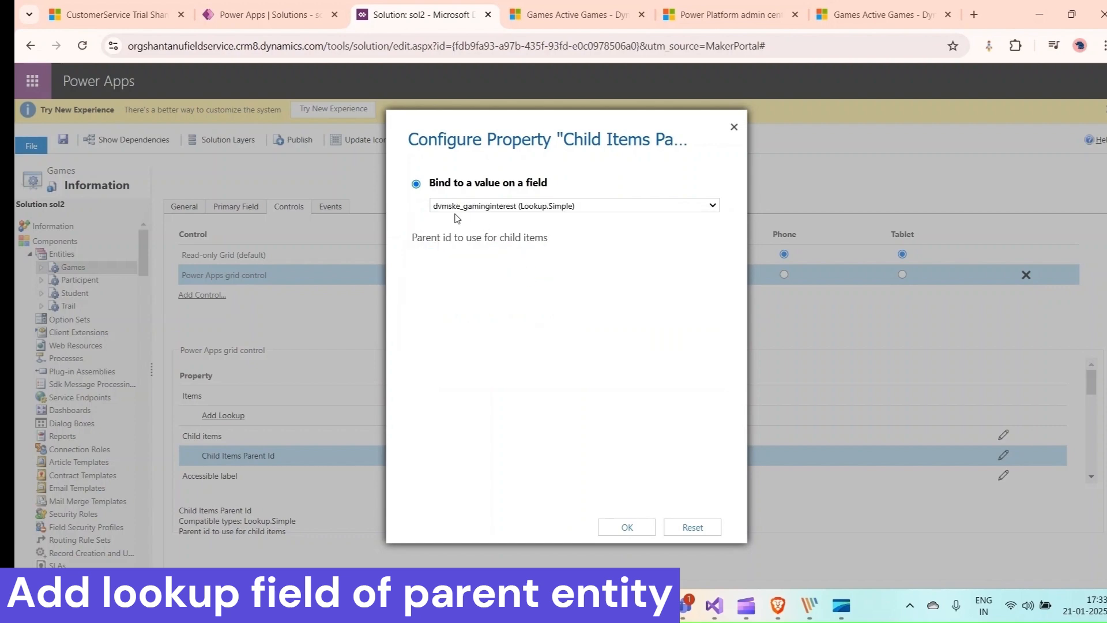
pyautogui.moveTo(556, 215)
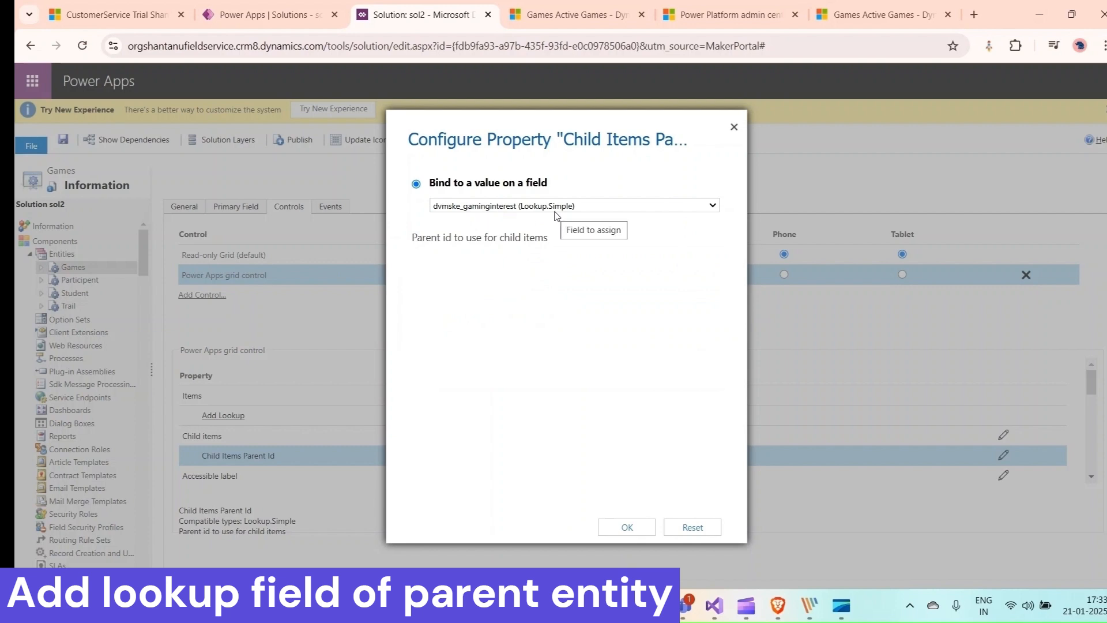
pyautogui.moveTo(564, 219)
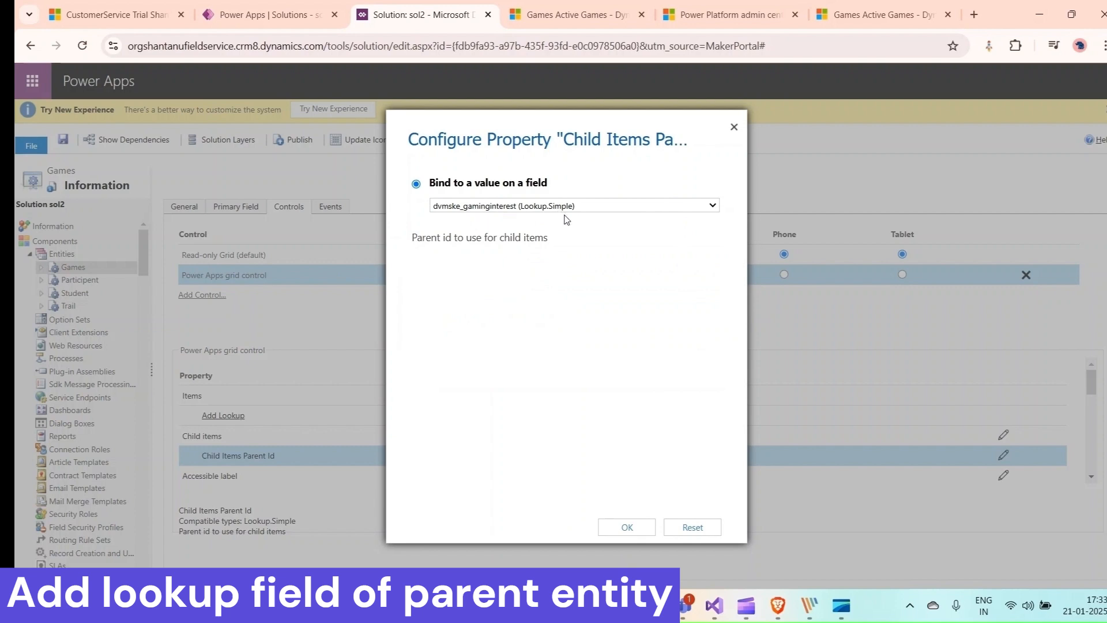
pyautogui.click(624, 527)
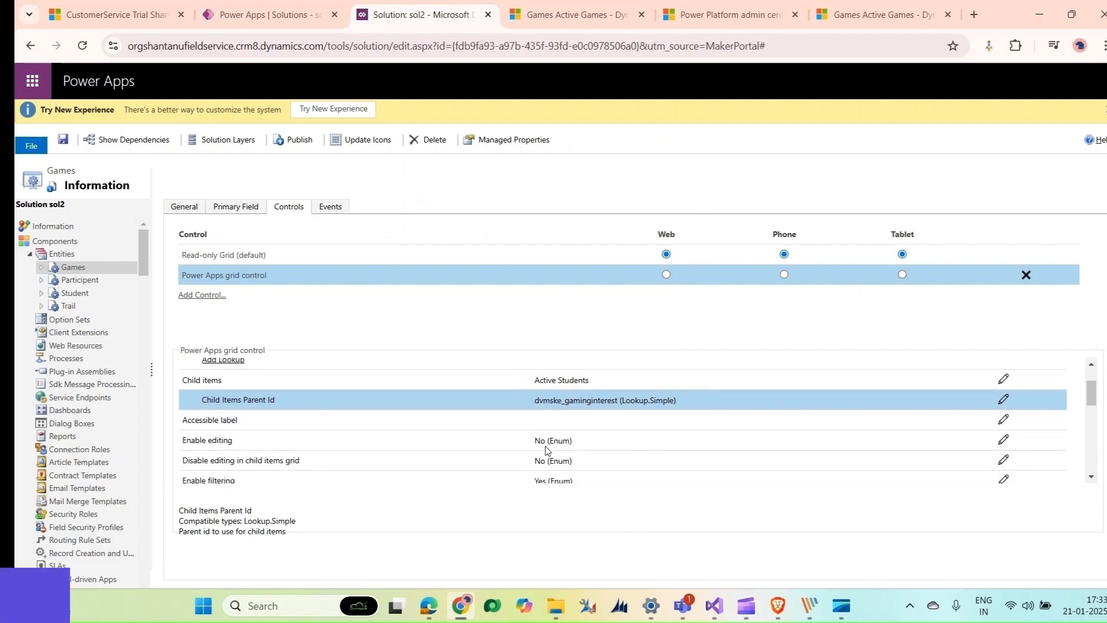
# Set Enable OptionSet colors to Yes on the Games grid control.
pyautogui.scroll(-3)
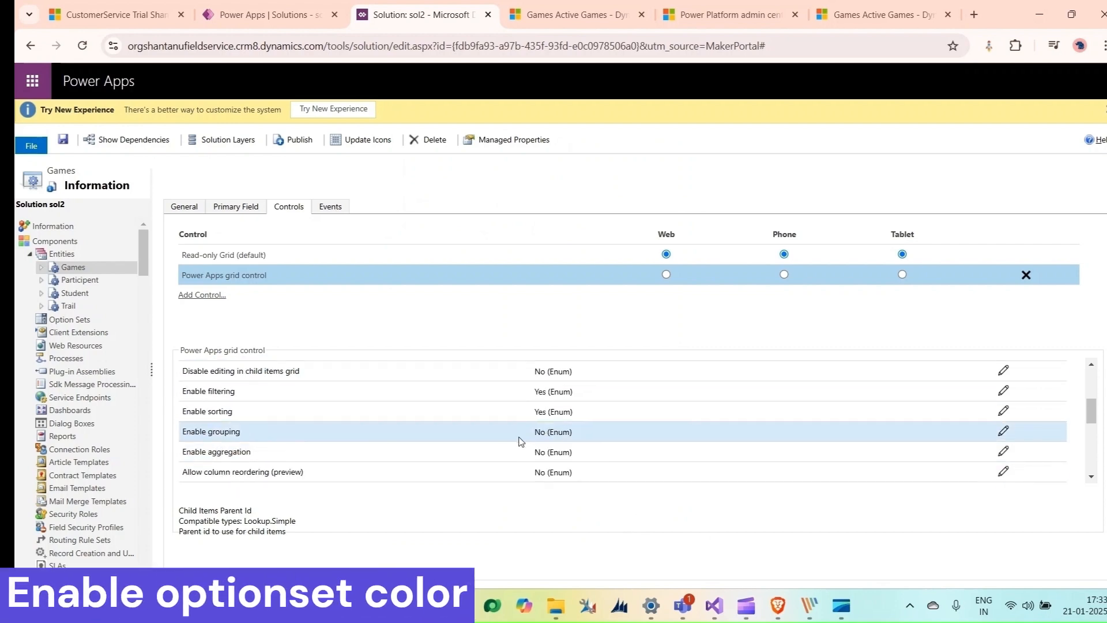
pyautogui.scroll(-3)
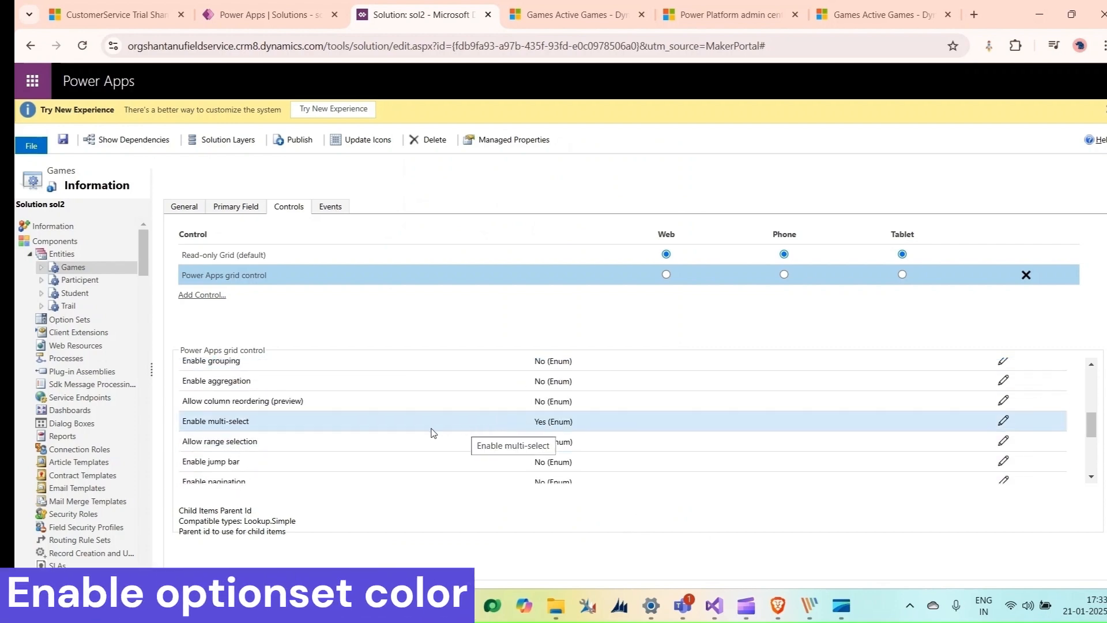
pyautogui.scroll(-3)
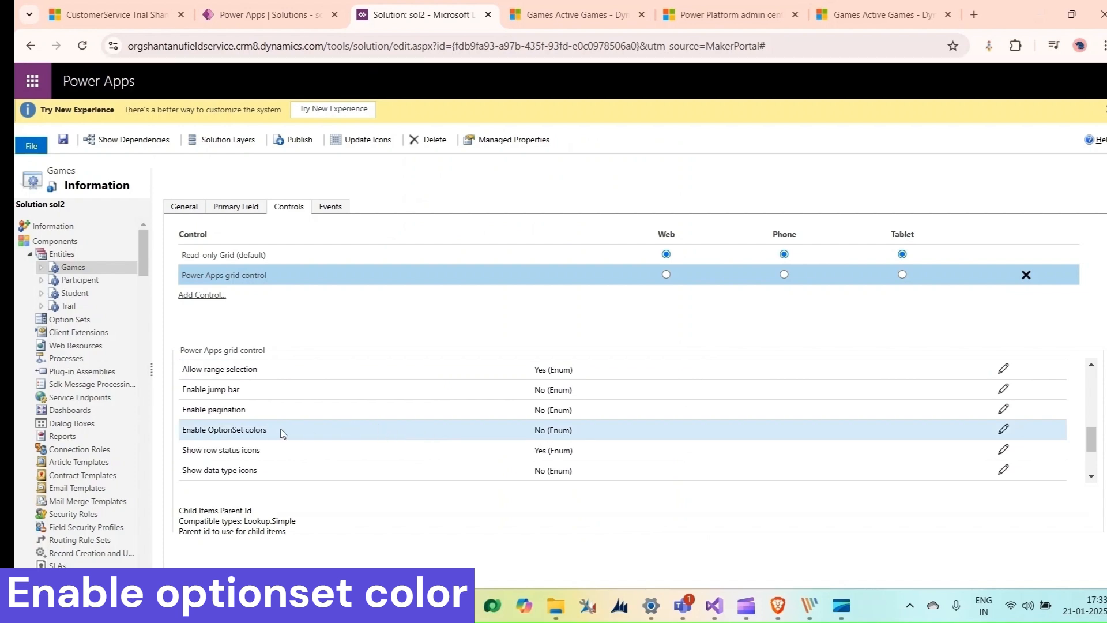
pyautogui.moveTo(962, 428)
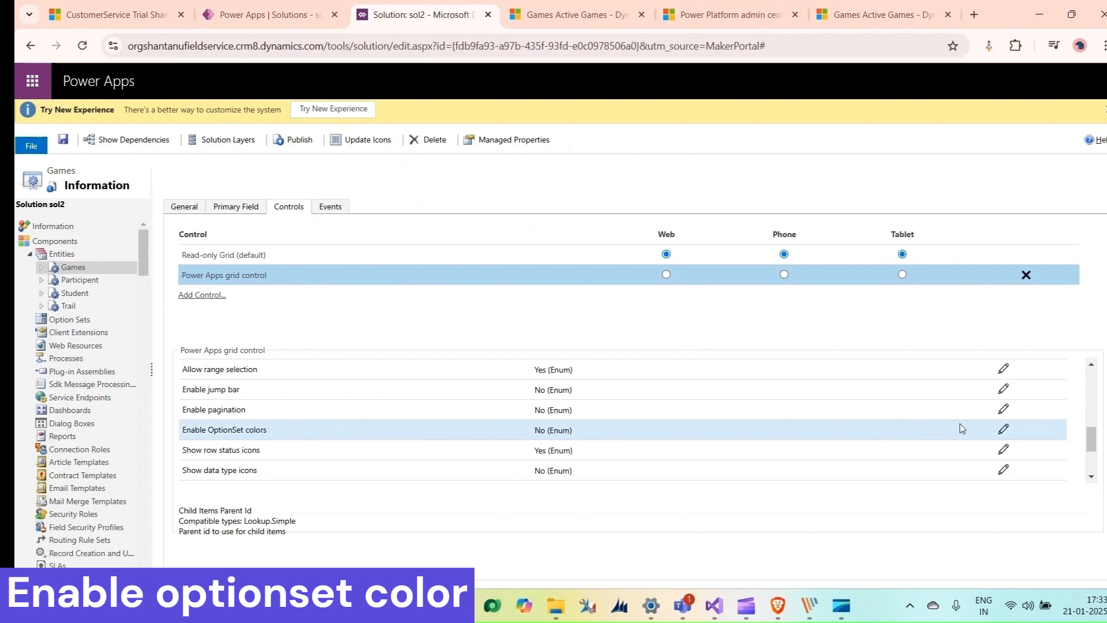
pyautogui.click(1003, 429)
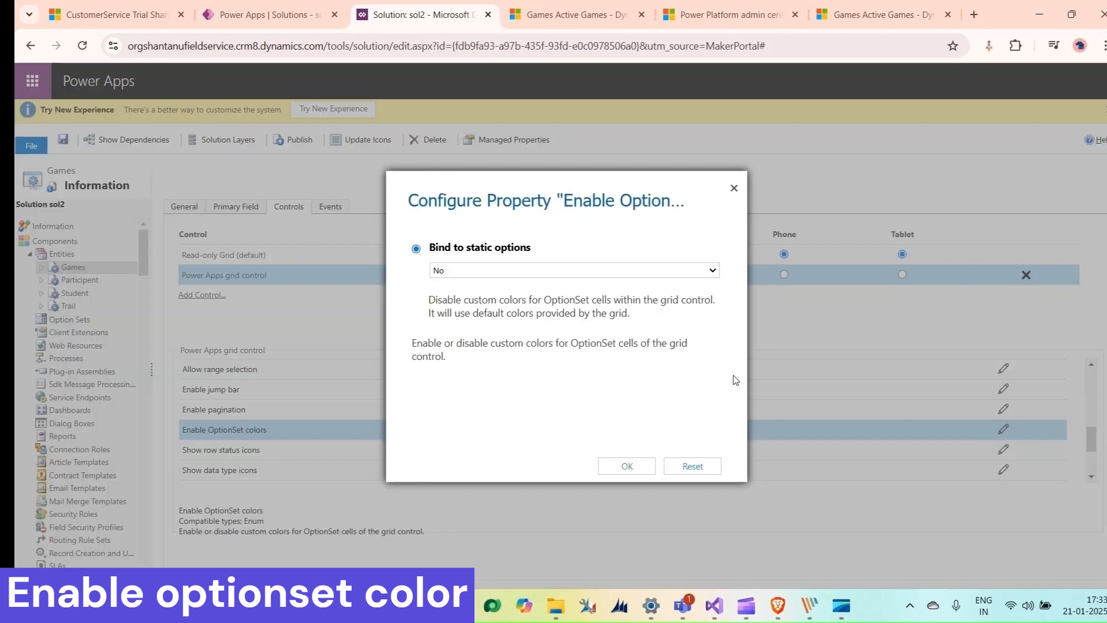
pyautogui.click(572, 270)
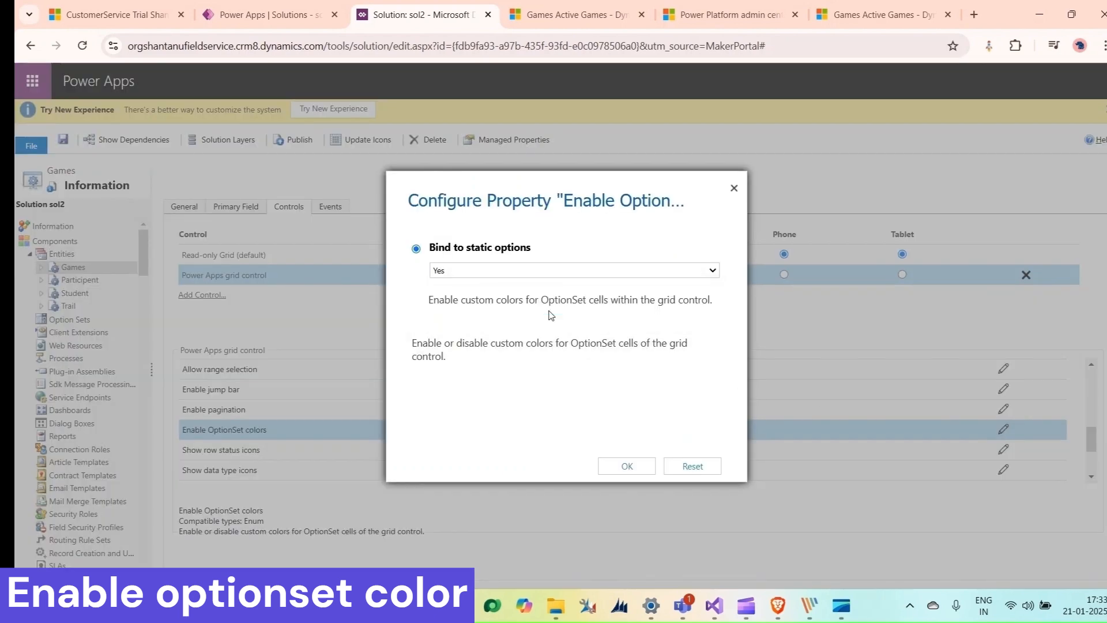
pyautogui.click(626, 466)
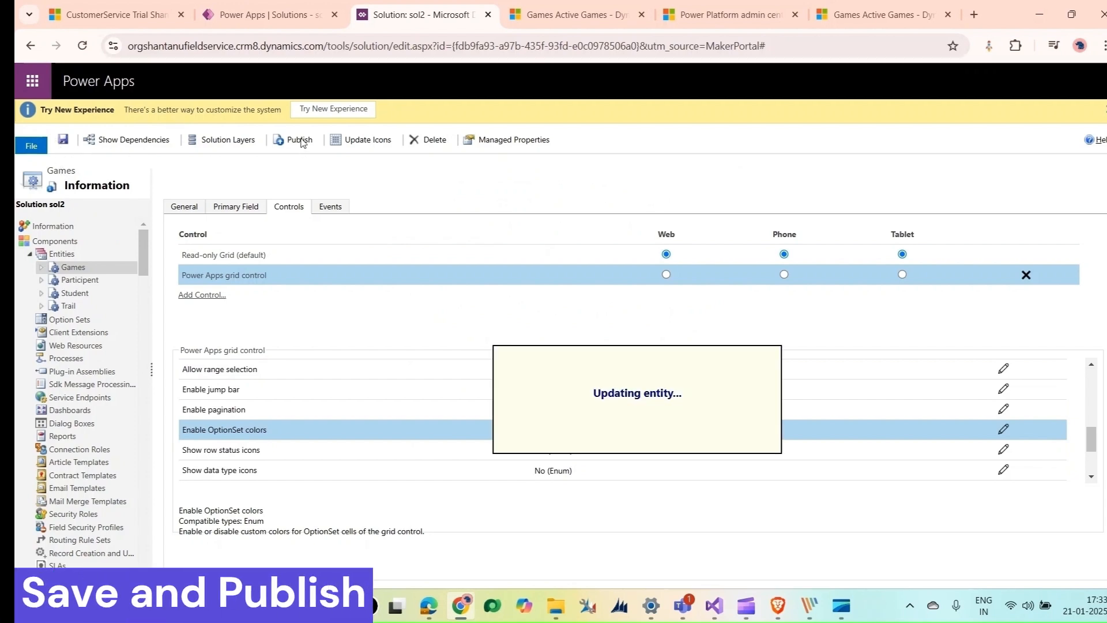
# Publish the Games table customizations and return to sol2 in the maker portal.
pyautogui.click(298, 139)
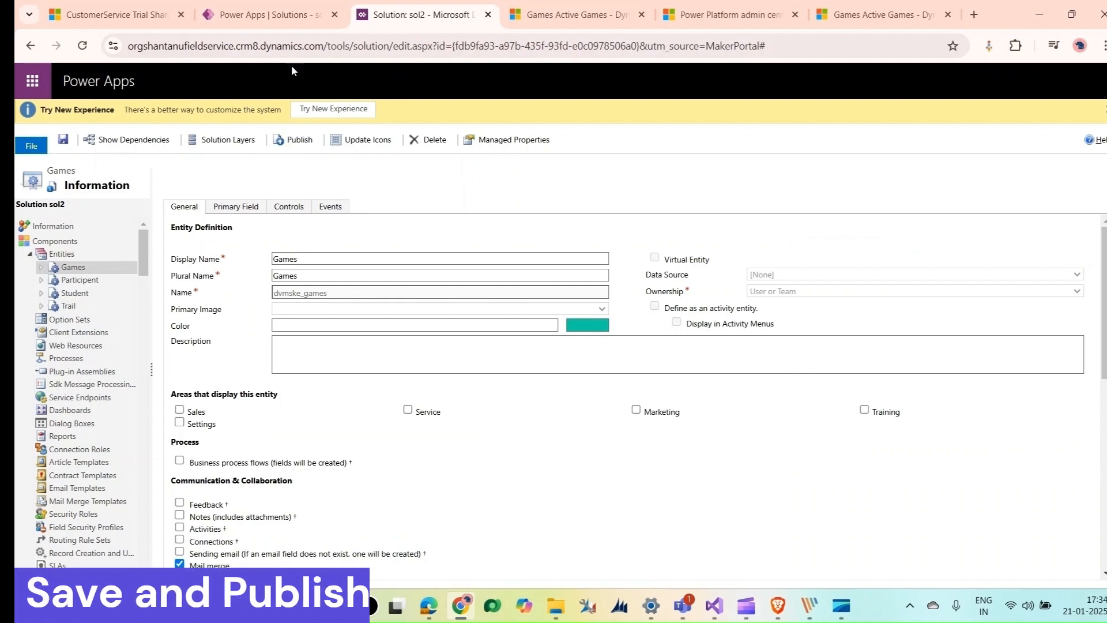
pyautogui.click(268, 14)
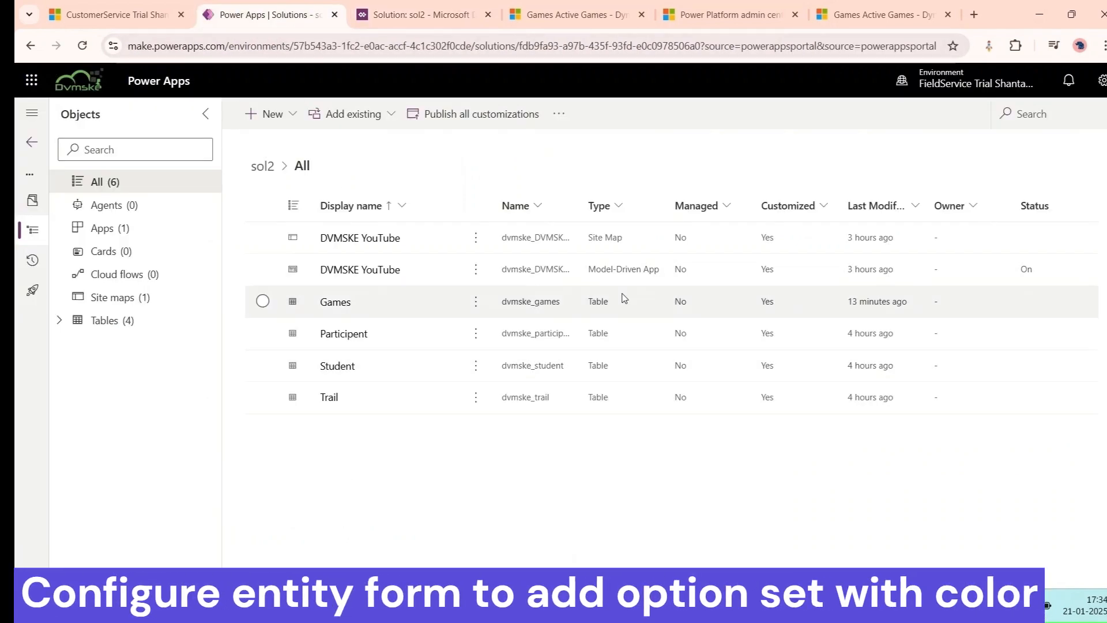
pyautogui.moveTo(337, 366)
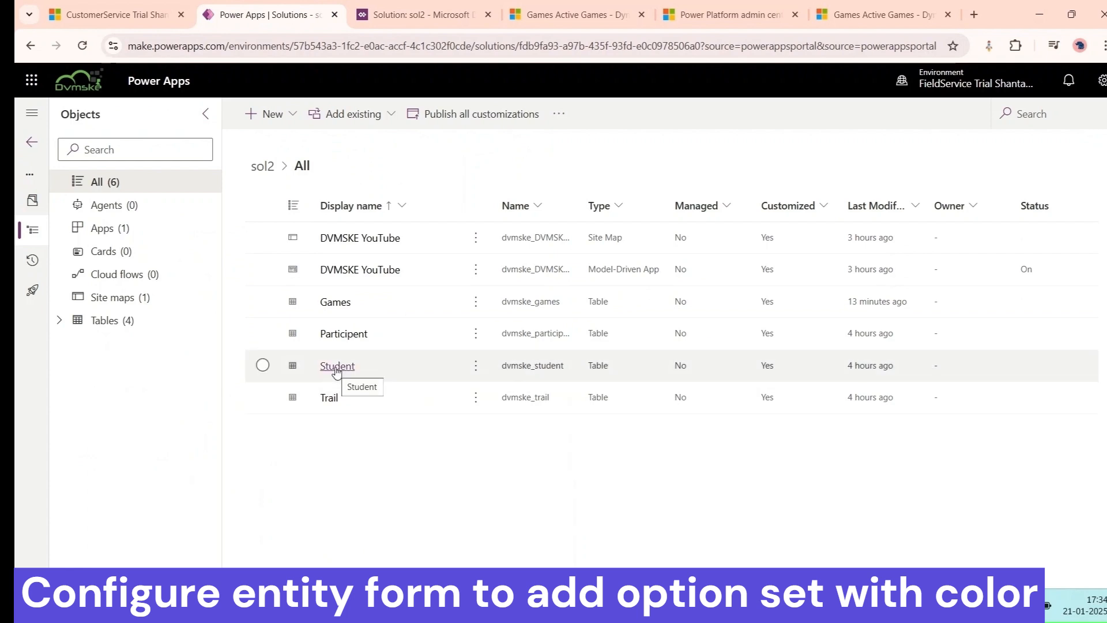
# Open the Student table's main Information form in the form designer.
pyautogui.click(338, 366)
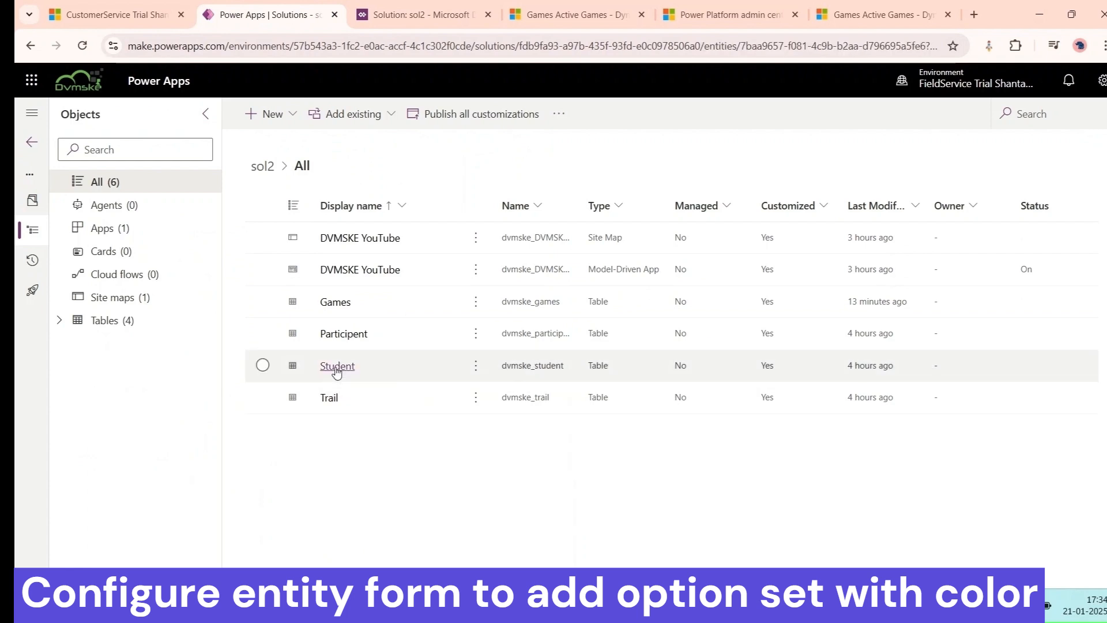
pyautogui.click(337, 366)
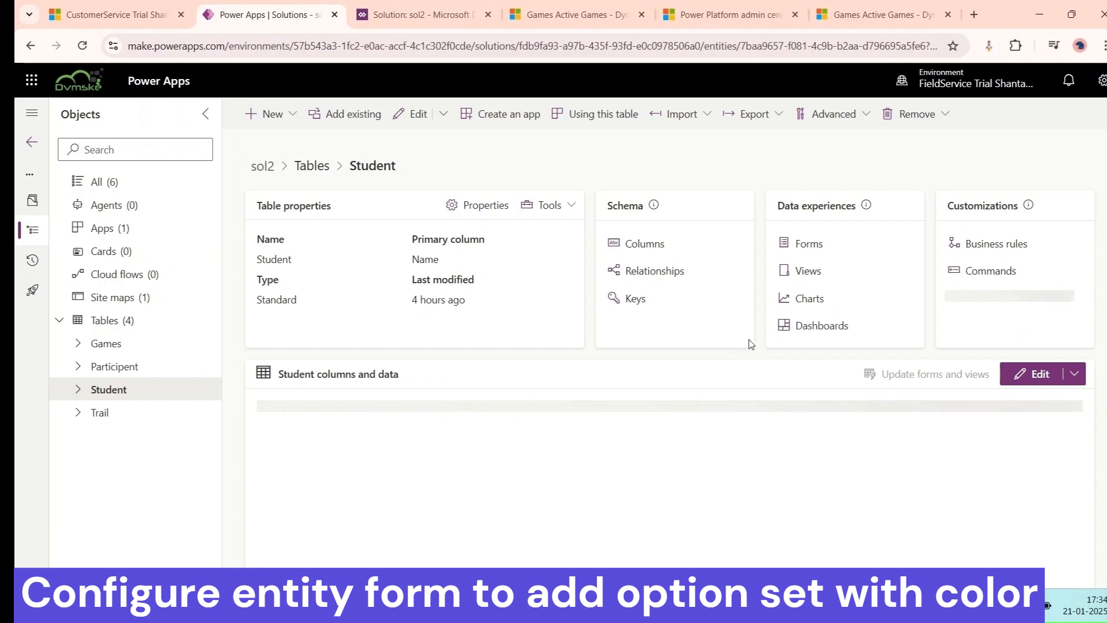
pyautogui.click(808, 243)
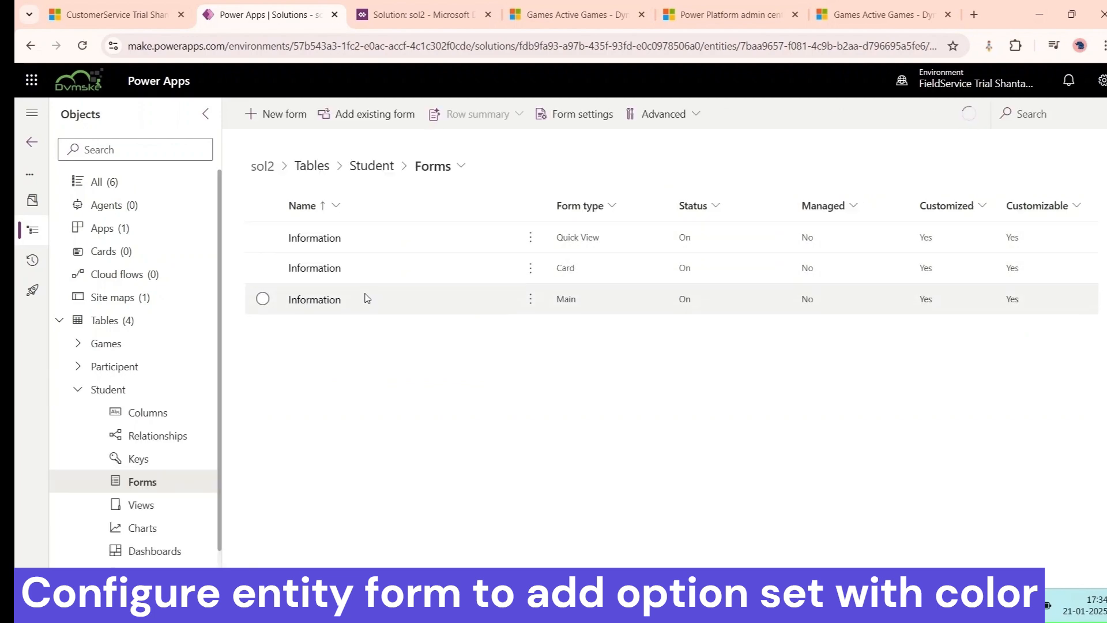
pyautogui.doubleClick(314, 298)
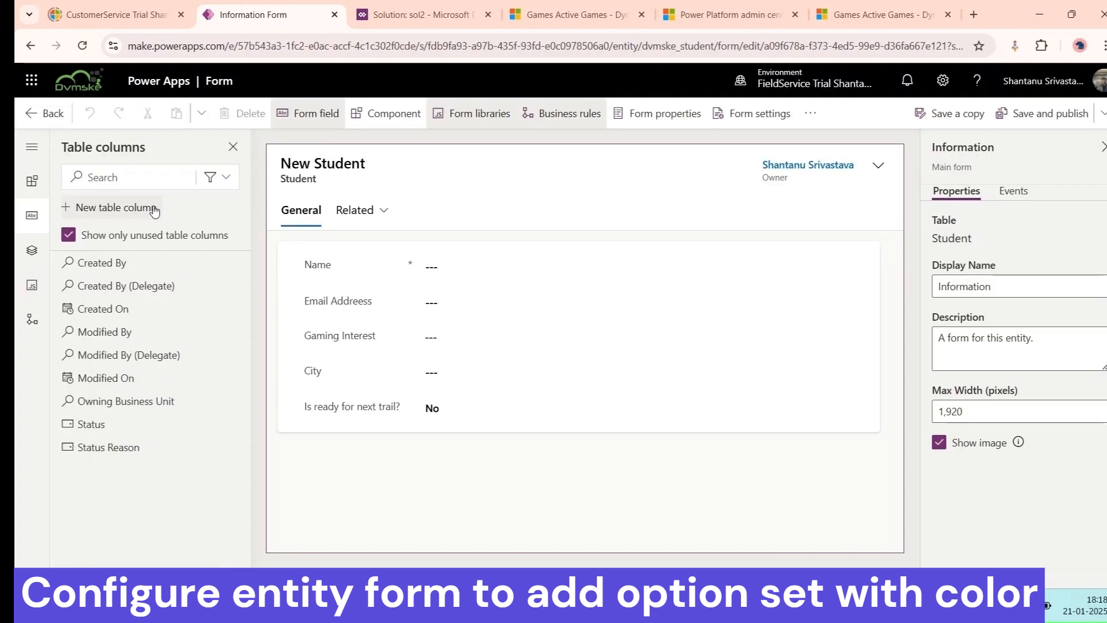
# Start a new Choice column named 'Trail result' and begin a new choice set.
pyautogui.click(116, 206)
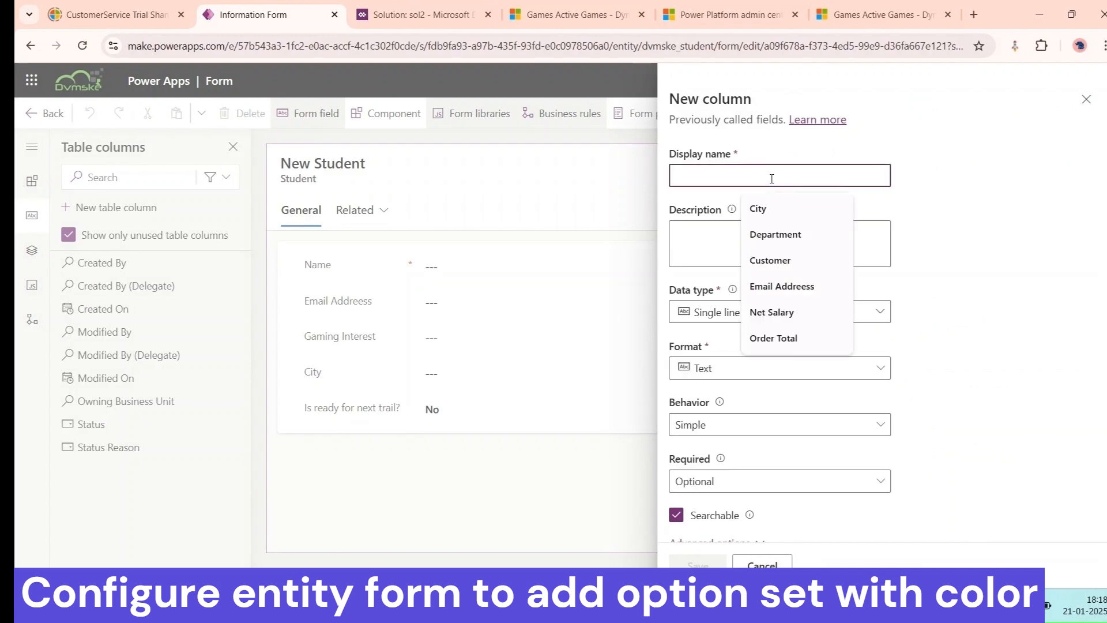
pyautogui.write('Trail result')
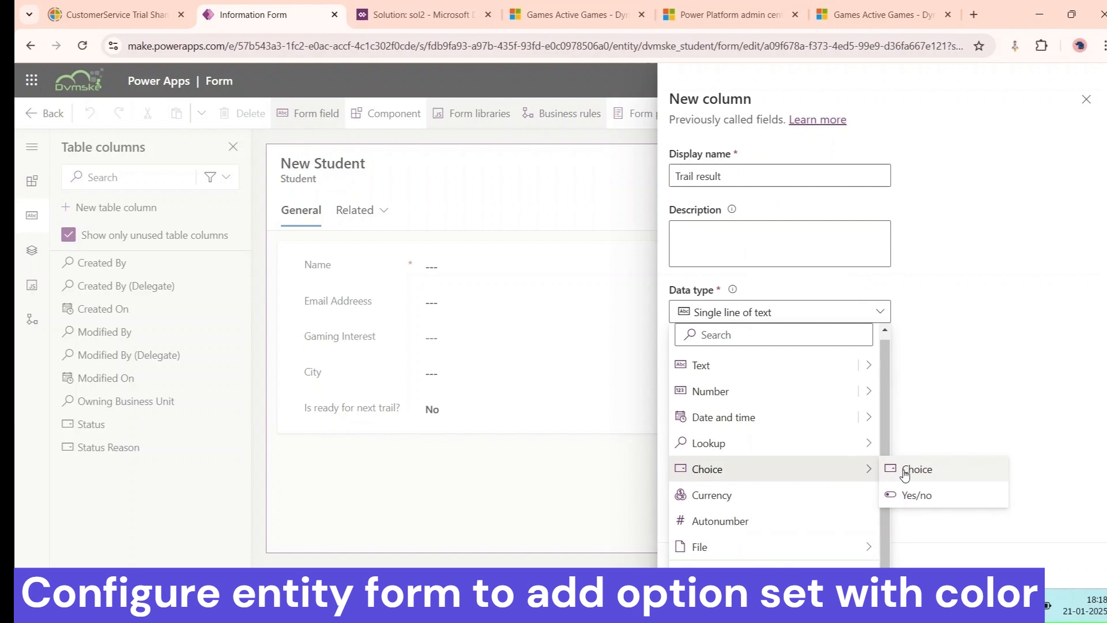
pyautogui.click(917, 469)
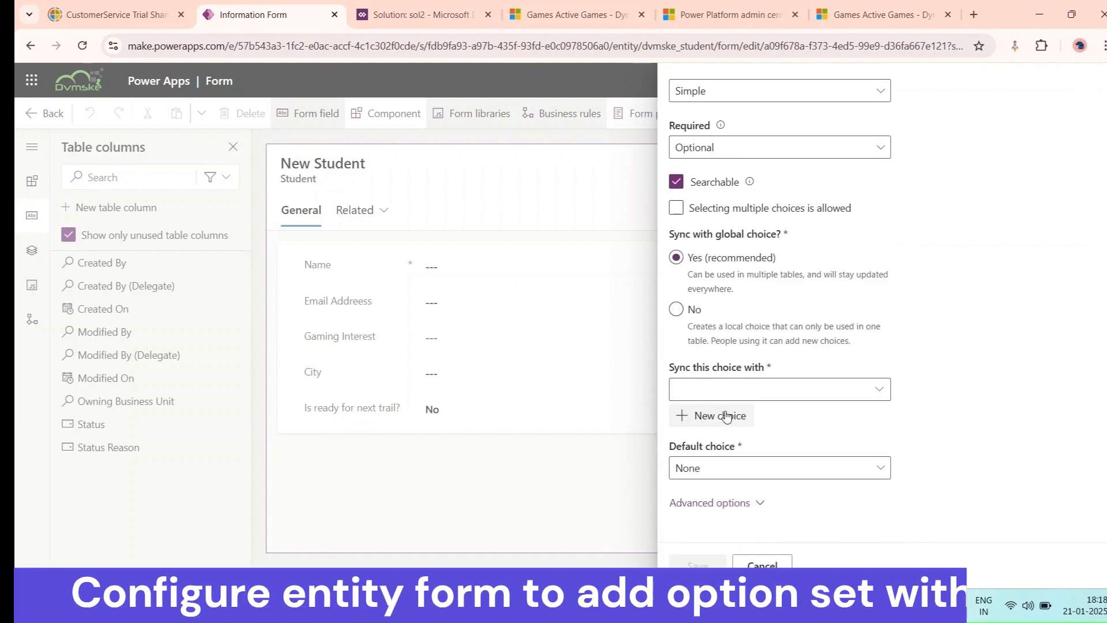
pyautogui.click(712, 415)
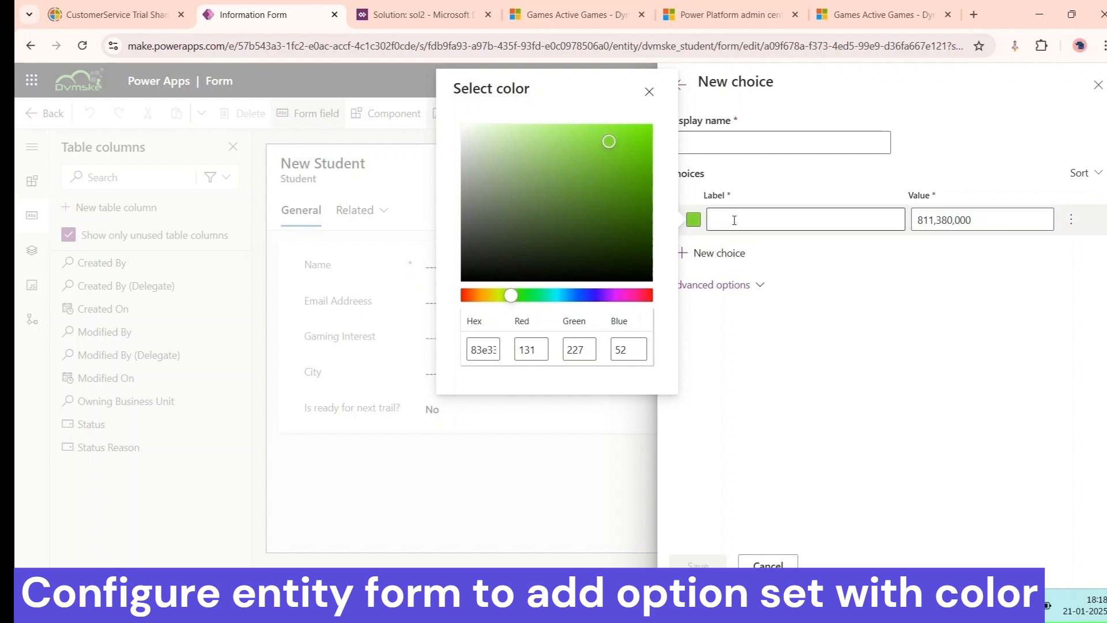
# Define choices Selected and In Progress, giving In Progress a yellow colour.
pyautogui.write('Sel')
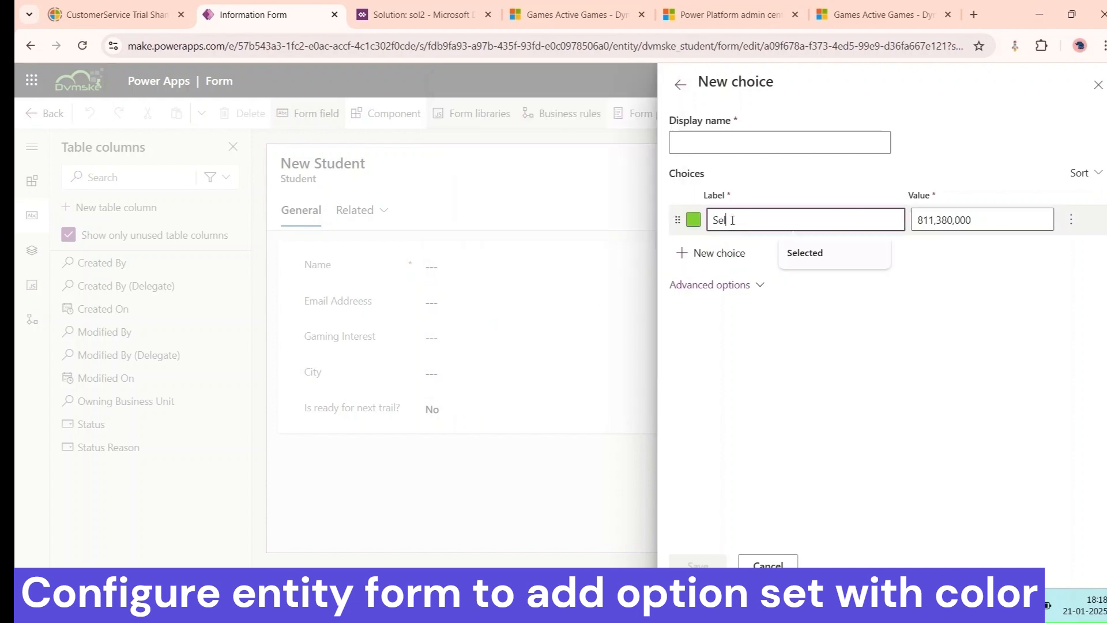
pyautogui.write('ctee')
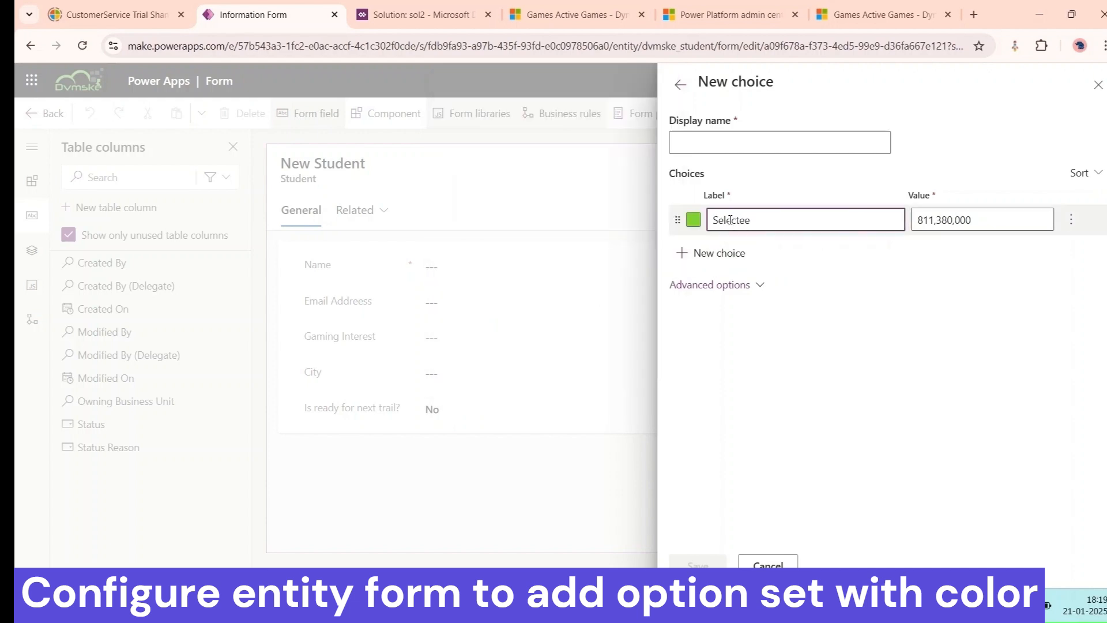
pyautogui.click(718, 253)
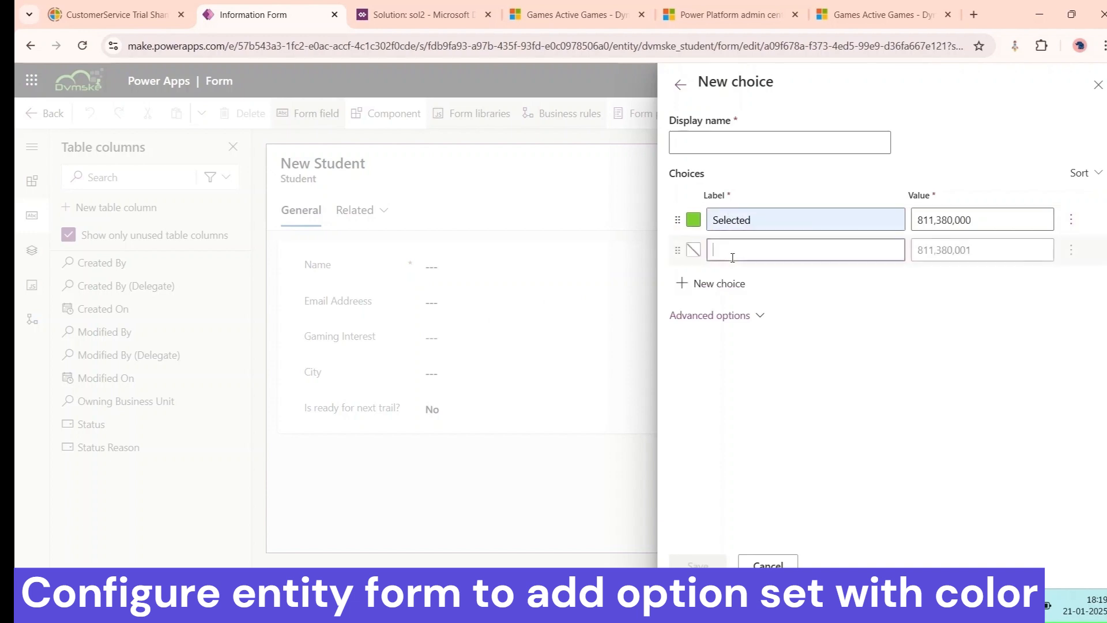
pyautogui.click(694, 249)
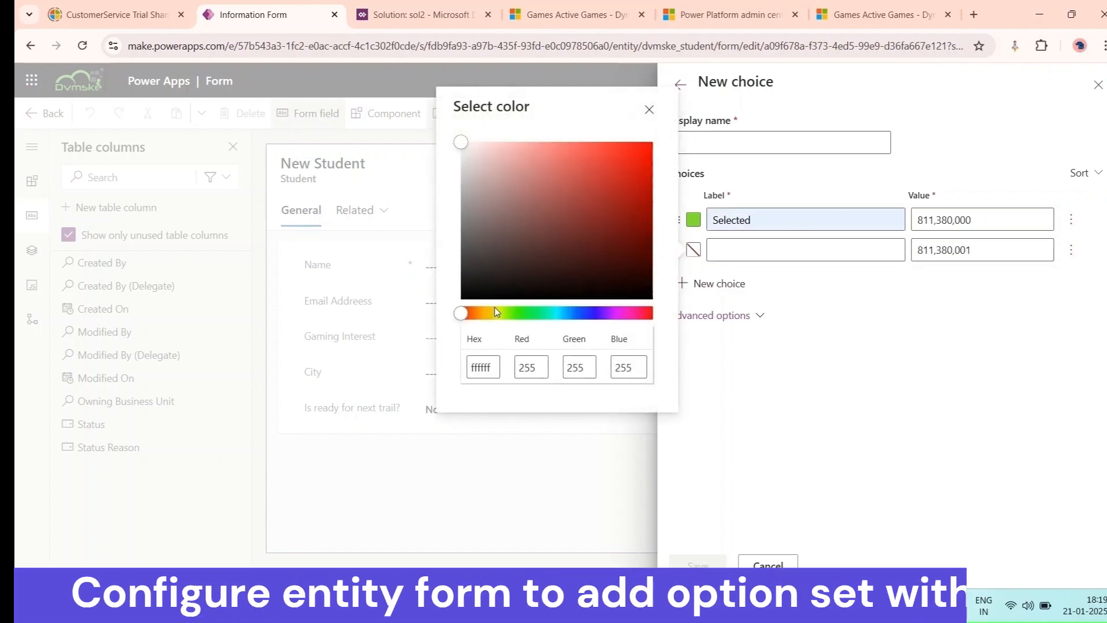
pyautogui.click(516, 161)
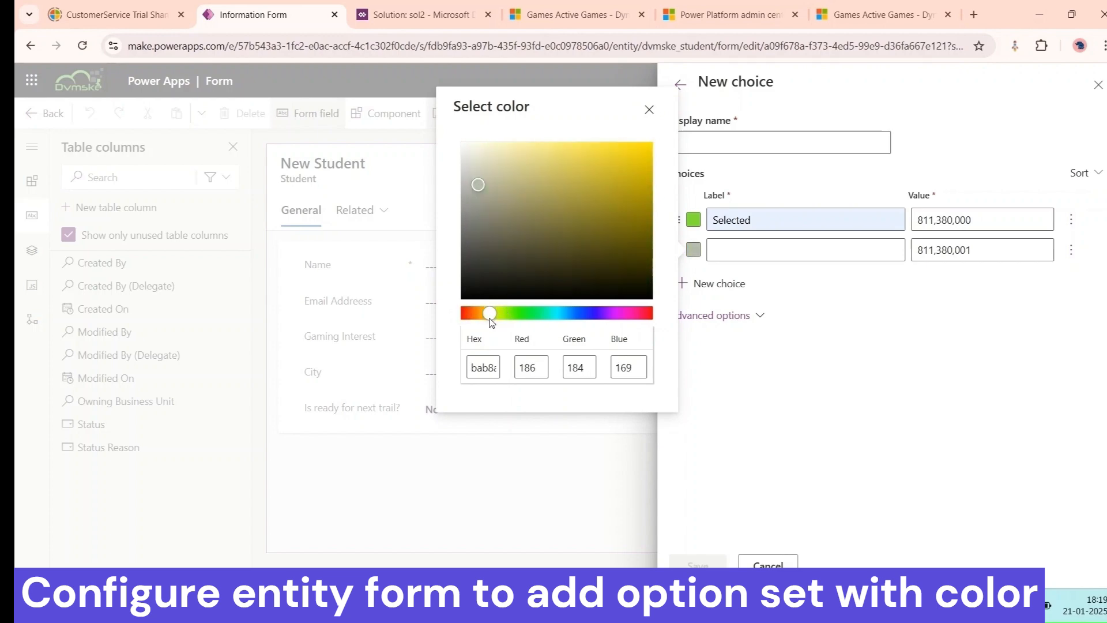
pyautogui.click(590, 152)
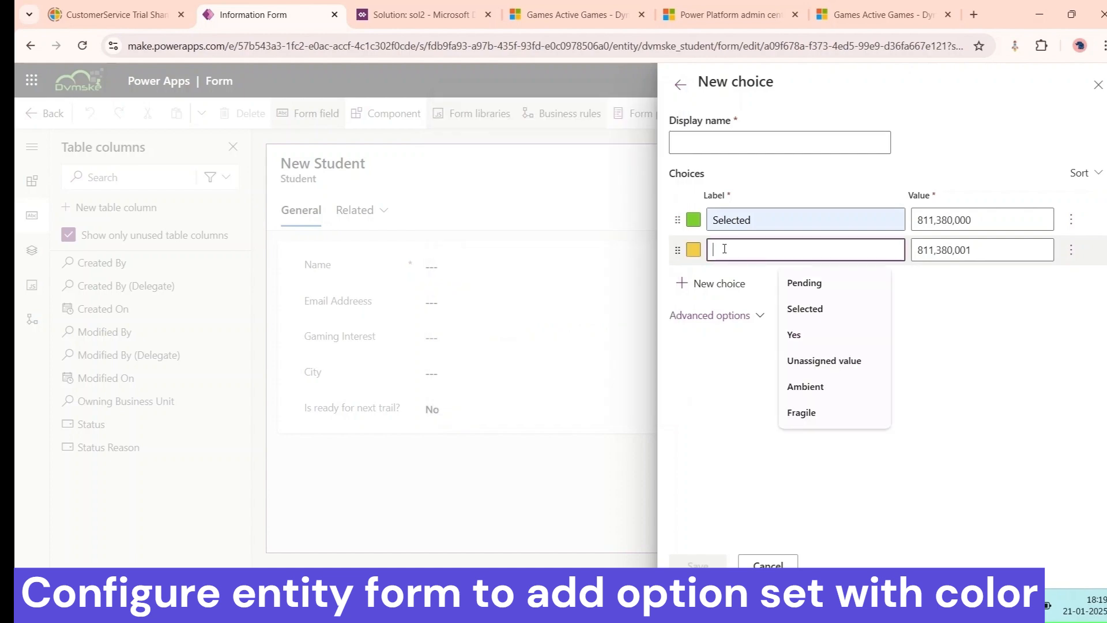
pyautogui.write('In Progress')
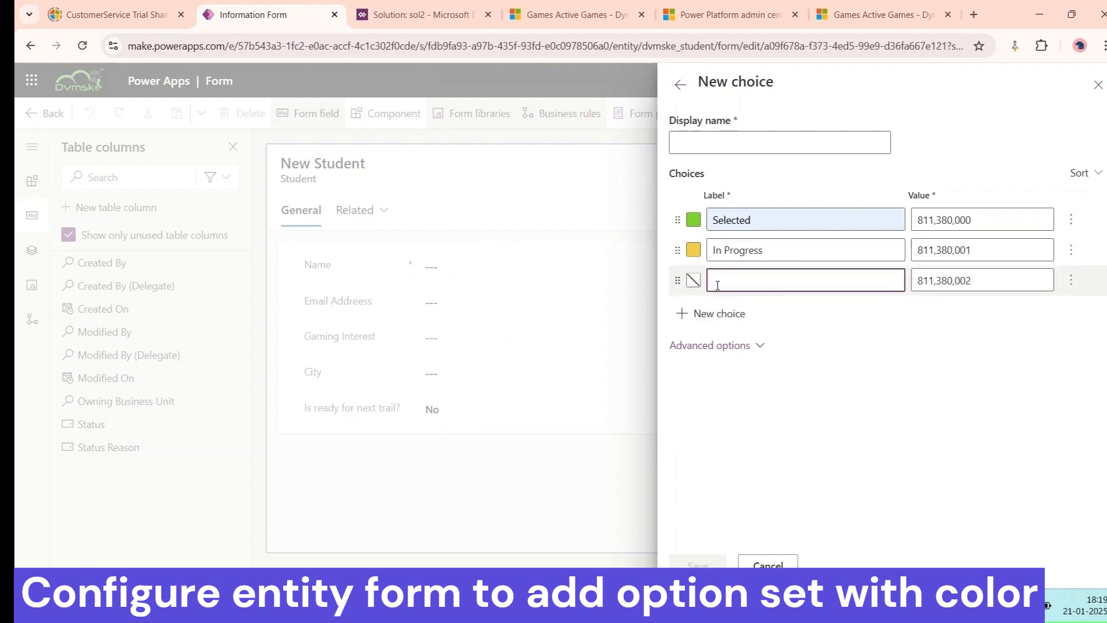
# Add a red Not selected choice and name the choice set 'Trail result'.
pyautogui.click(693, 279)
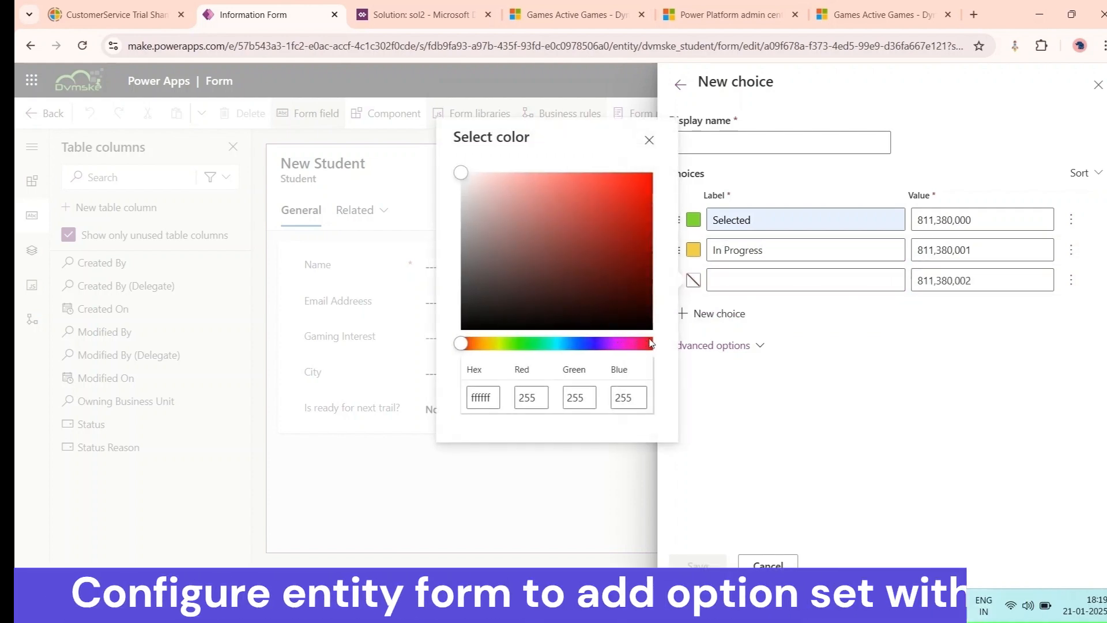
pyautogui.click(638, 196)
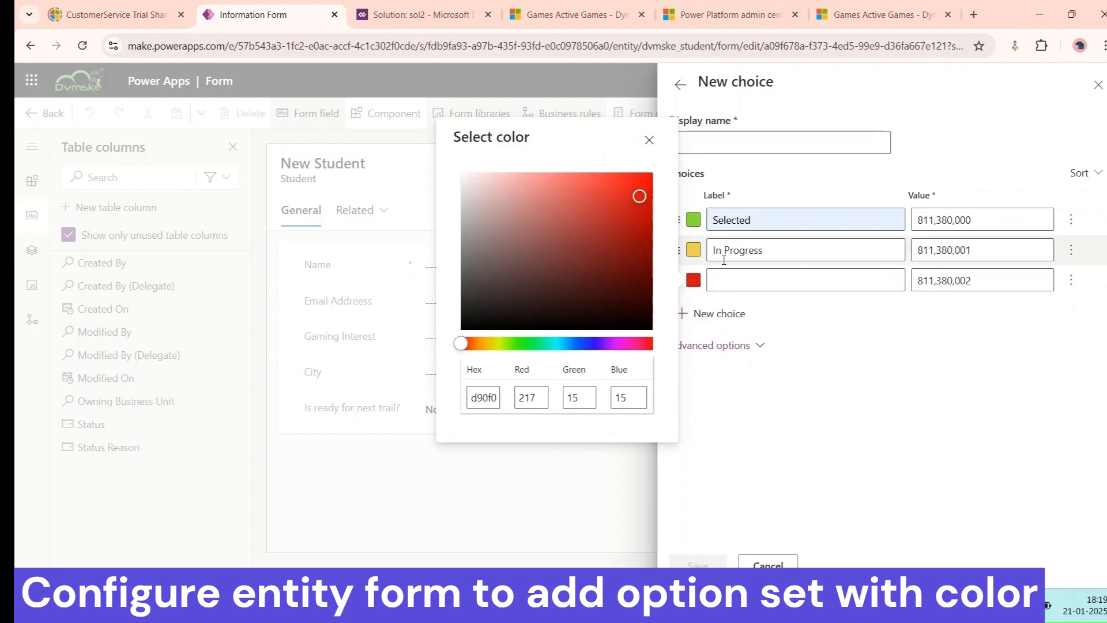
pyautogui.click(647, 139)
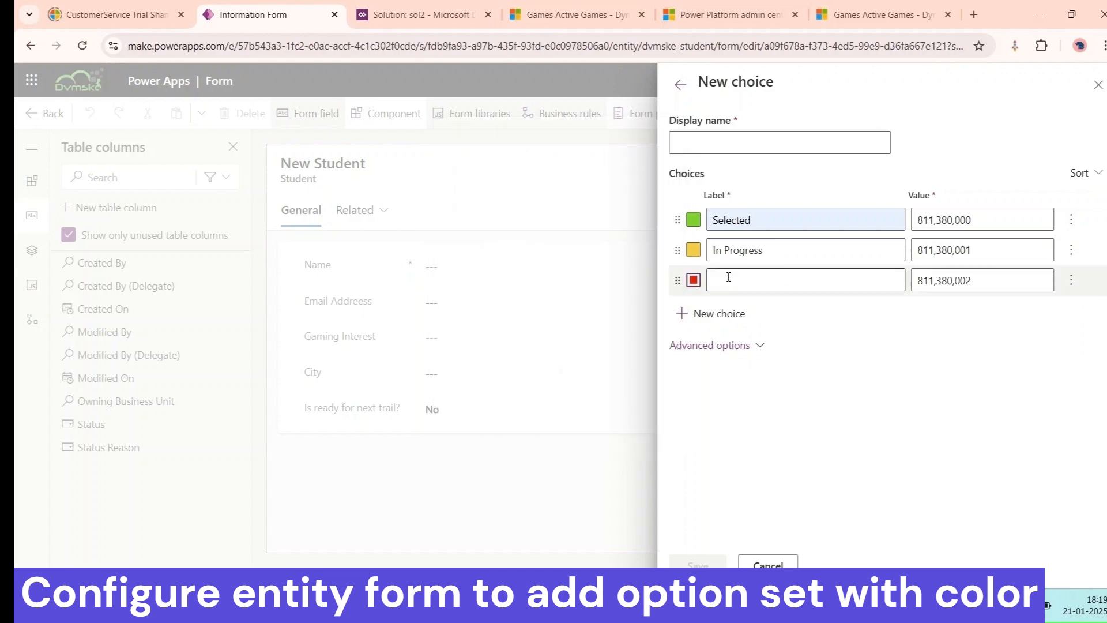
pyautogui.write('Not selected')
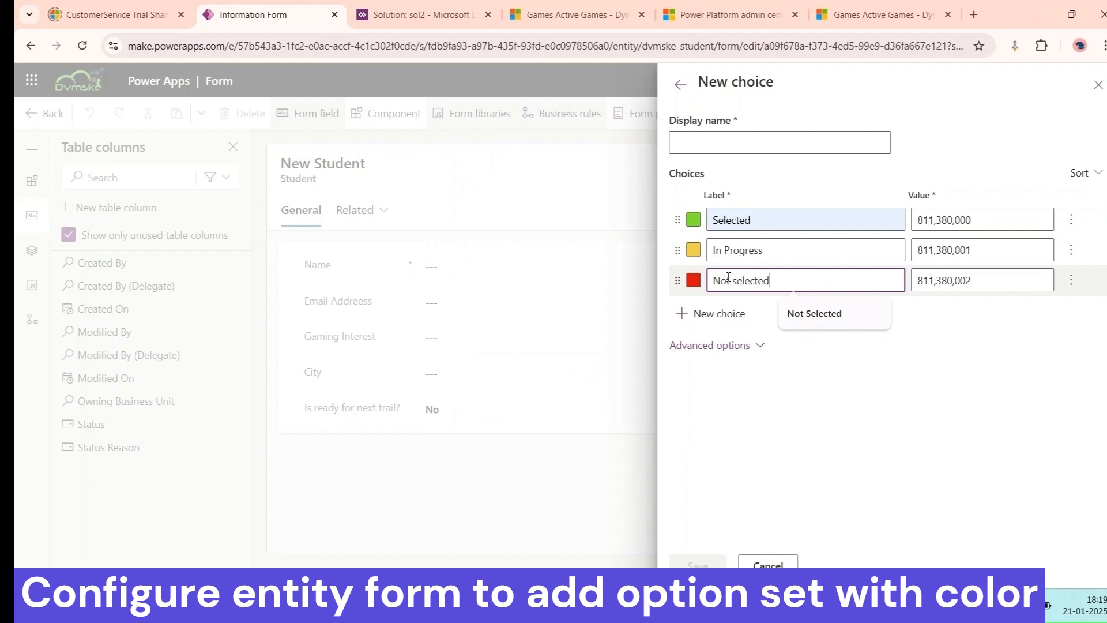
pyautogui.click(757, 418)
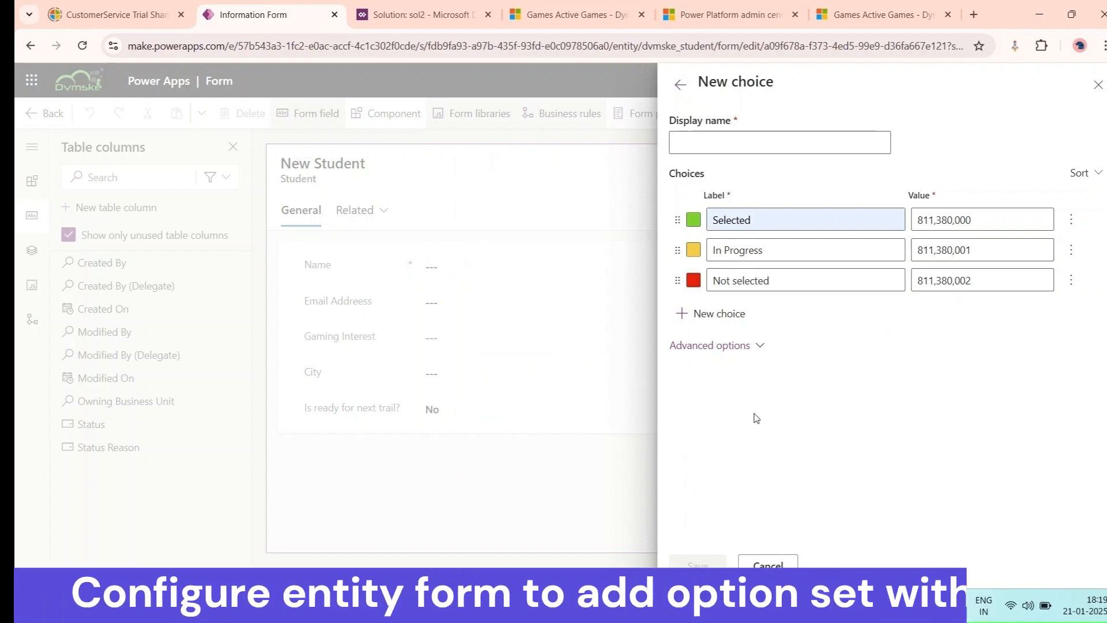
pyautogui.click(779, 142)
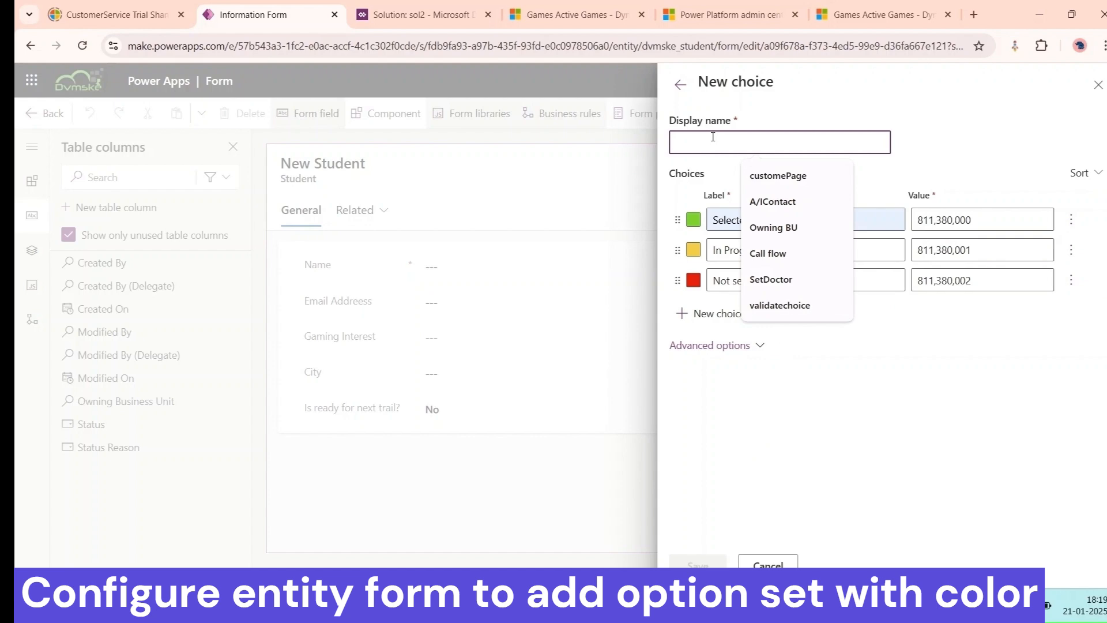
pyautogui.write('Trail result')
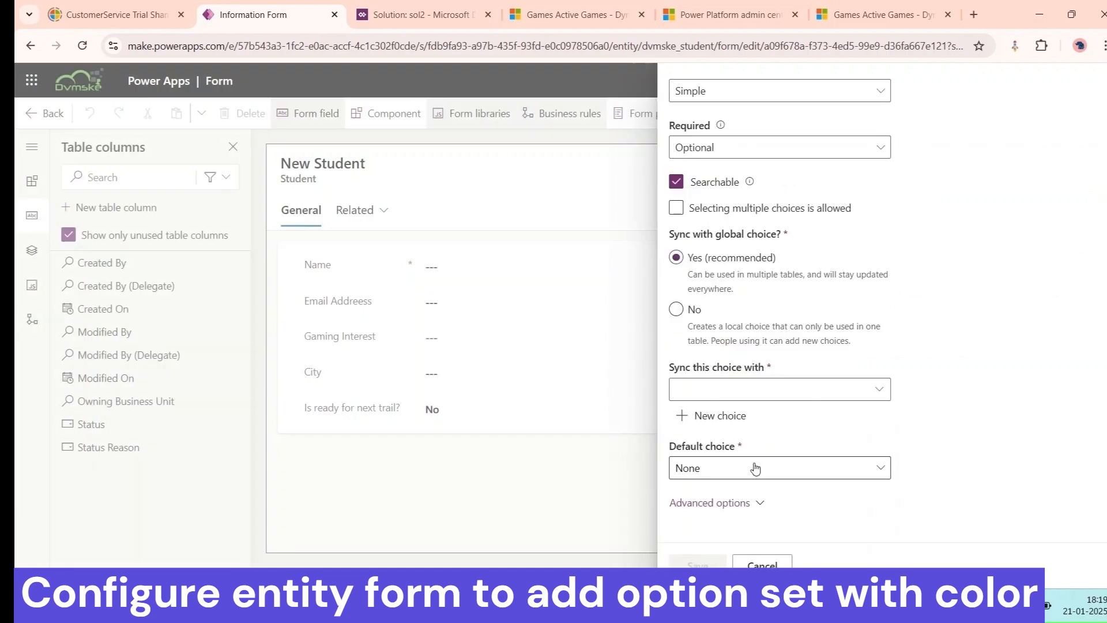
# Sync the column with the global Trail result choice, keeping the column settings open.
pyautogui.scroll(3)
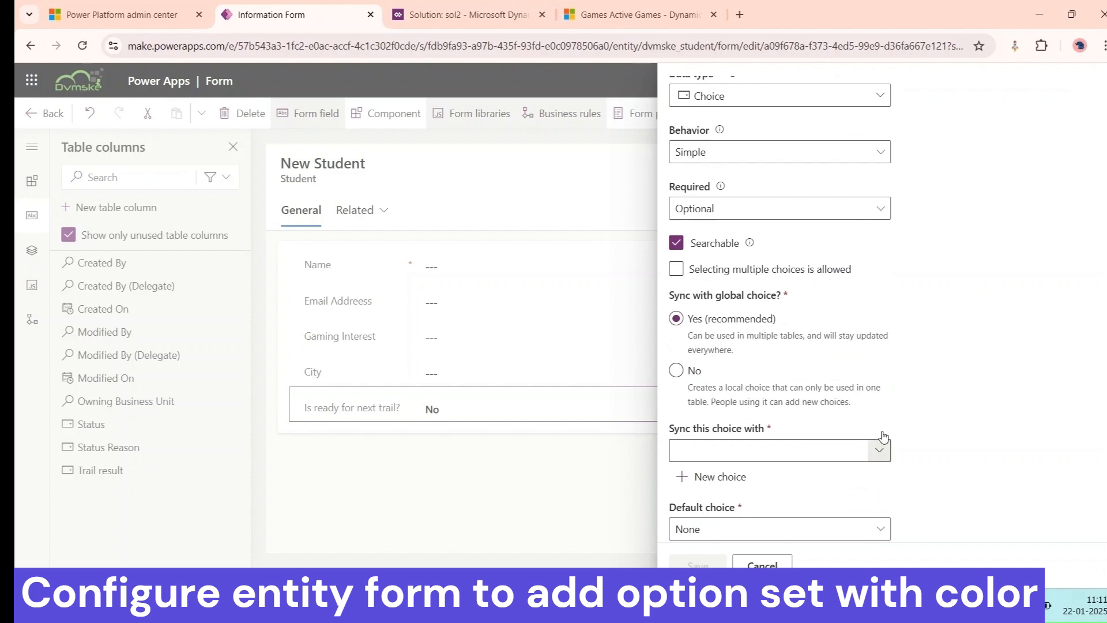
pyautogui.moveTo(883, 458)
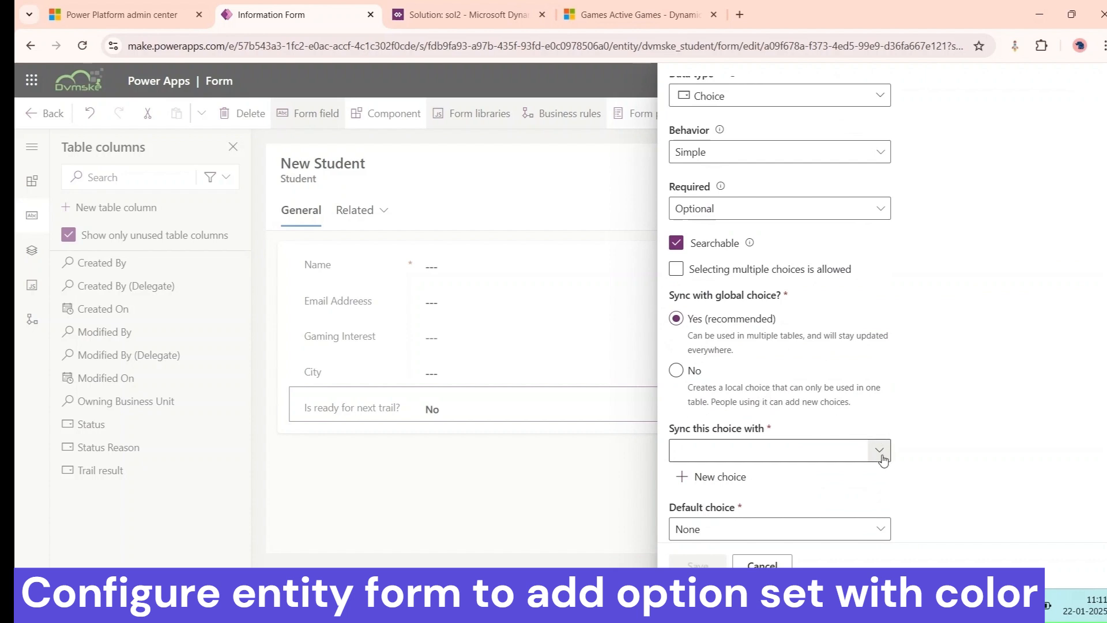
pyautogui.click(879, 449)
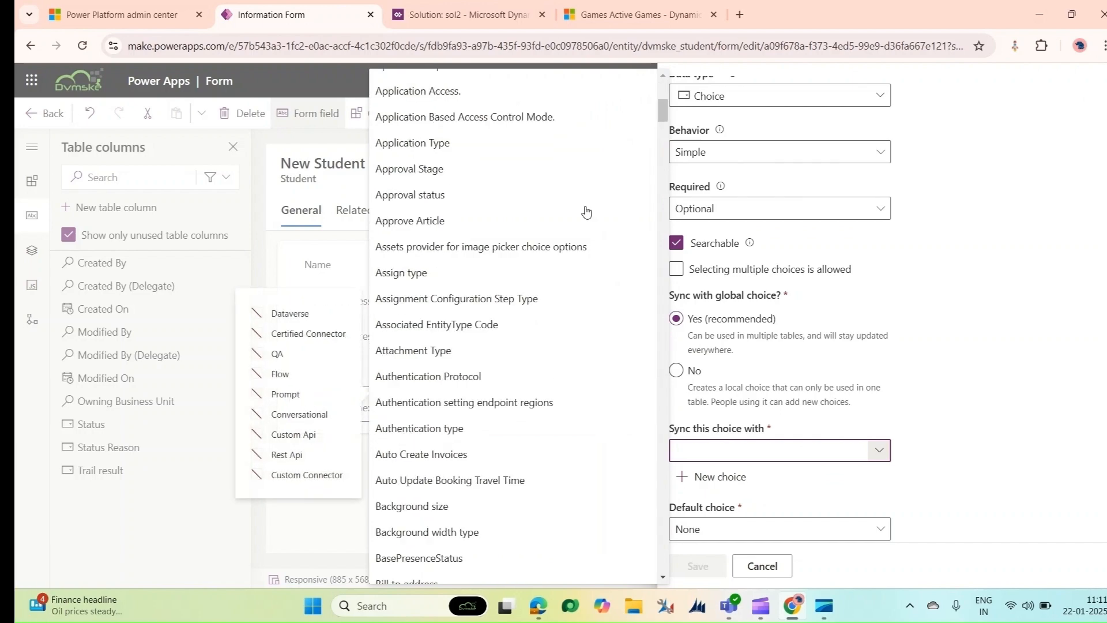
pyautogui.scroll(-3)
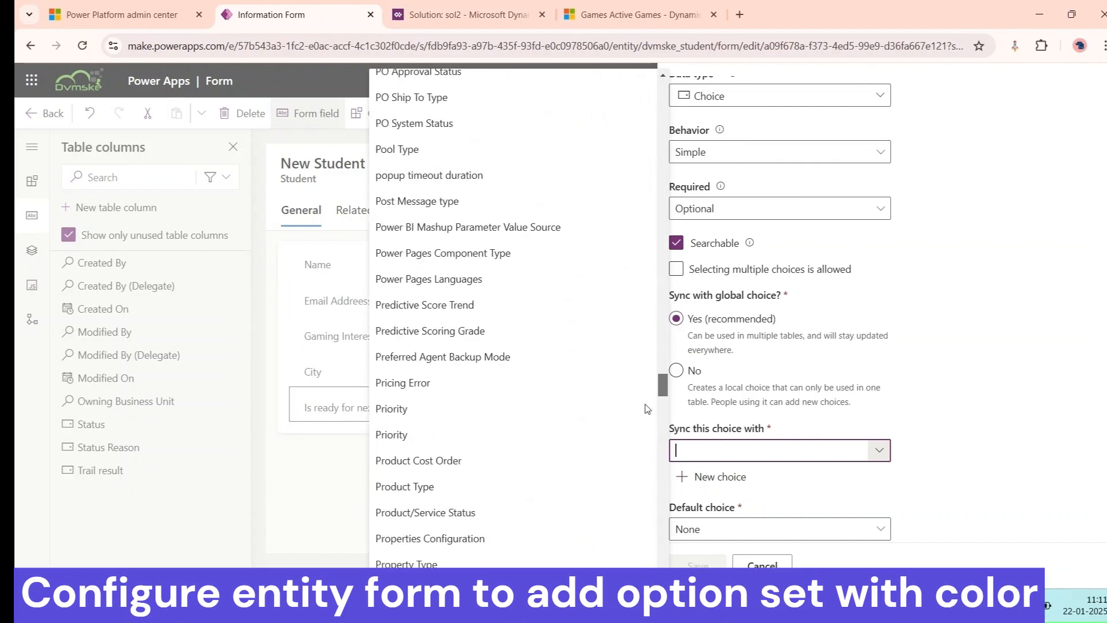
pyautogui.scroll(-3)
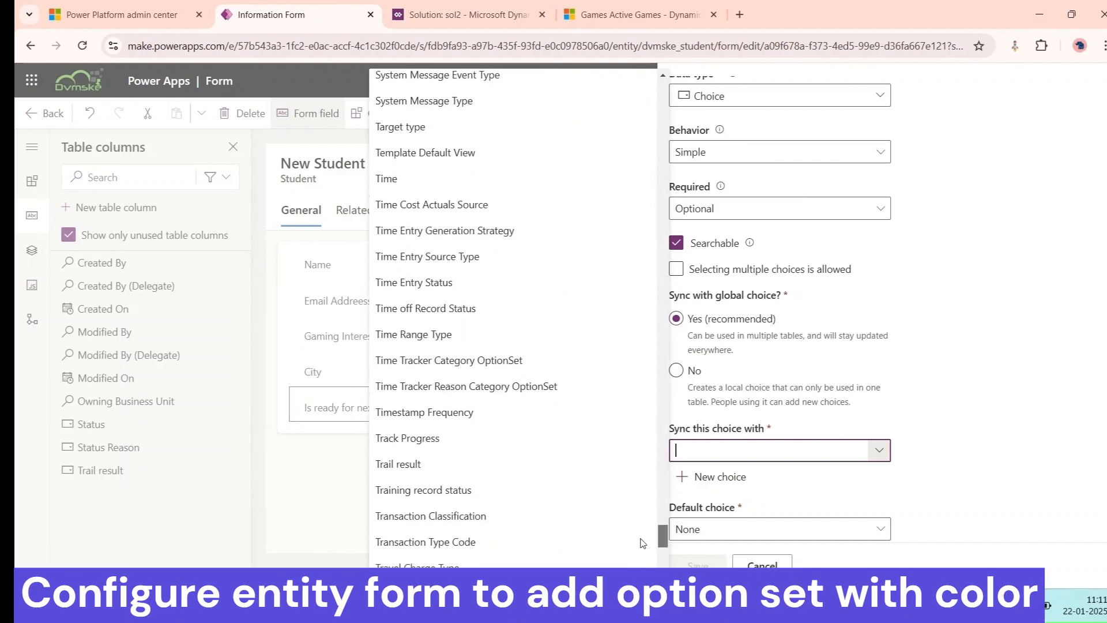
pyautogui.scroll(-3)
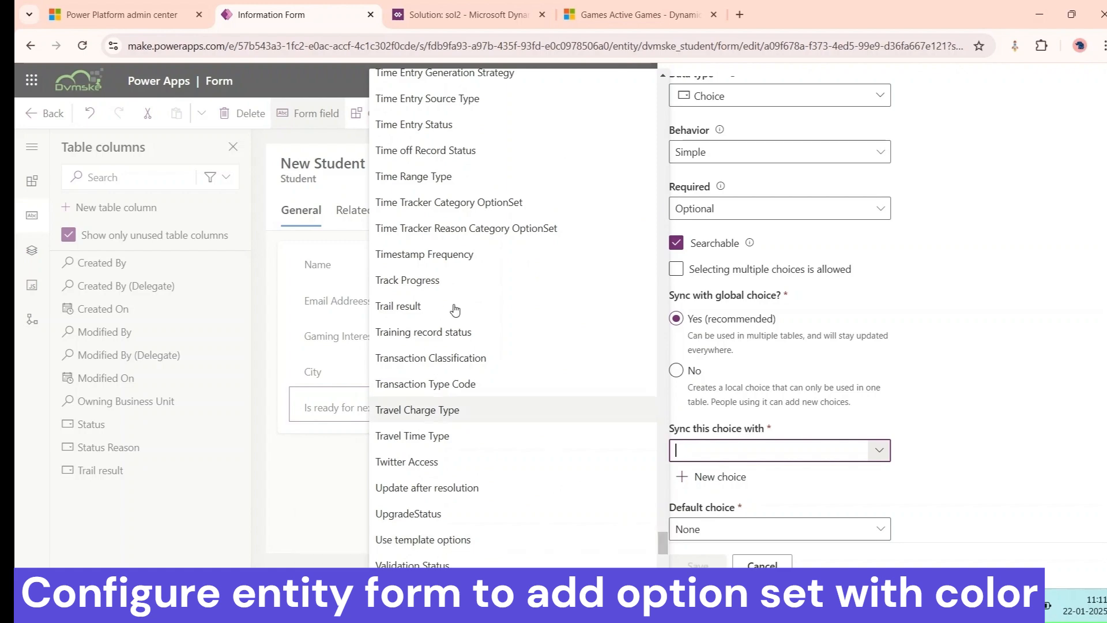
pyautogui.click(398, 306)
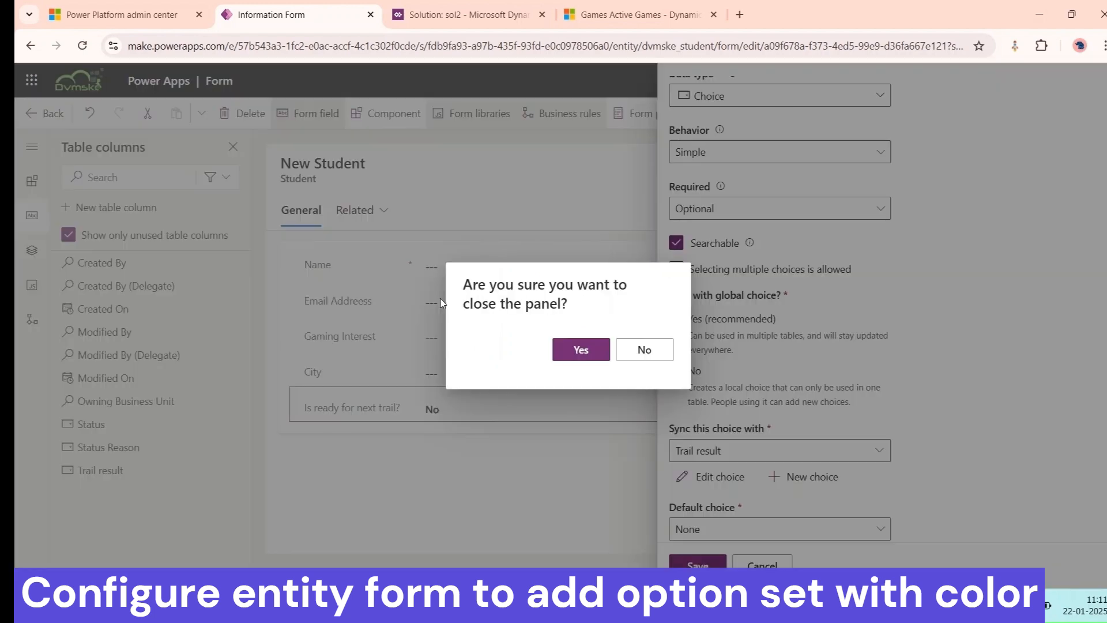
pyautogui.click(644, 350)
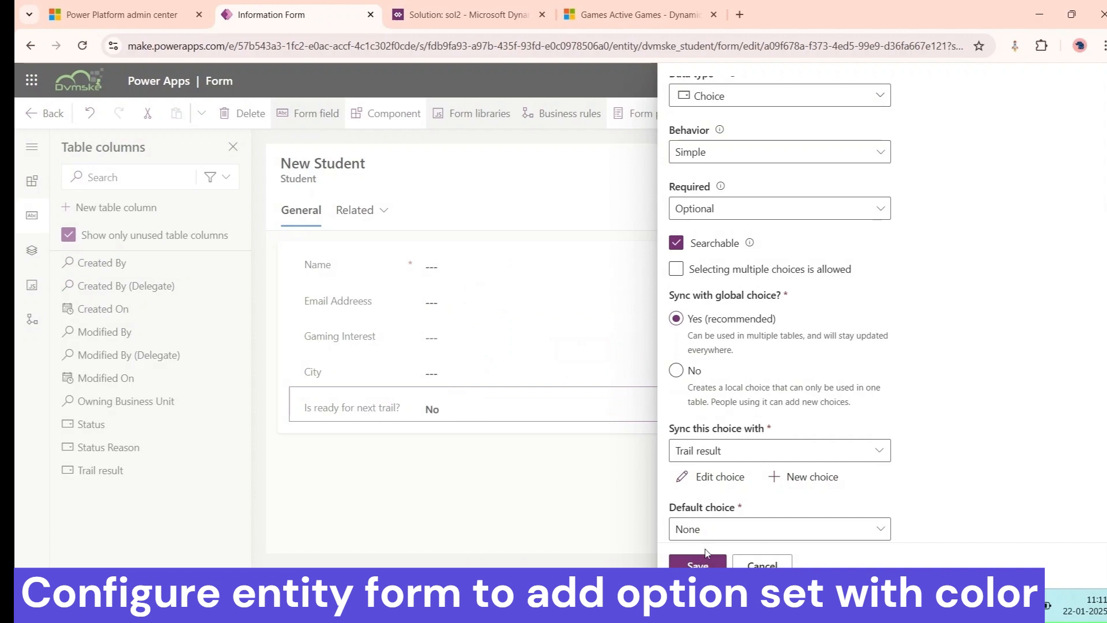
# Save the column, place Trail result on the form below Is ready for next trail?, and go back.
pyautogui.click(697, 563)
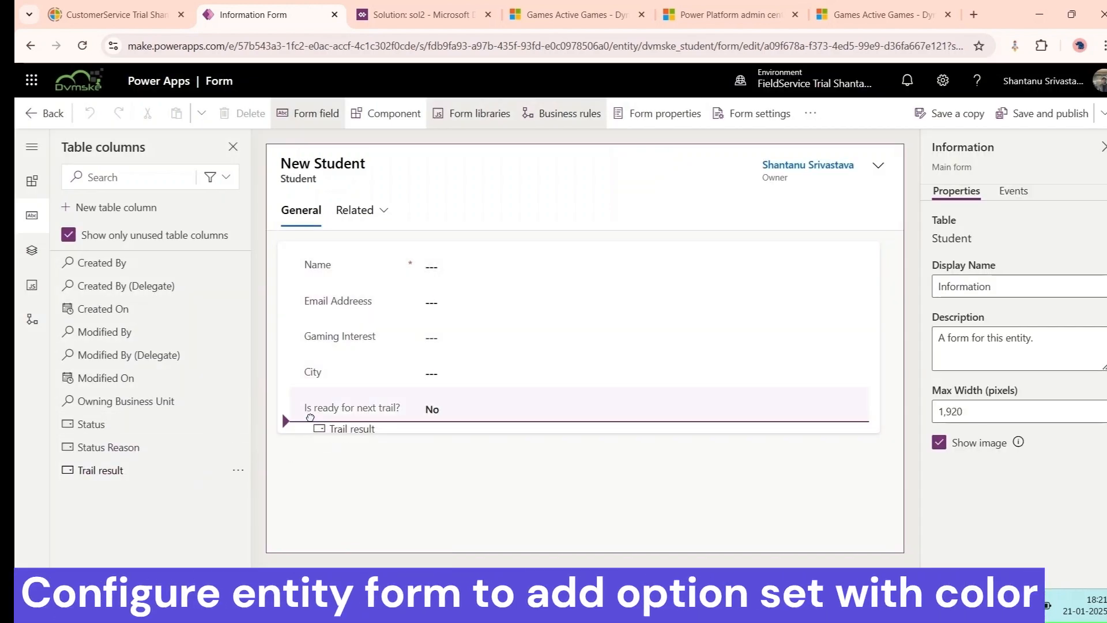
pyautogui.click(353, 429)
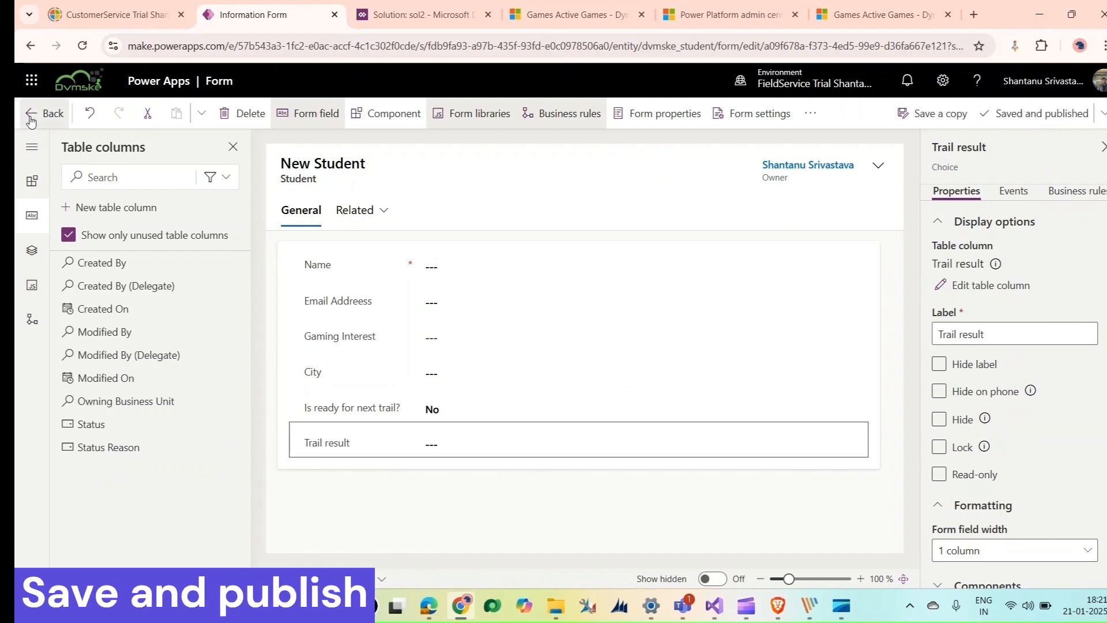
pyautogui.click(45, 113)
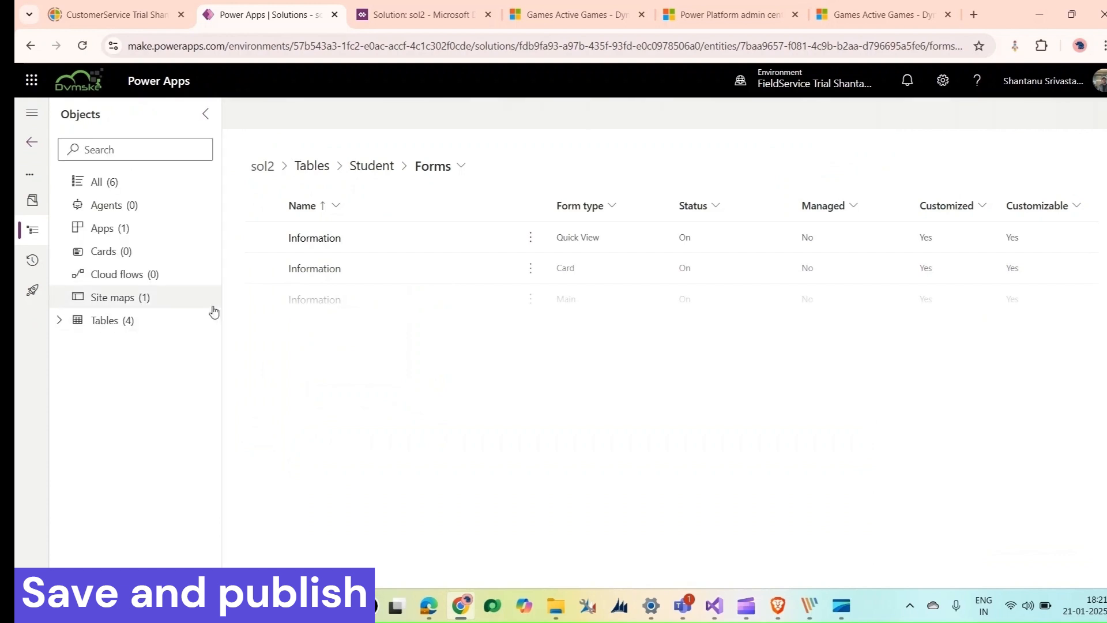
# Add Trail result to the Active Students view, publish, and return to the classic editor.
pyautogui.click(372, 165)
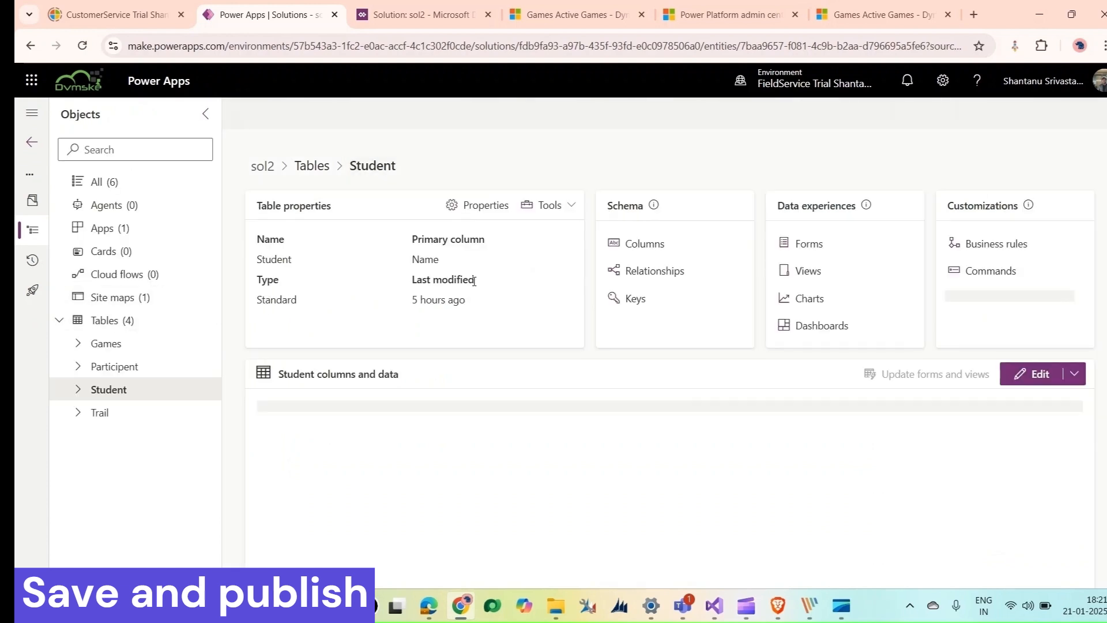
pyautogui.click(807, 270)
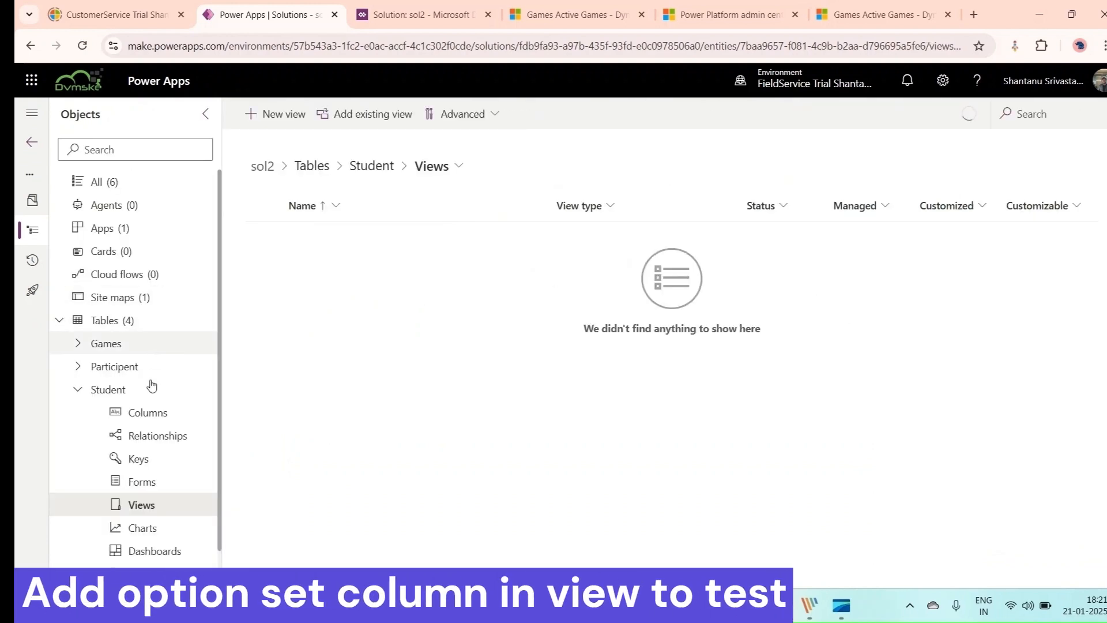
pyautogui.click(141, 504)
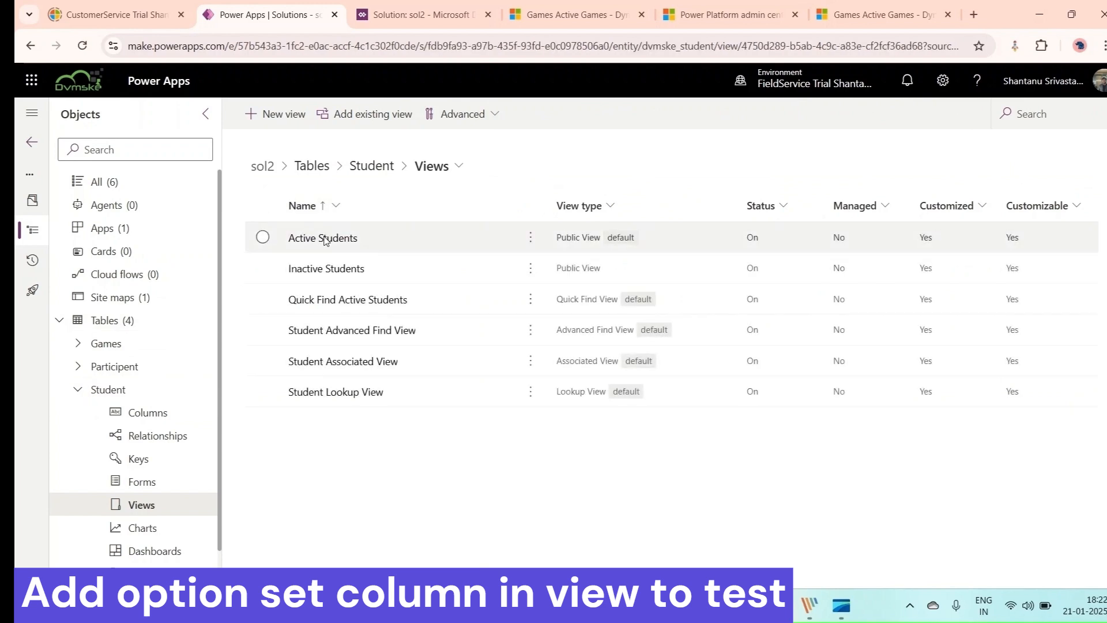
pyautogui.doubleClick(322, 238)
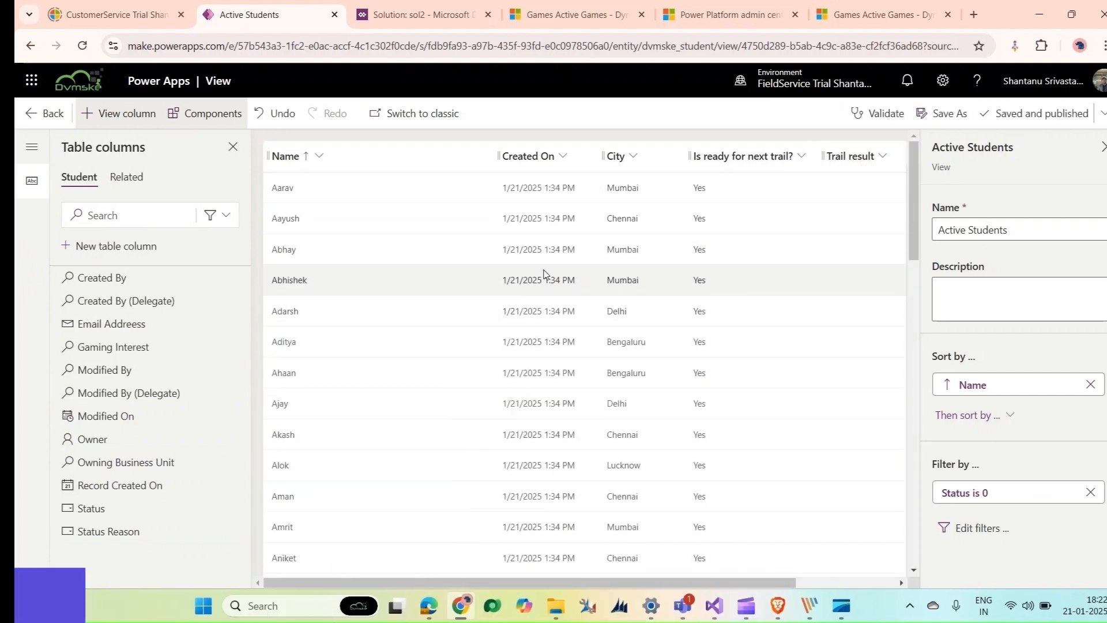
pyautogui.click(420, 14)
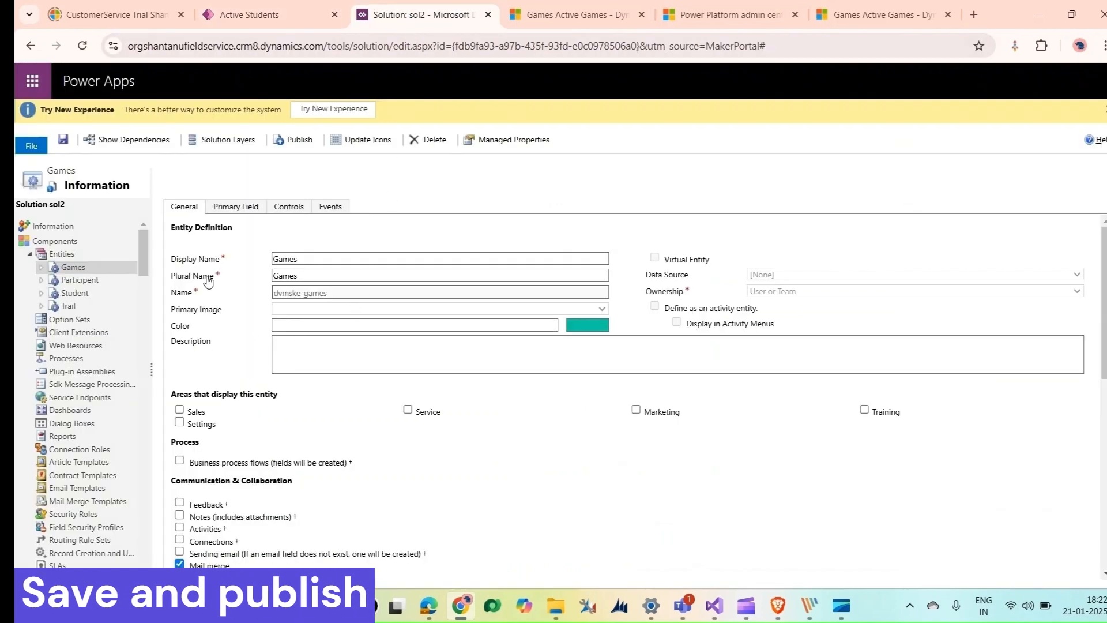
# Extend the Power Apps grid control to Tablet with OptionSet colours Yes, then save and publish Games.
pyautogui.click(288, 206)
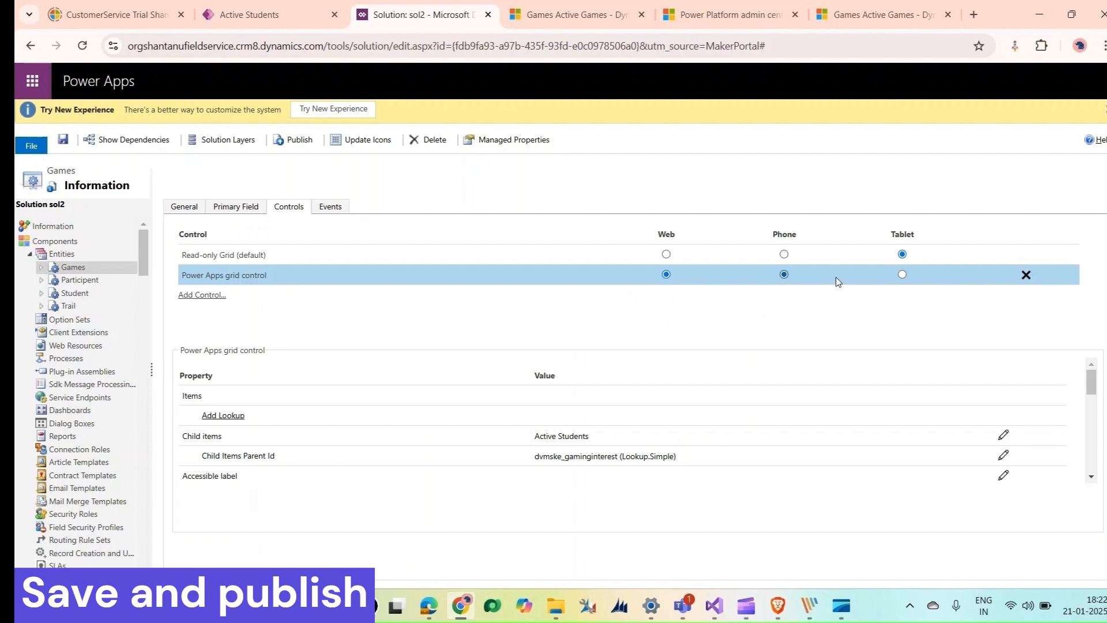
pyautogui.click(902, 274)
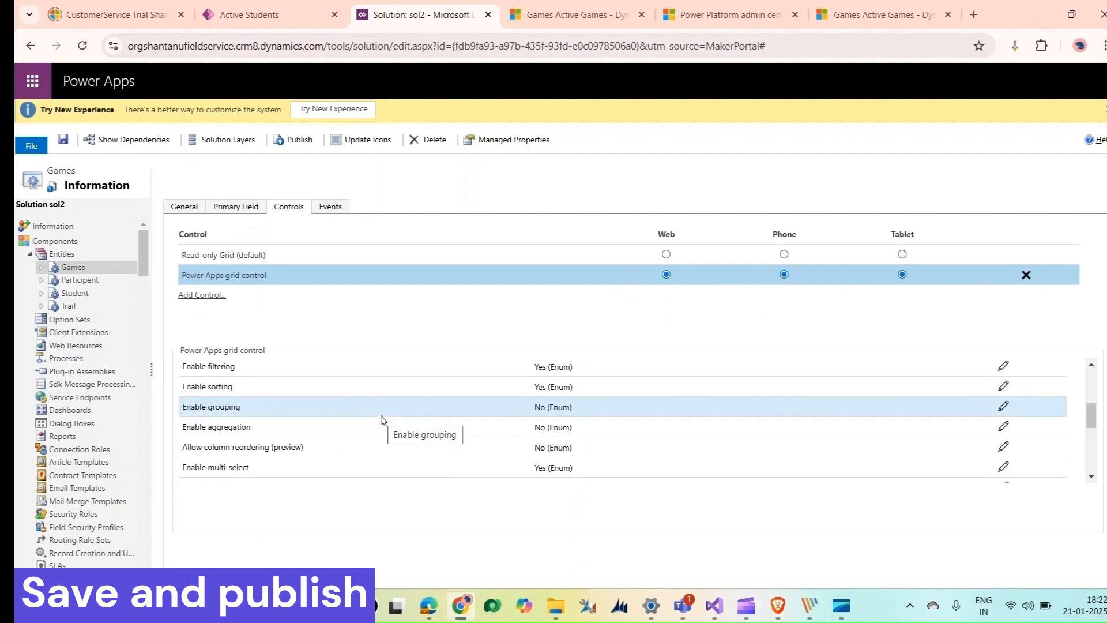
pyautogui.scroll(-3)
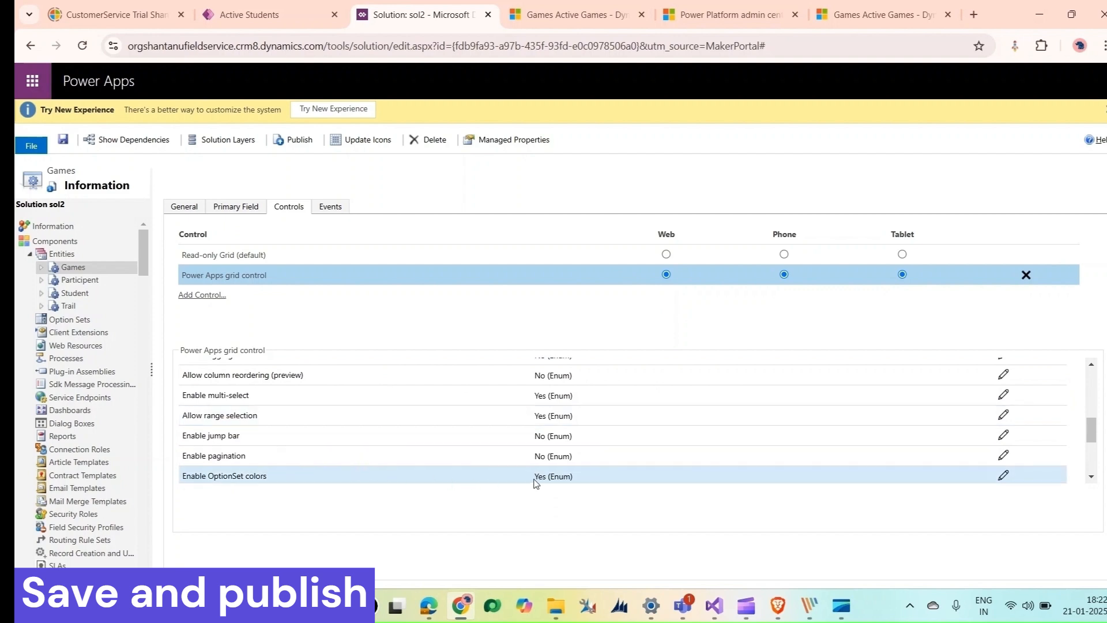
pyautogui.click(62, 140)
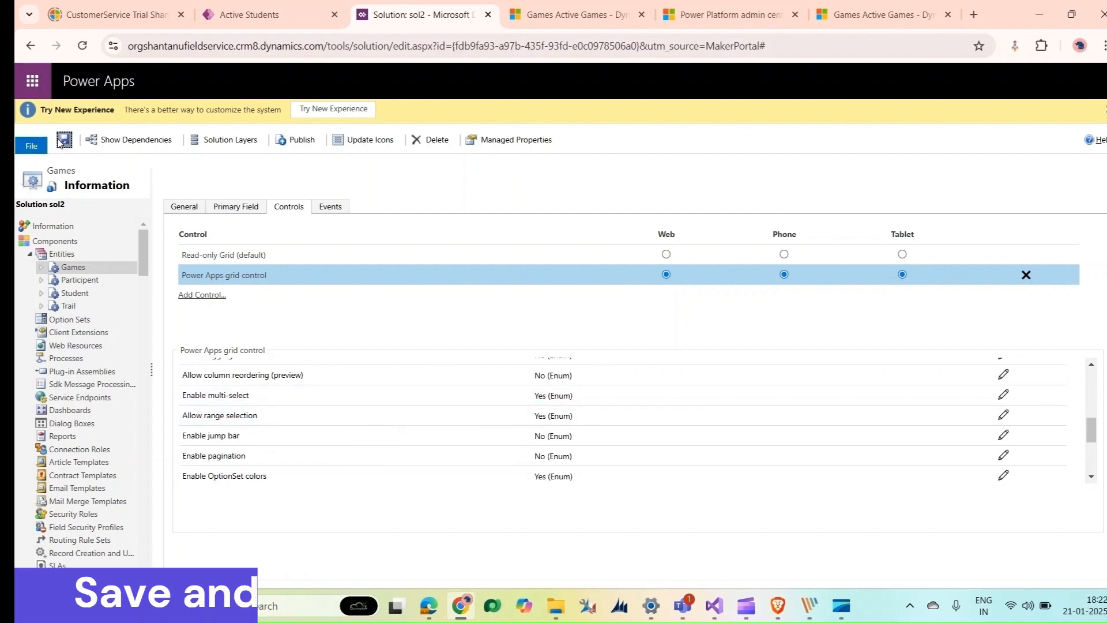
pyautogui.click(183, 206)
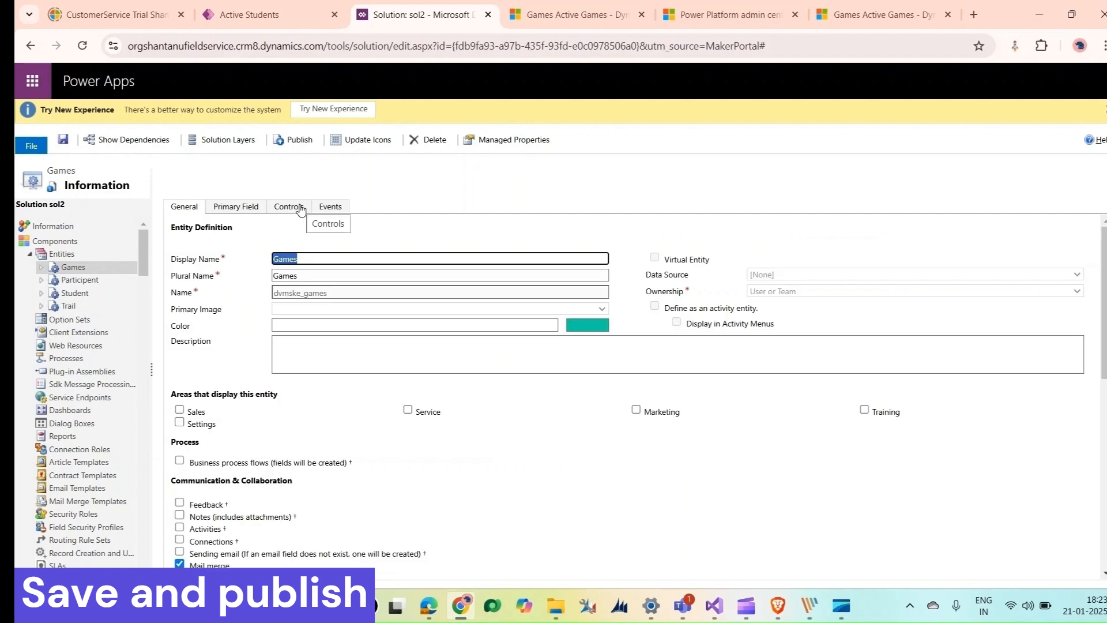
pyautogui.click(299, 140)
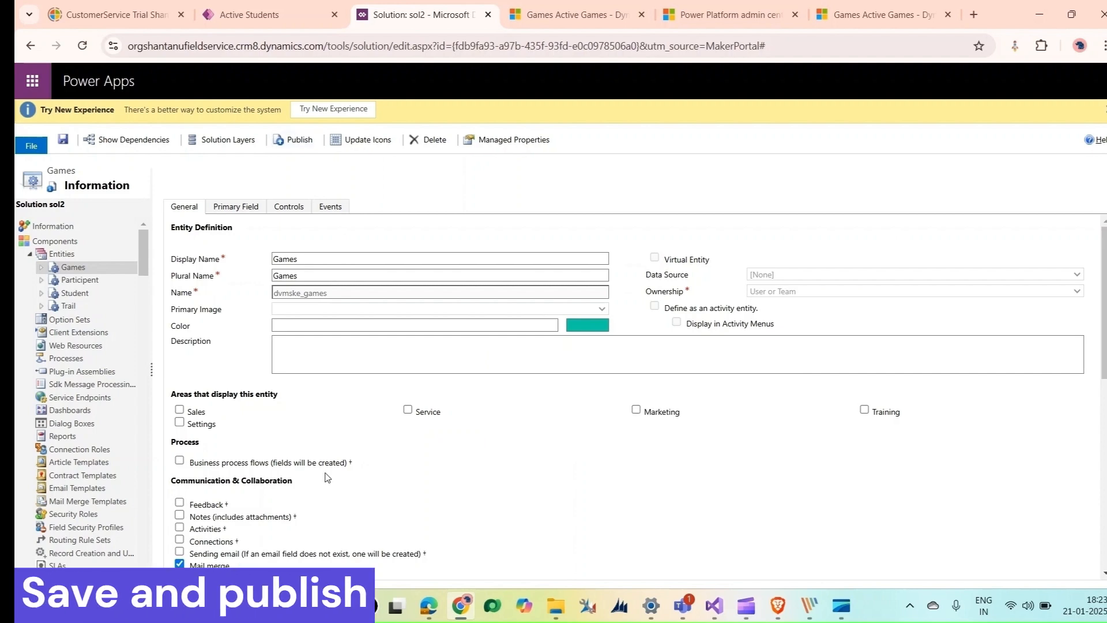
pyautogui.click(572, 14)
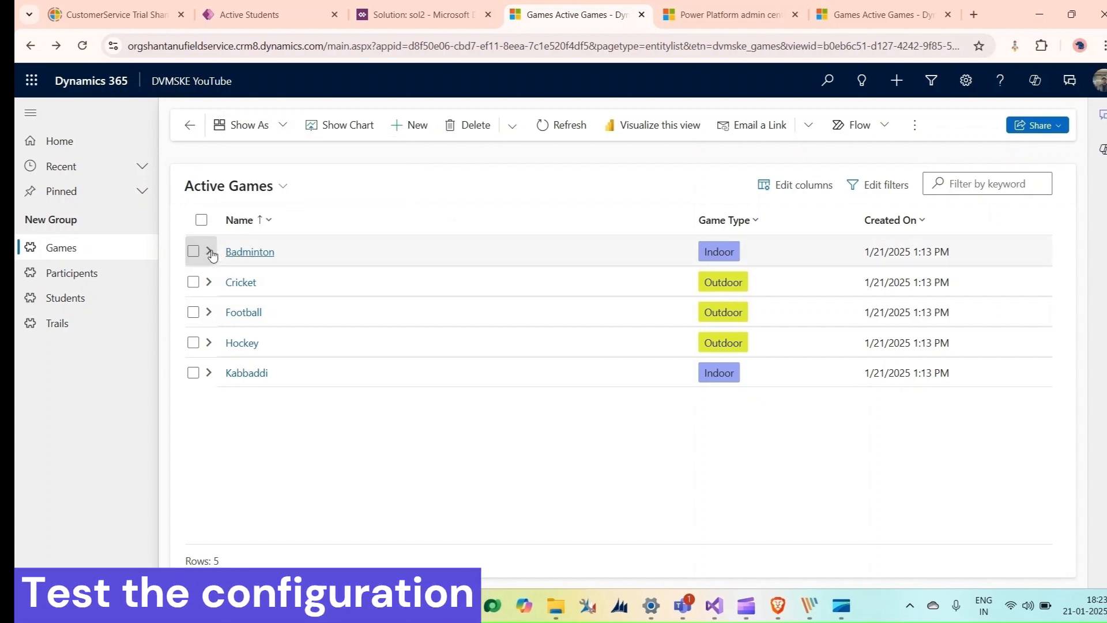
# Expand Cricket's nested students in Active Games and open Aarav's record.
pyautogui.click(208, 282)
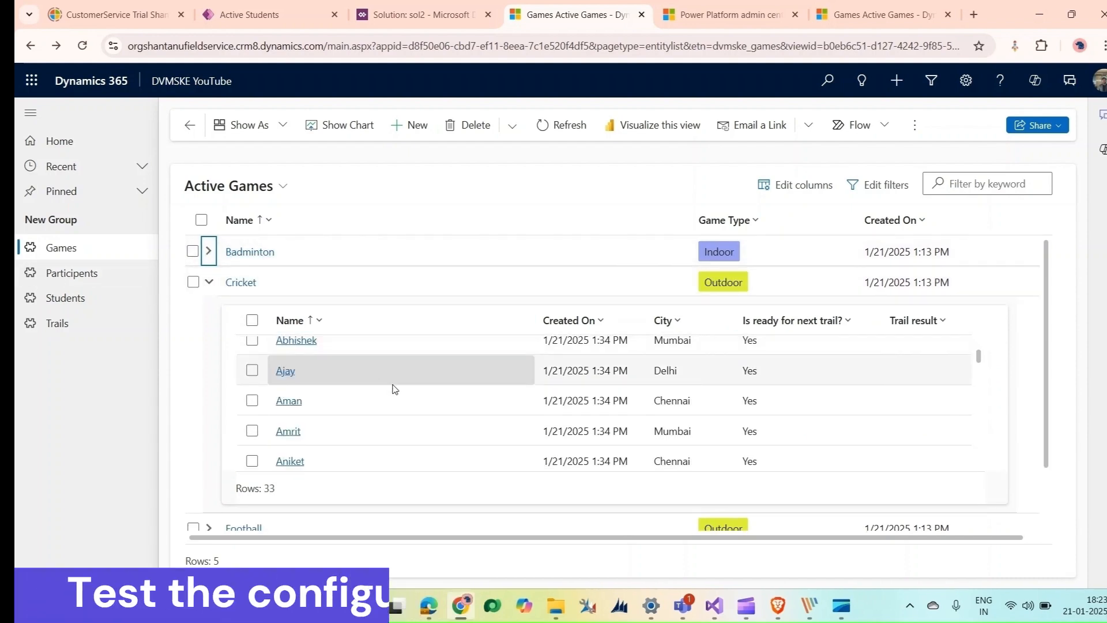
pyautogui.scroll(3)
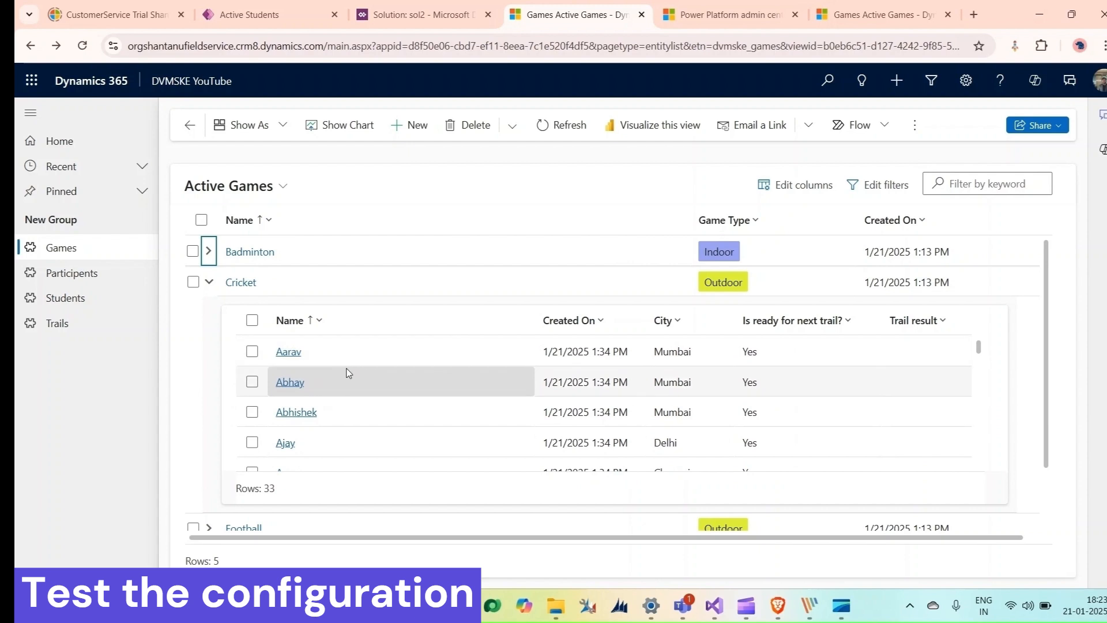
pyautogui.click(288, 351)
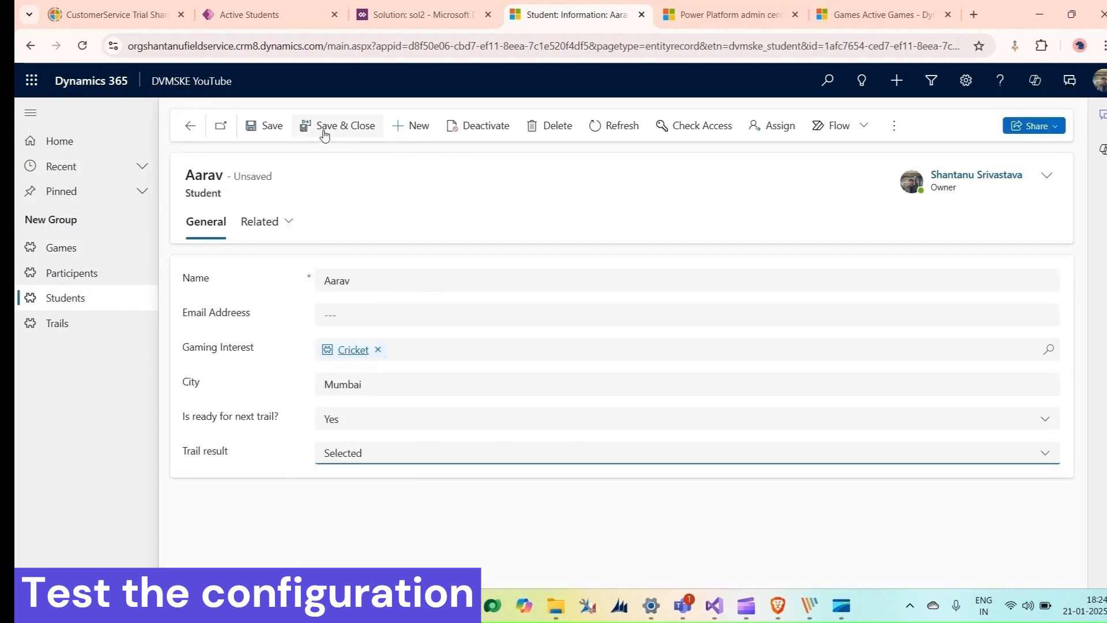
# Save & Close the student, then expand Cricket to reveal Aarav Selected, Abhay In Progress, Abhishek Not selected.
pyautogui.click(345, 125)
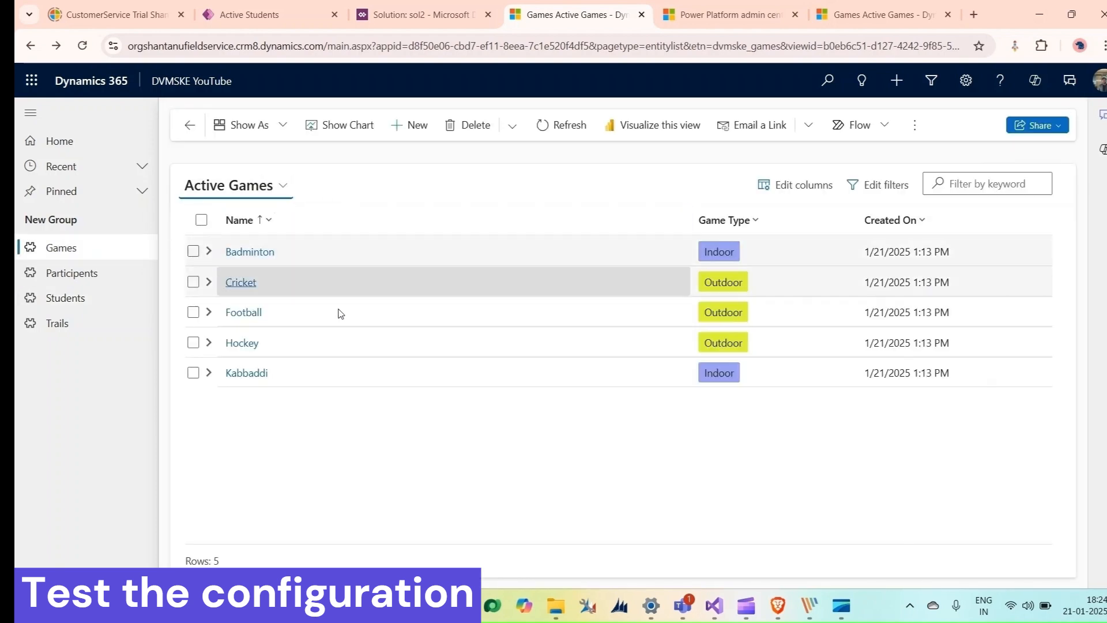
pyautogui.click(209, 281)
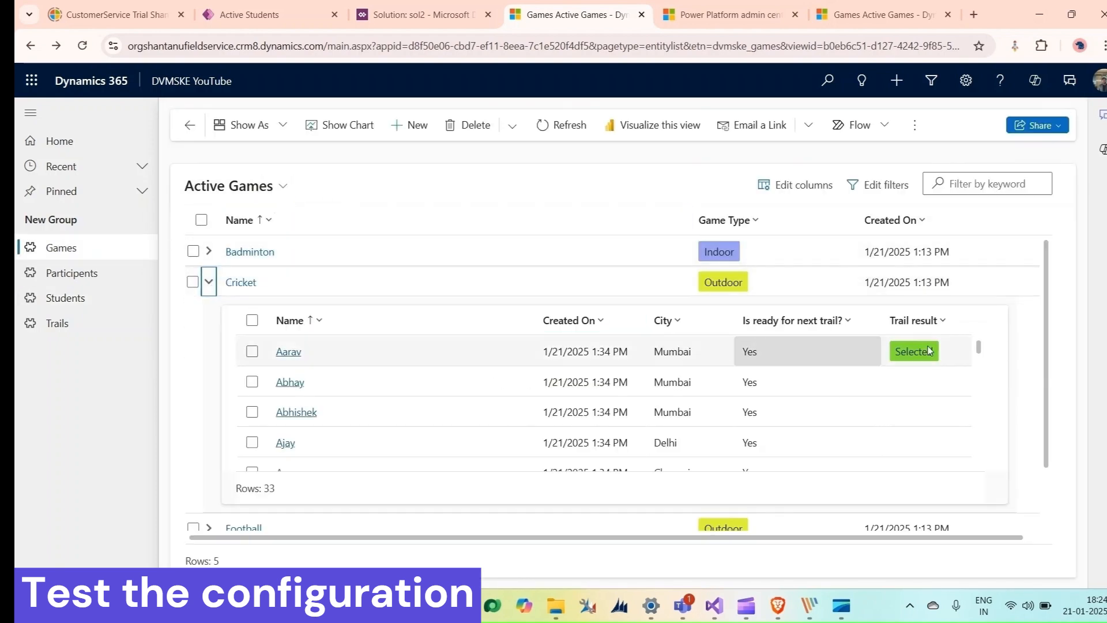
pyautogui.click(208, 281)
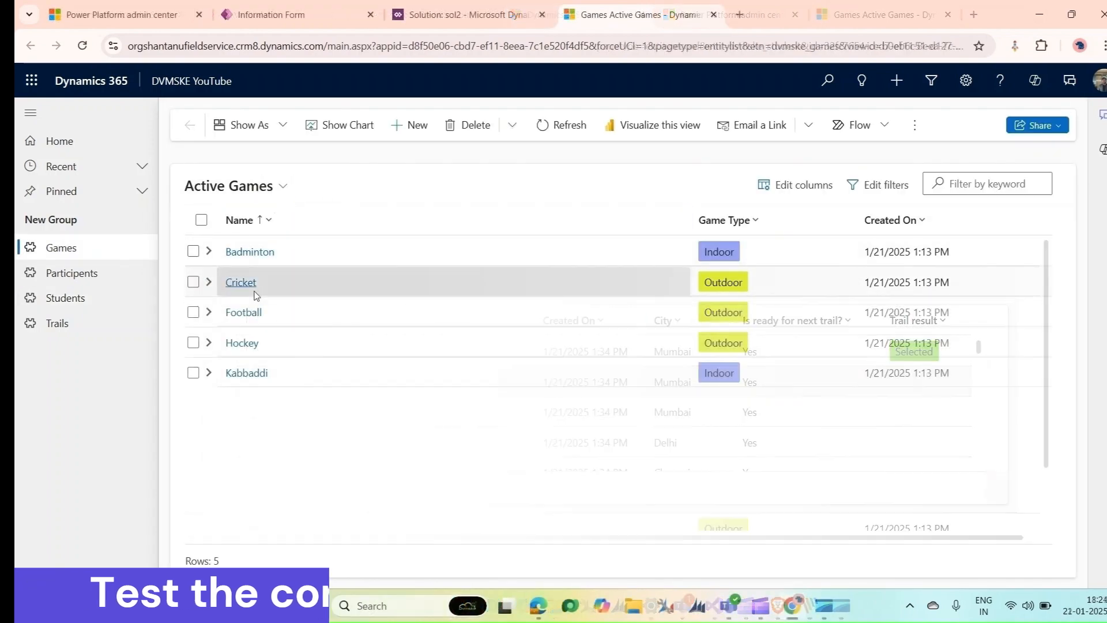
pyautogui.click(208, 282)
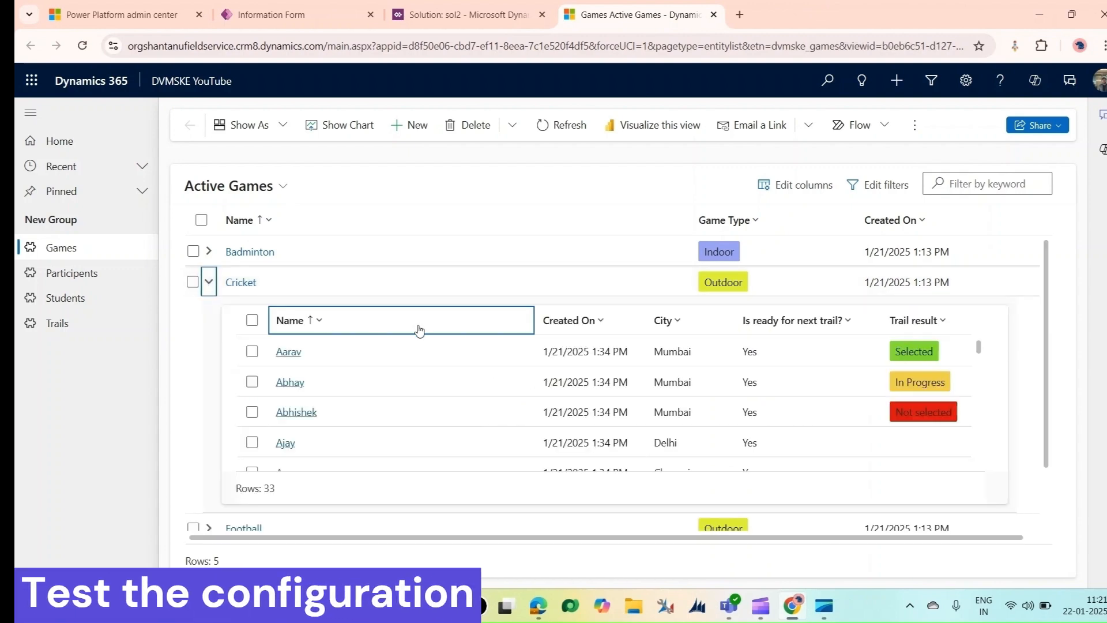